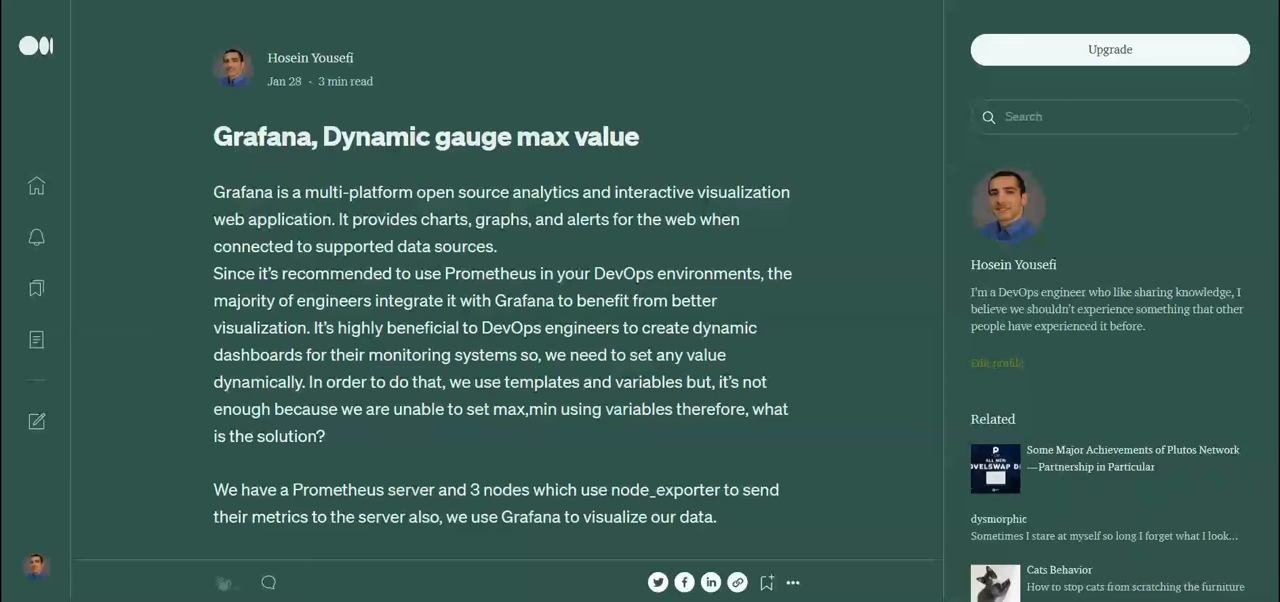
mouse_move(680, 157)
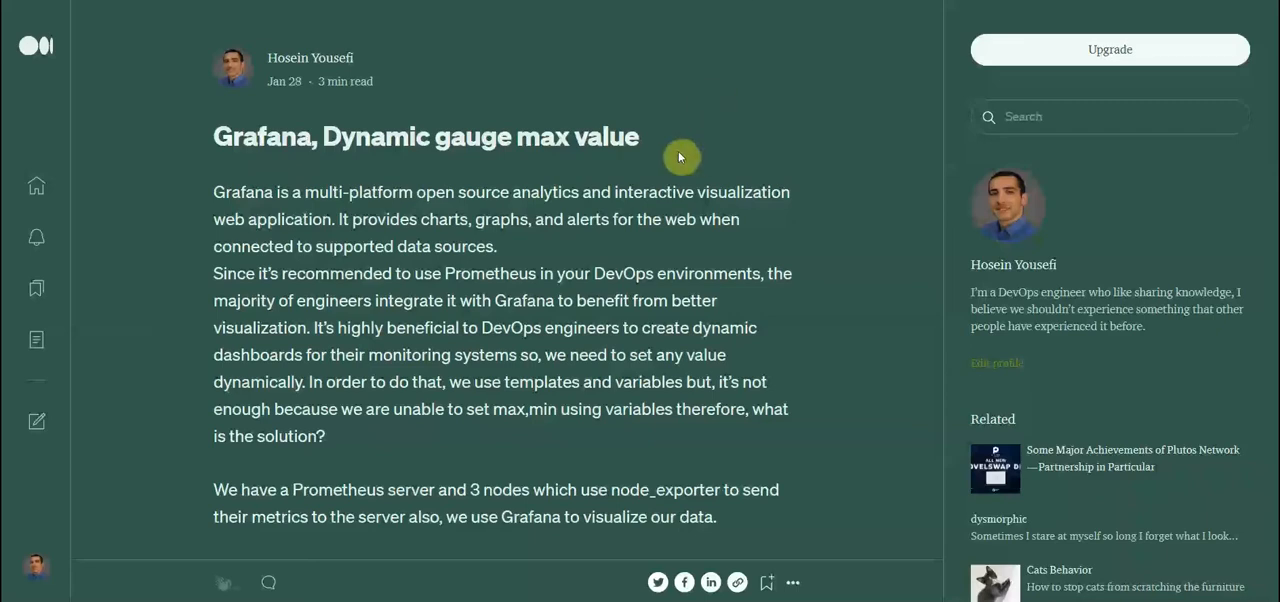
mouse_move(678, 155)
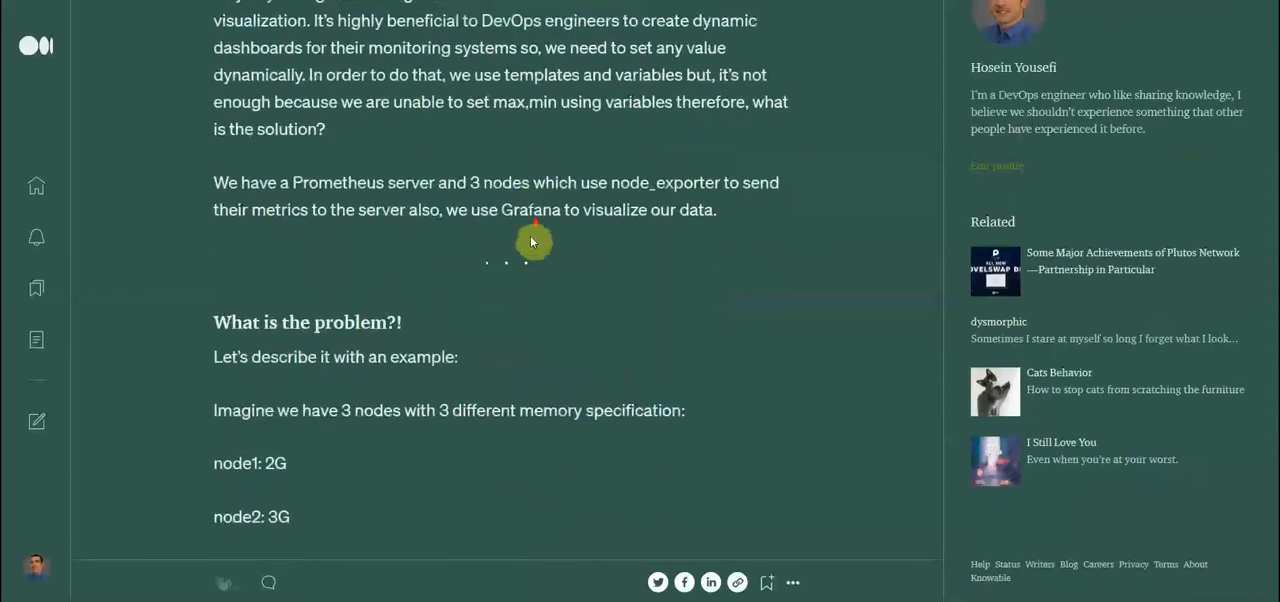
- Read the Medium article on dynamic gauge max values, then open the Grafana dashboard settings
scroll("down", 3)
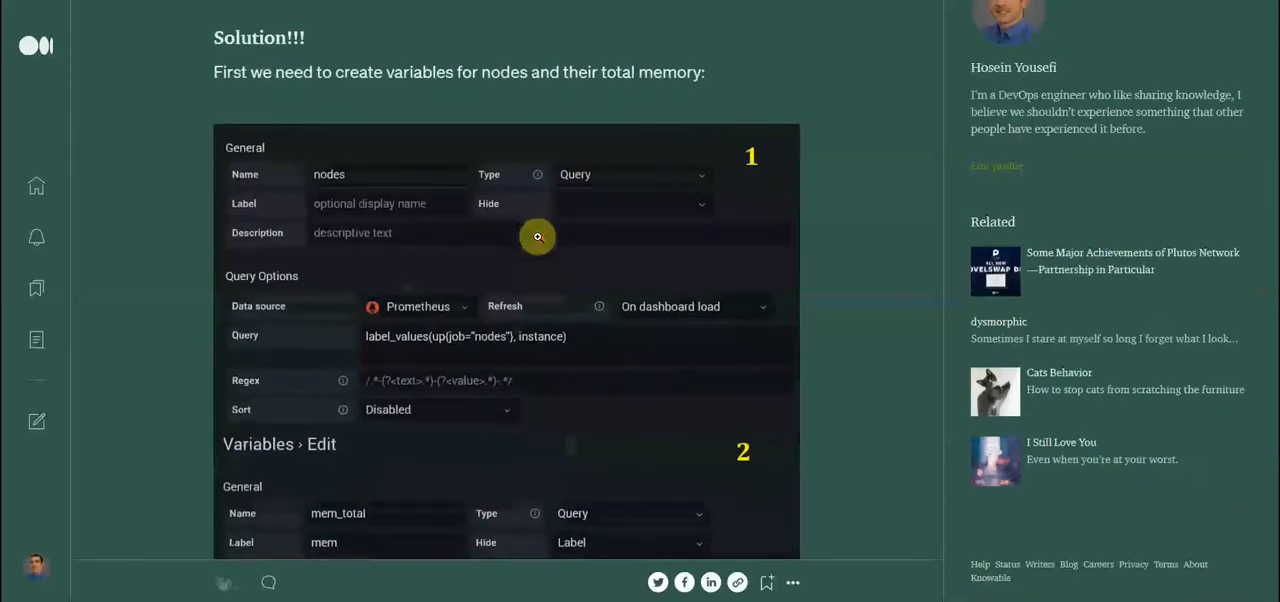
scroll("down", 3)
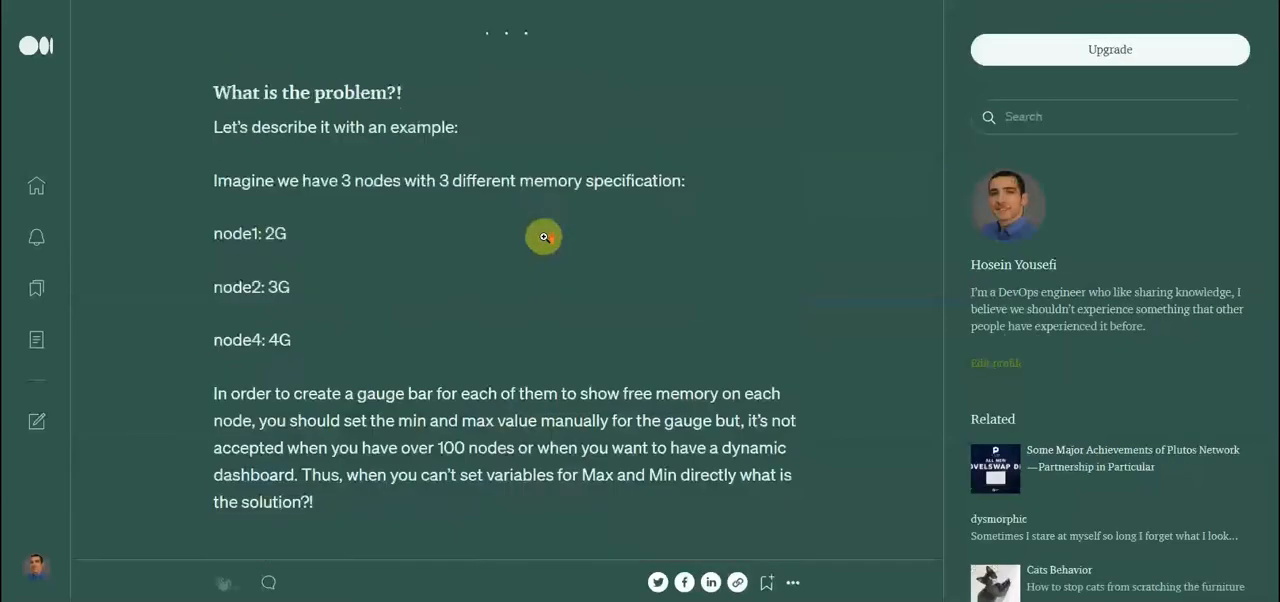
scroll("down", 3)
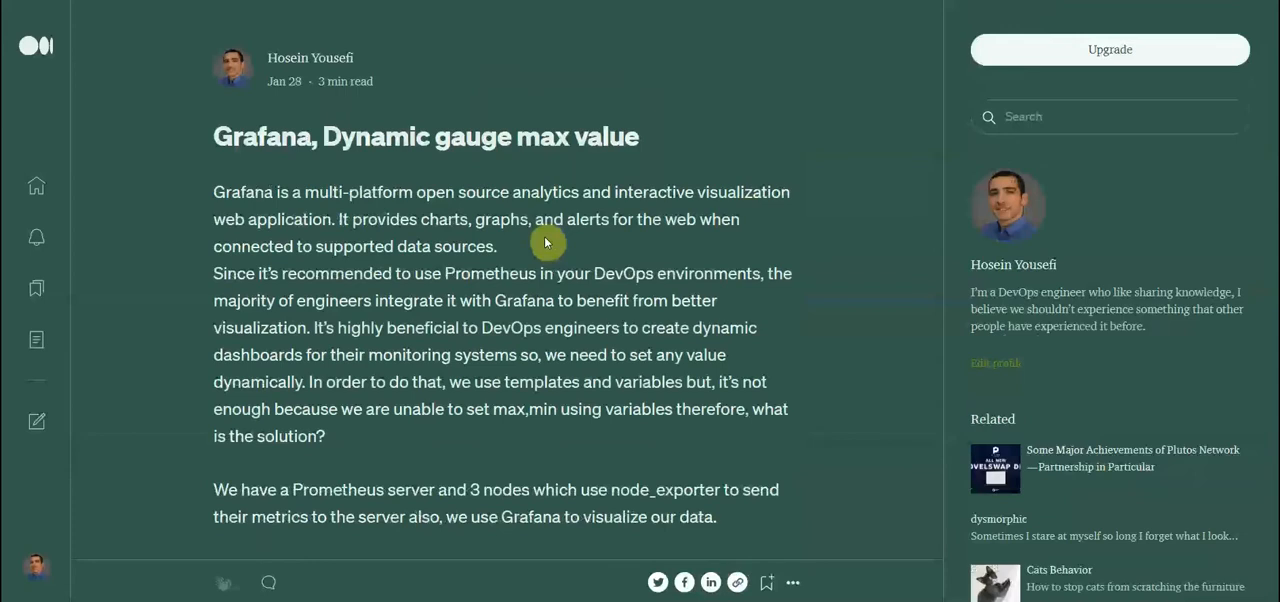
mouse_move(519, 249)
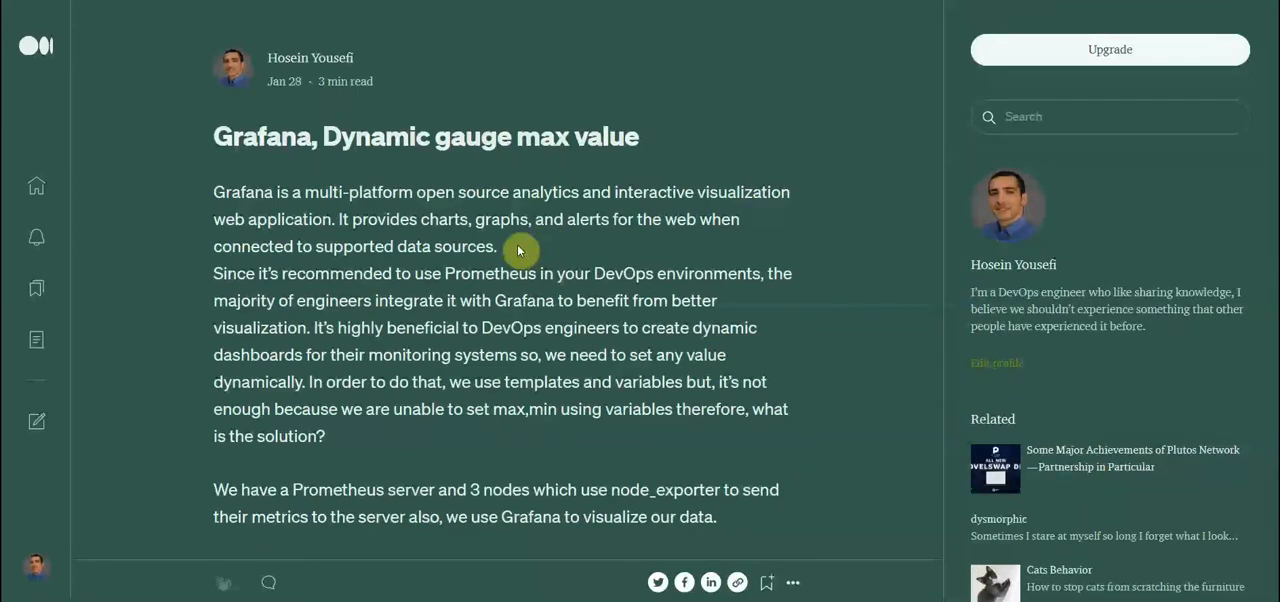
mouse_move(715, 68)
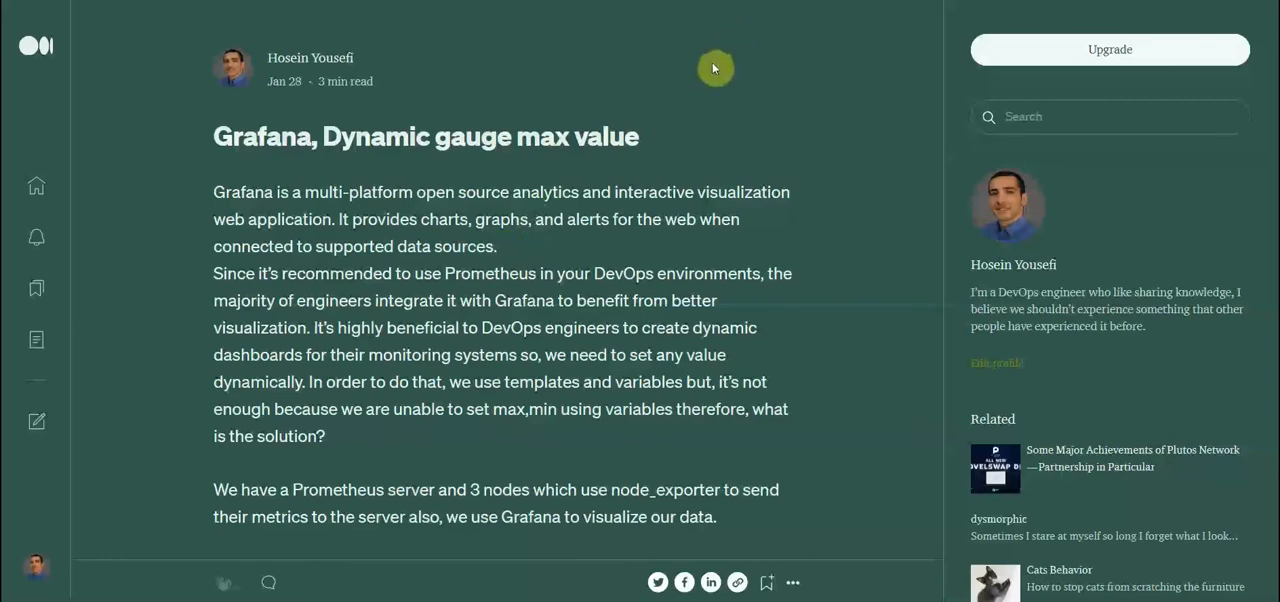
mouse_move(706, 58)
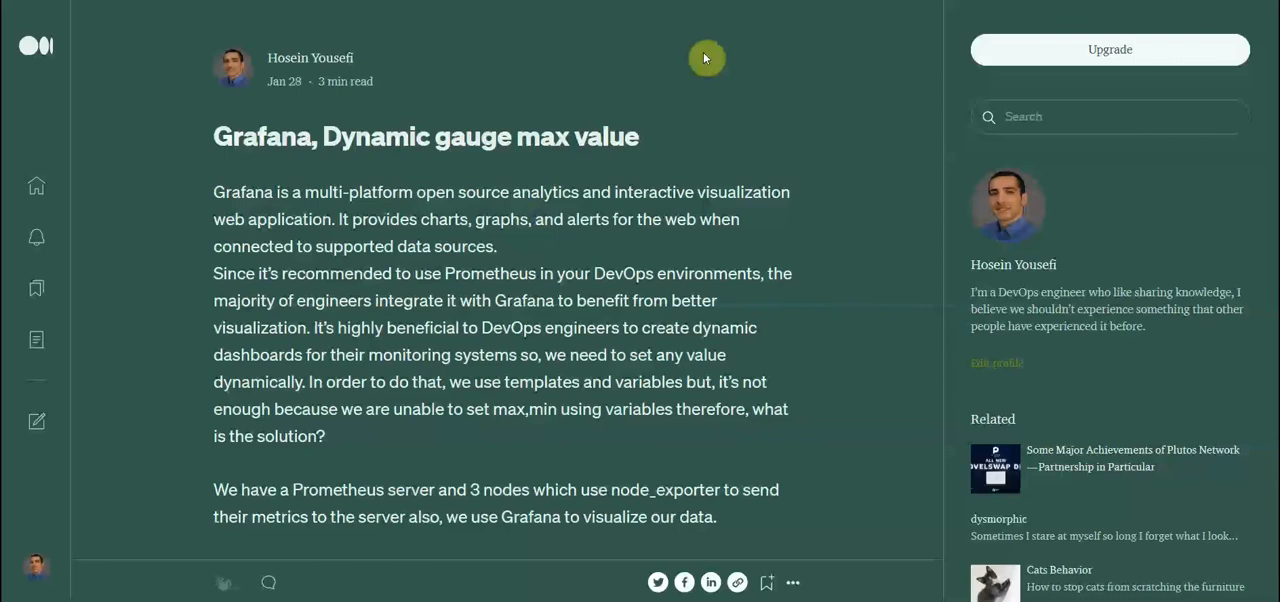
mouse_move(700, 129)
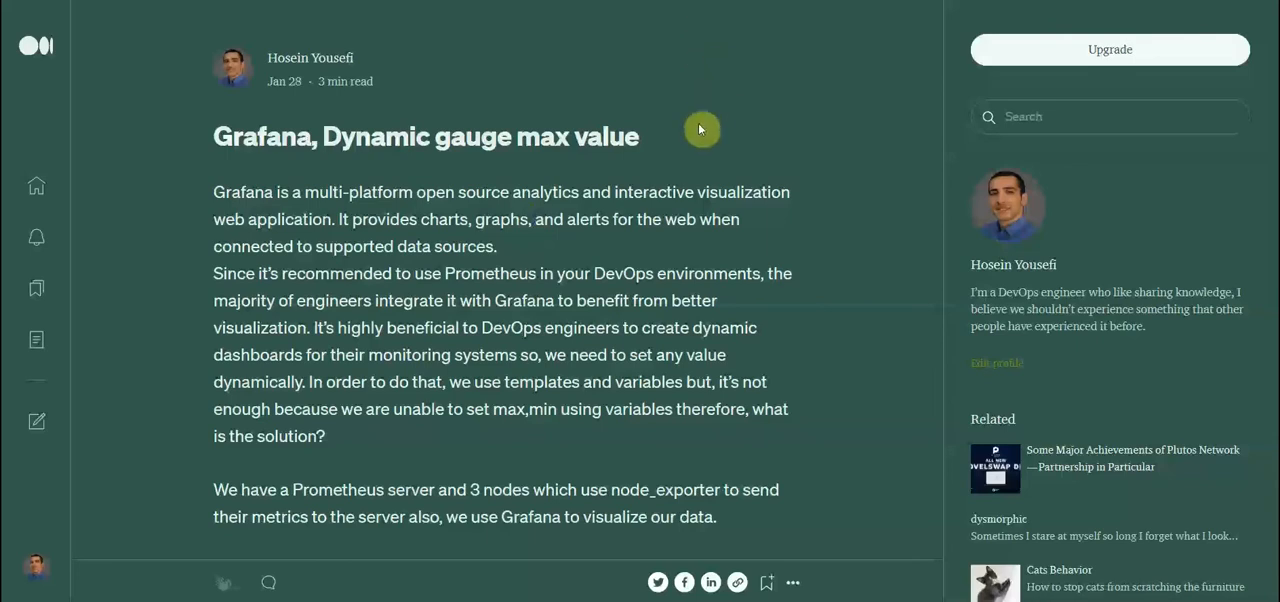
scroll("down", 3)
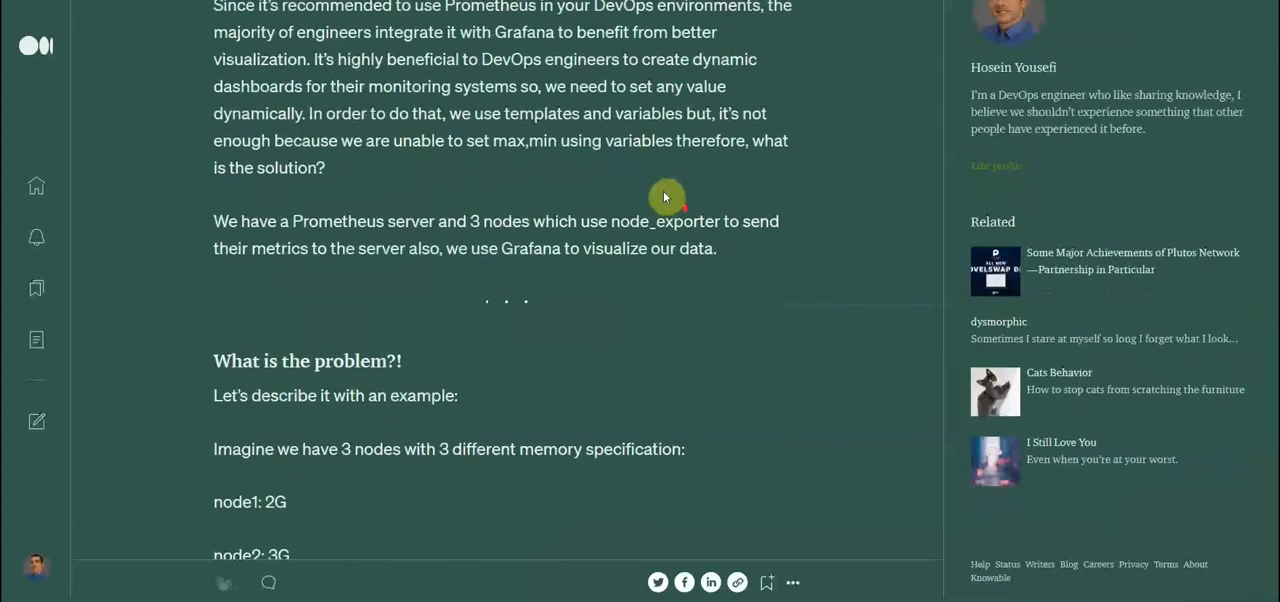
scroll("down", 3)
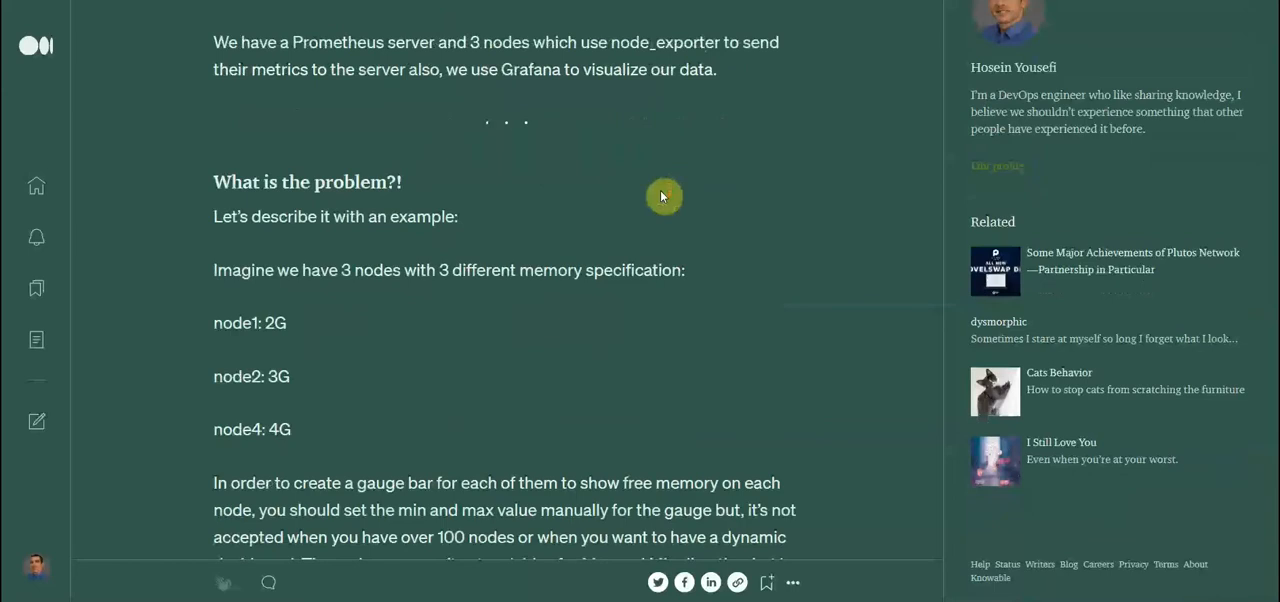
scroll("down", 3)
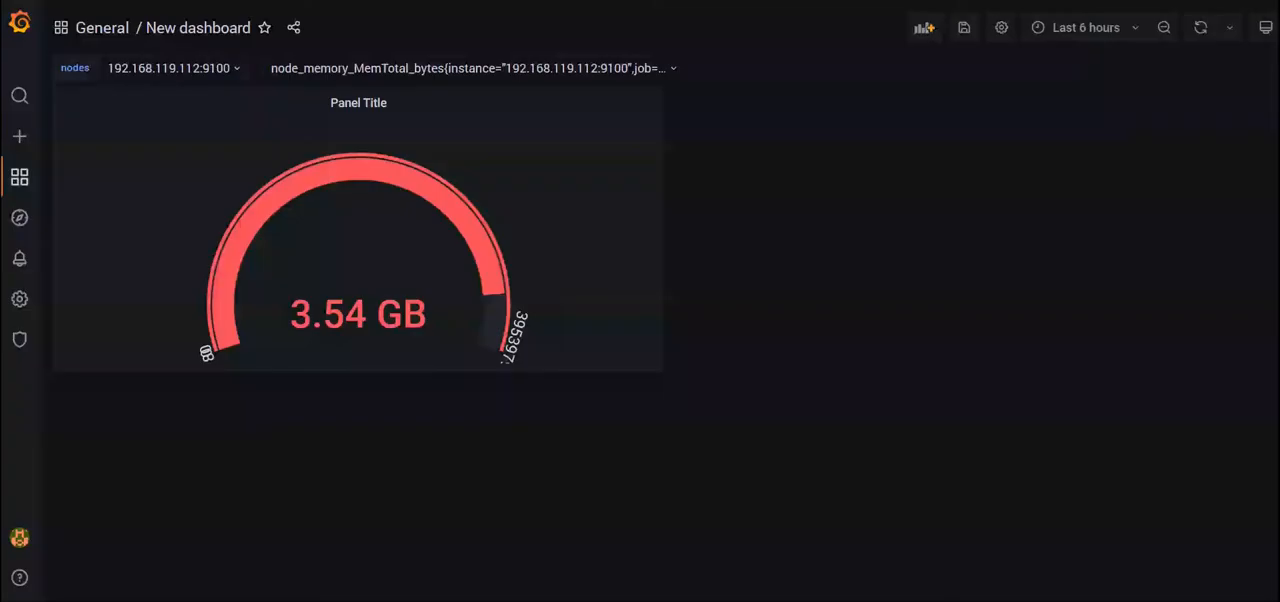
left_click(358, 103)
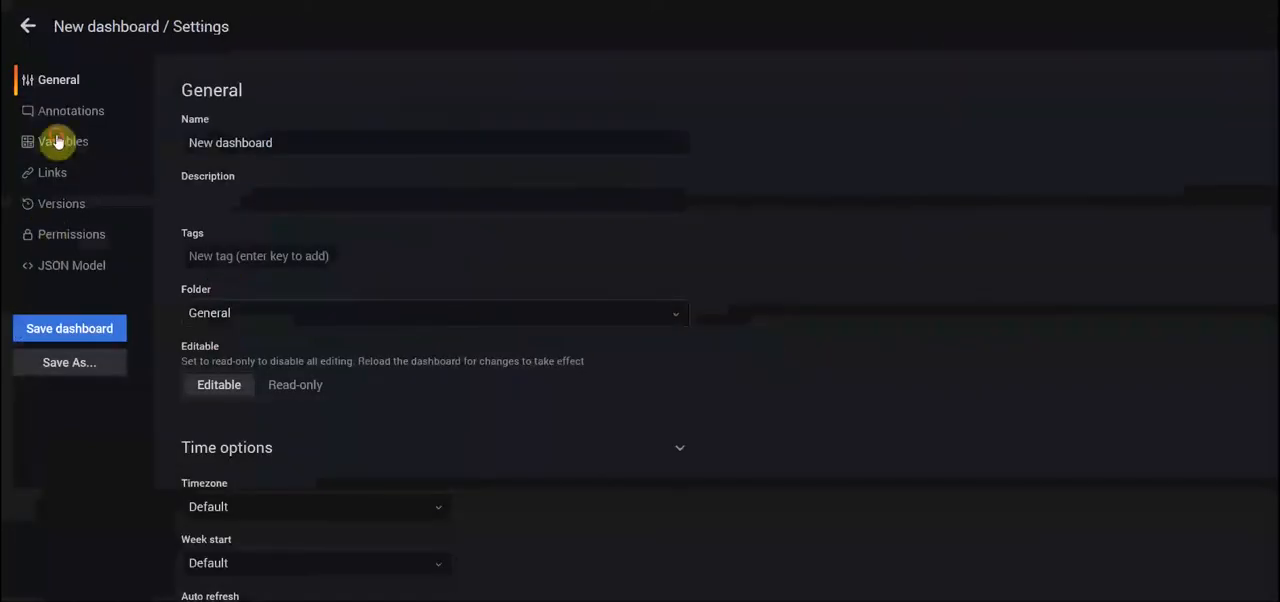
- Inspect the nodes variable's Prometheus instance query, then return to the variables list
left_click(63, 141)
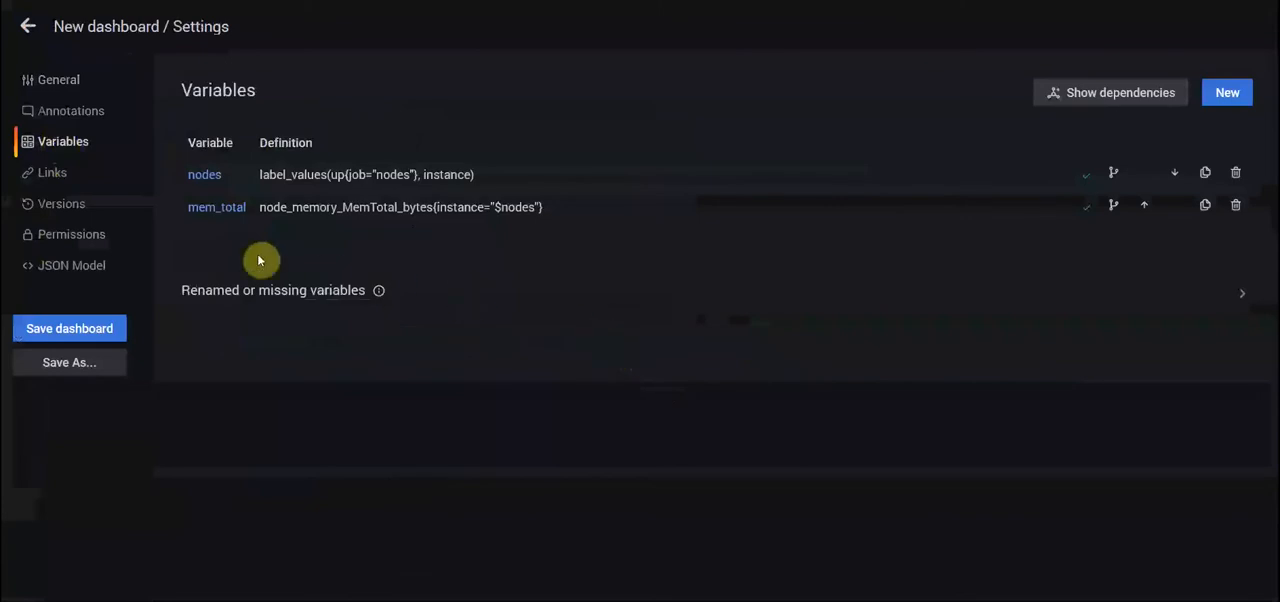
left_click(204, 174)
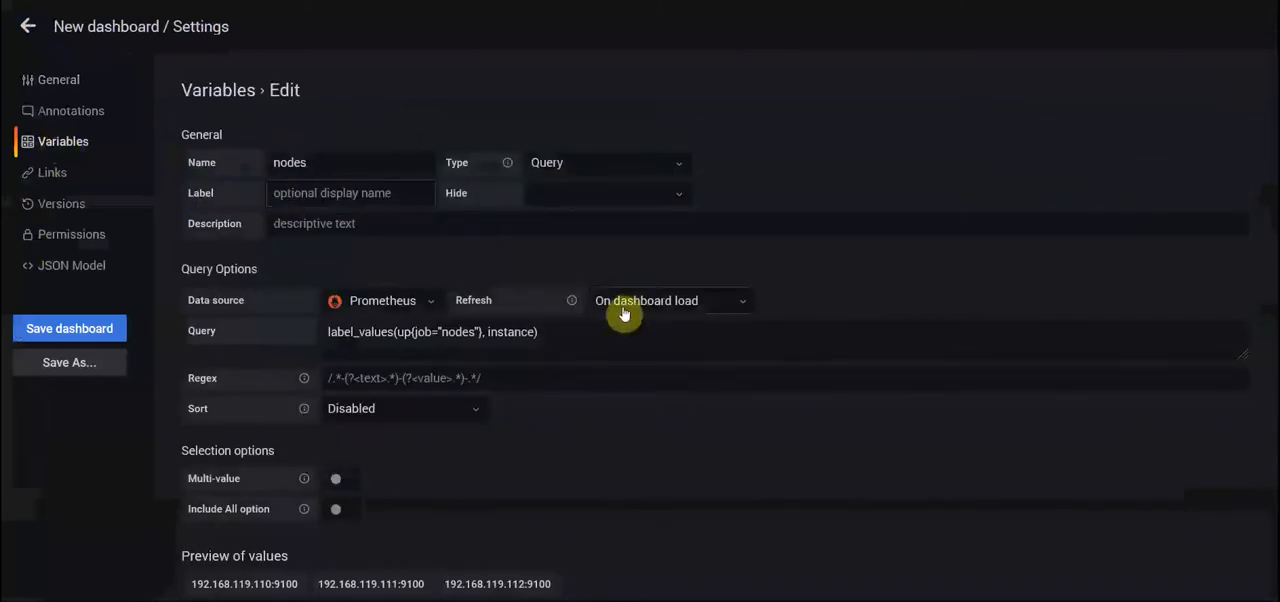
scroll("down", 3)
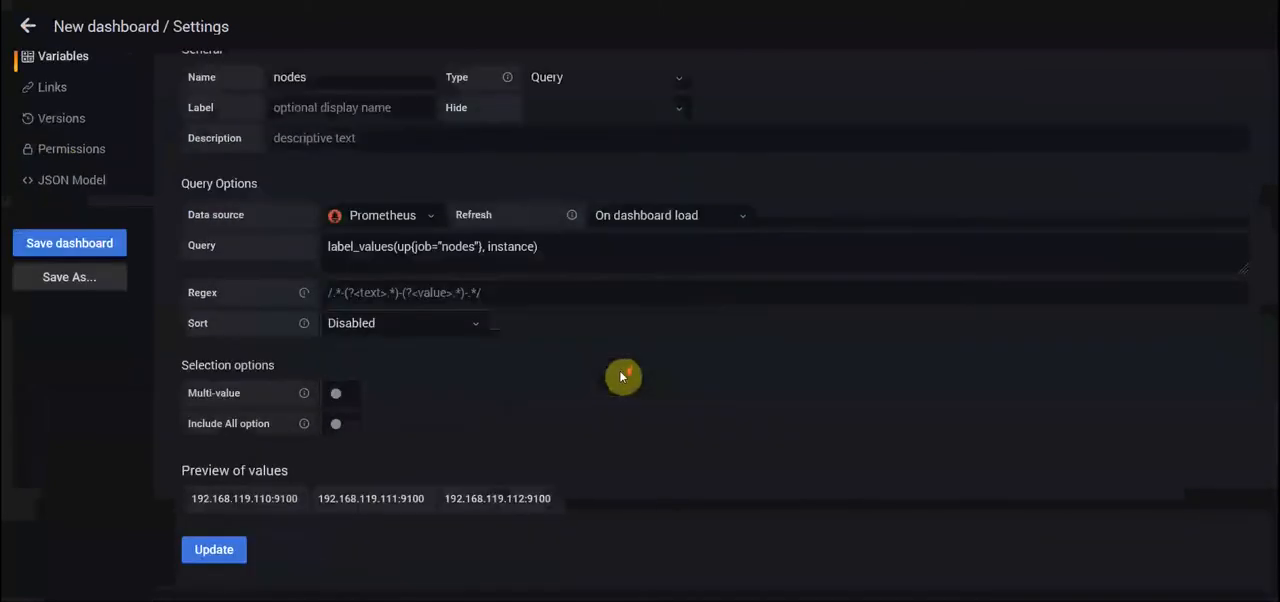
mouse_move(500, 547)
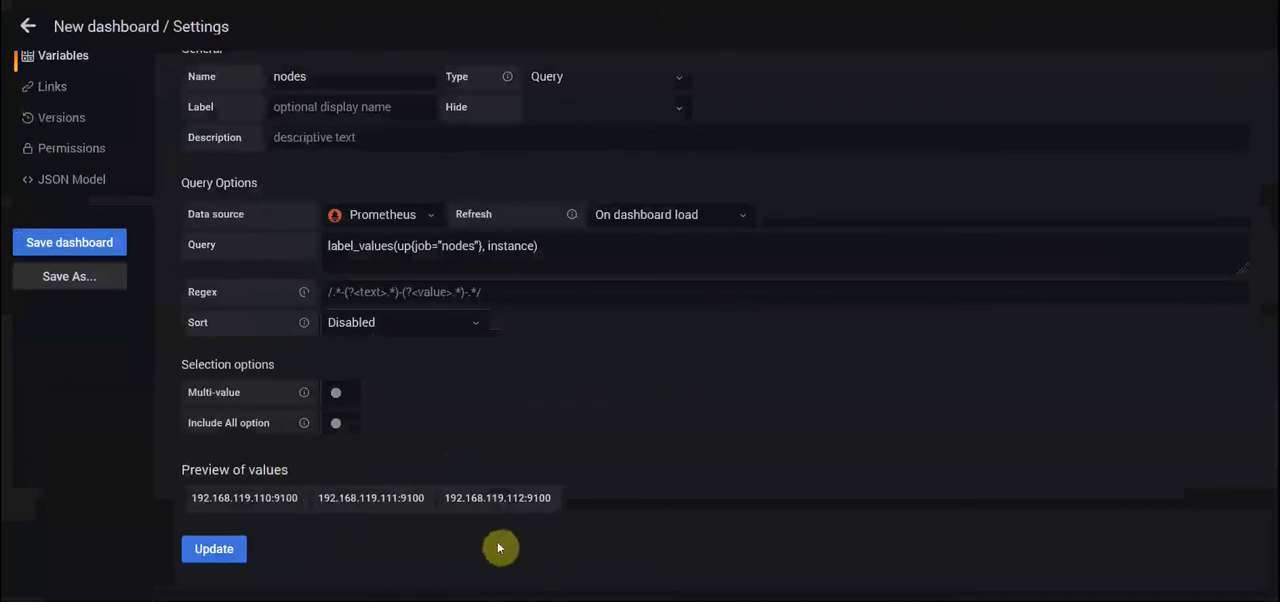
mouse_move(500, 458)
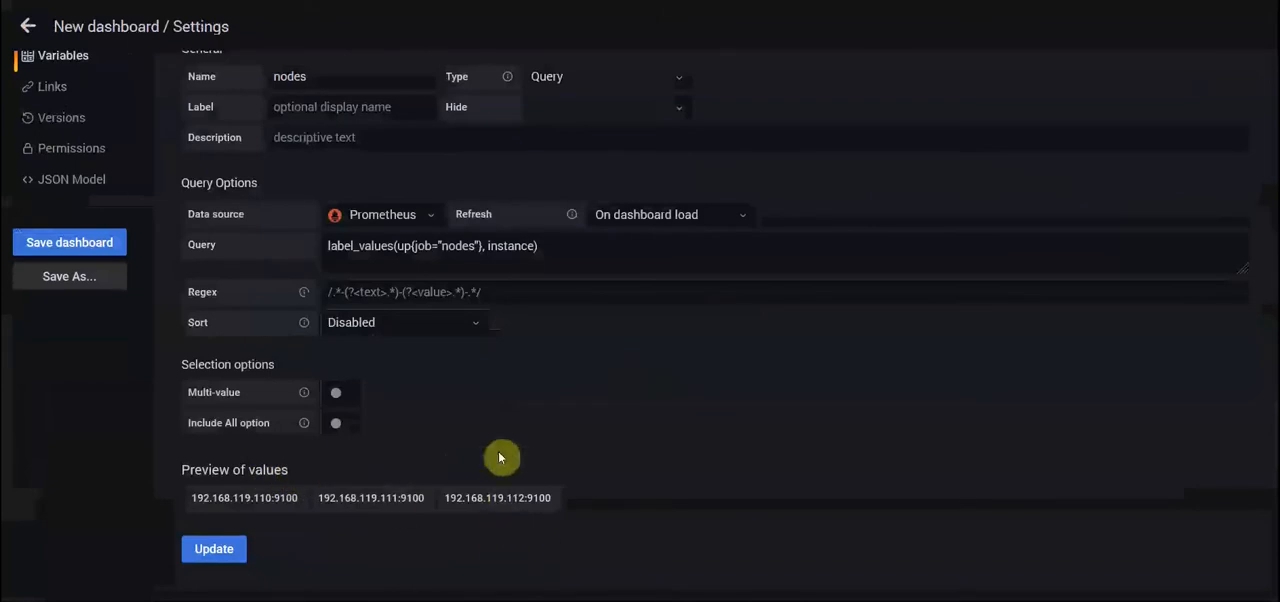
mouse_move(508, 490)
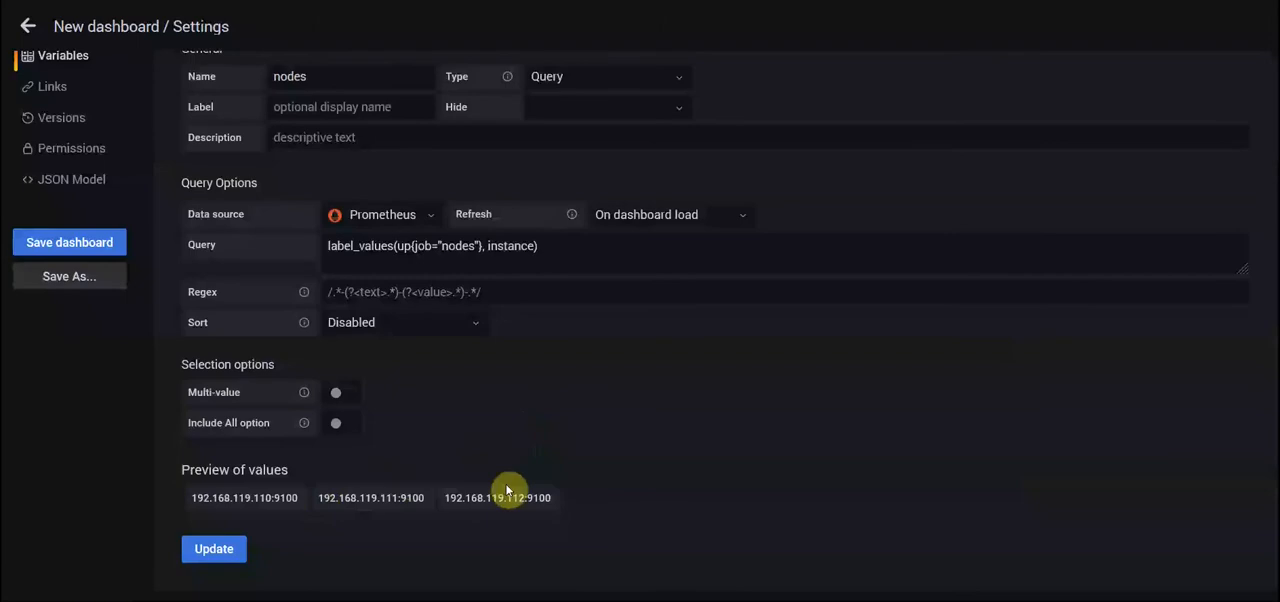
mouse_move(500, 473)
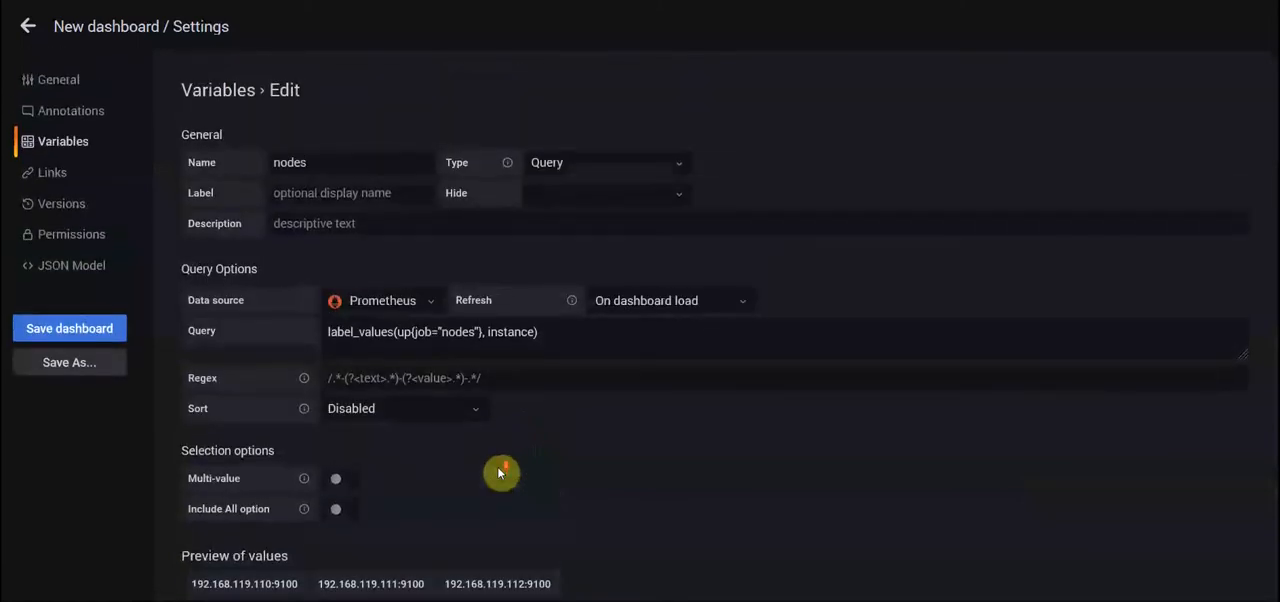
mouse_move(525, 129)
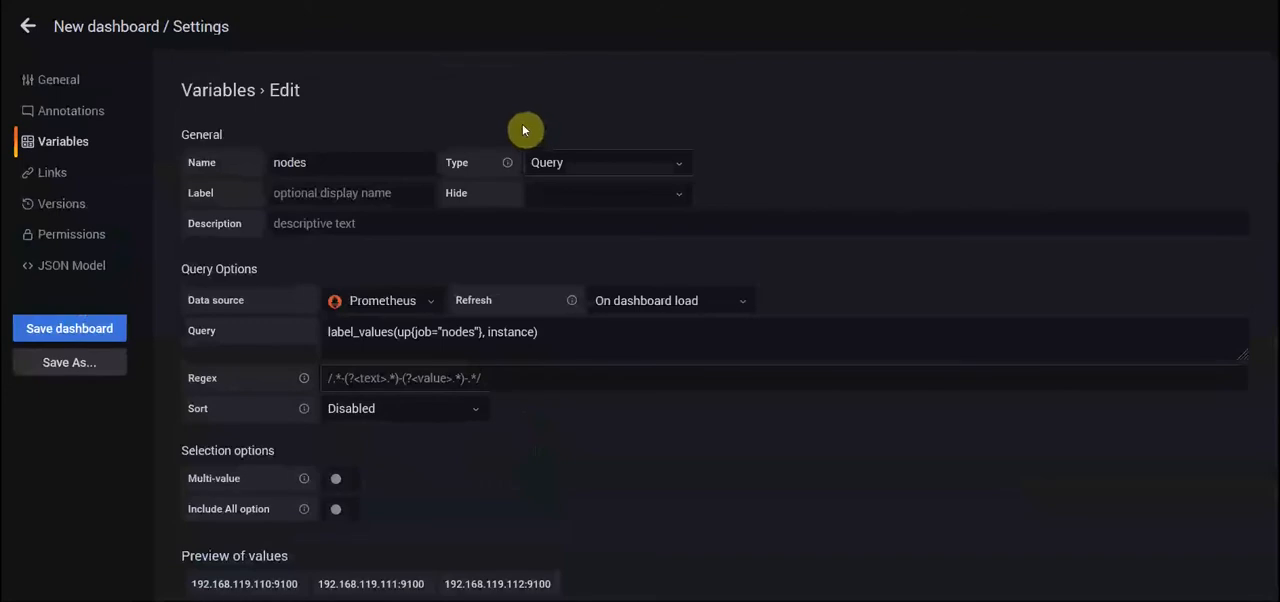
mouse_move(392, 124)
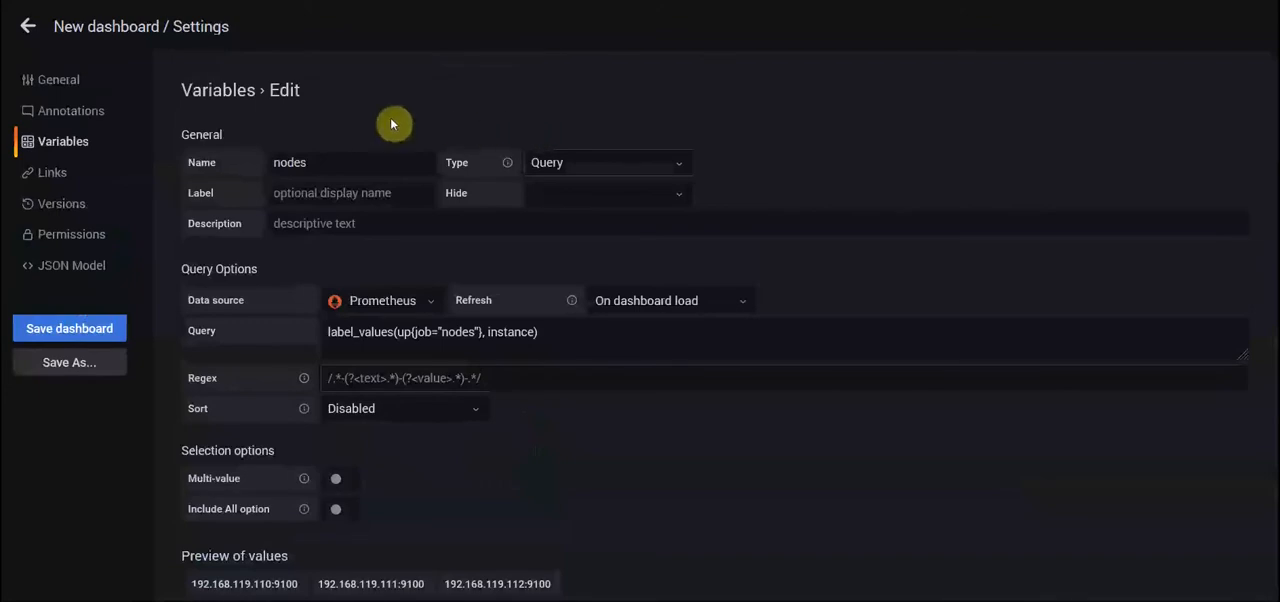
mouse_move(195, 95)
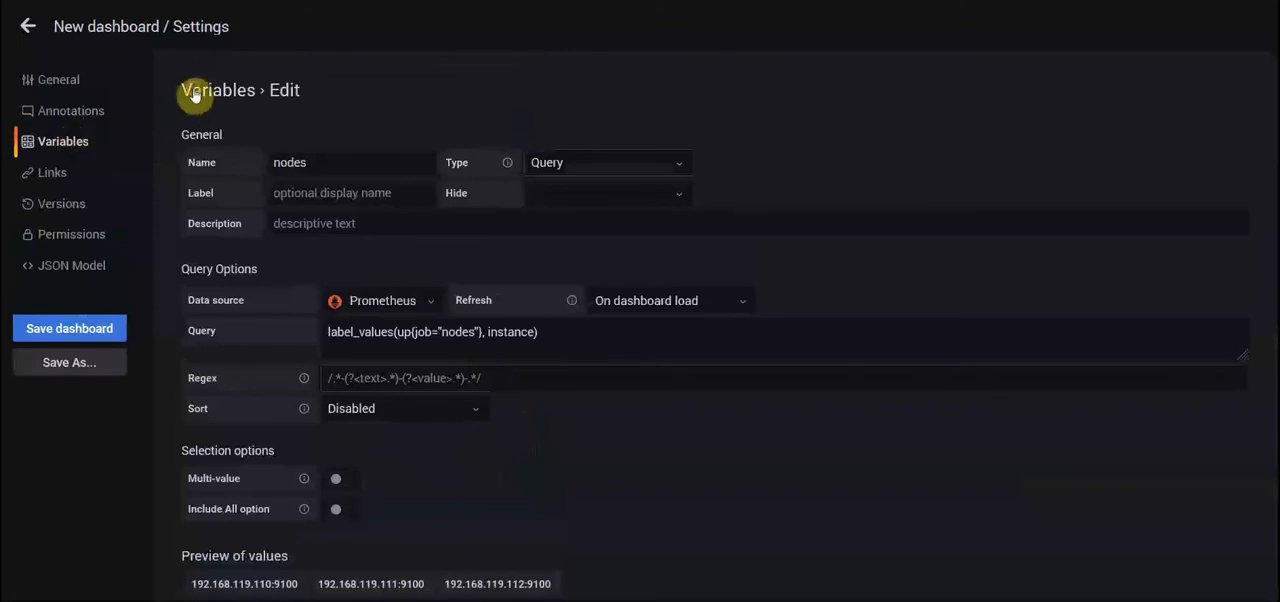
left_click(217, 90)
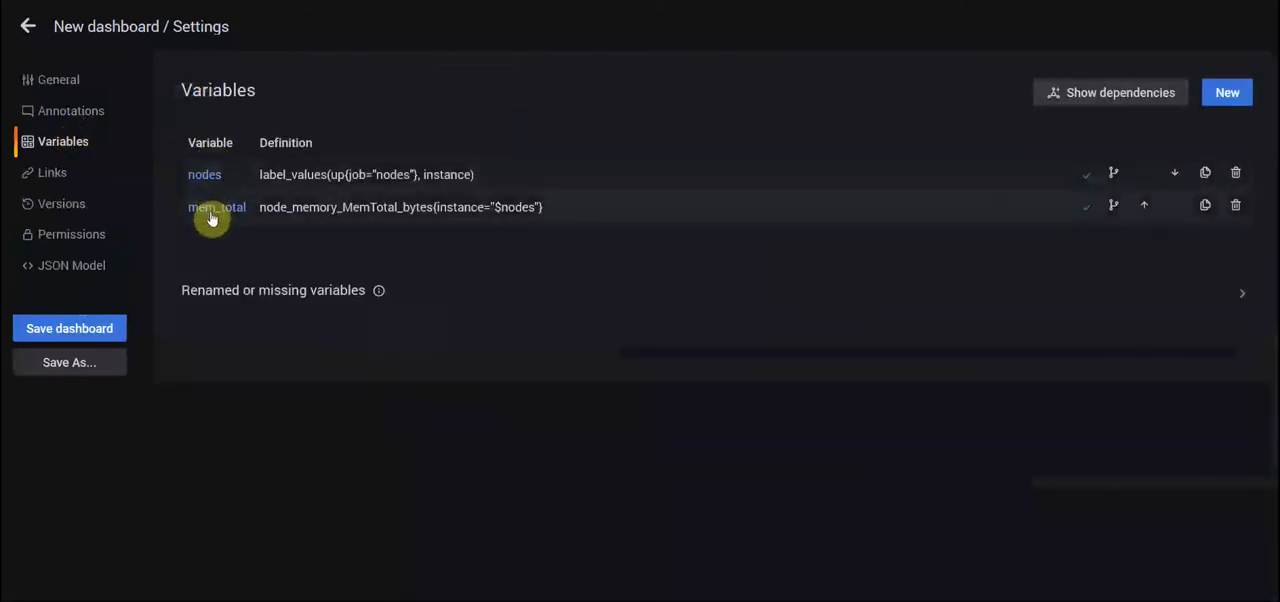
- Open the mem_total variable to view its node memory total query
left_click(216, 207)
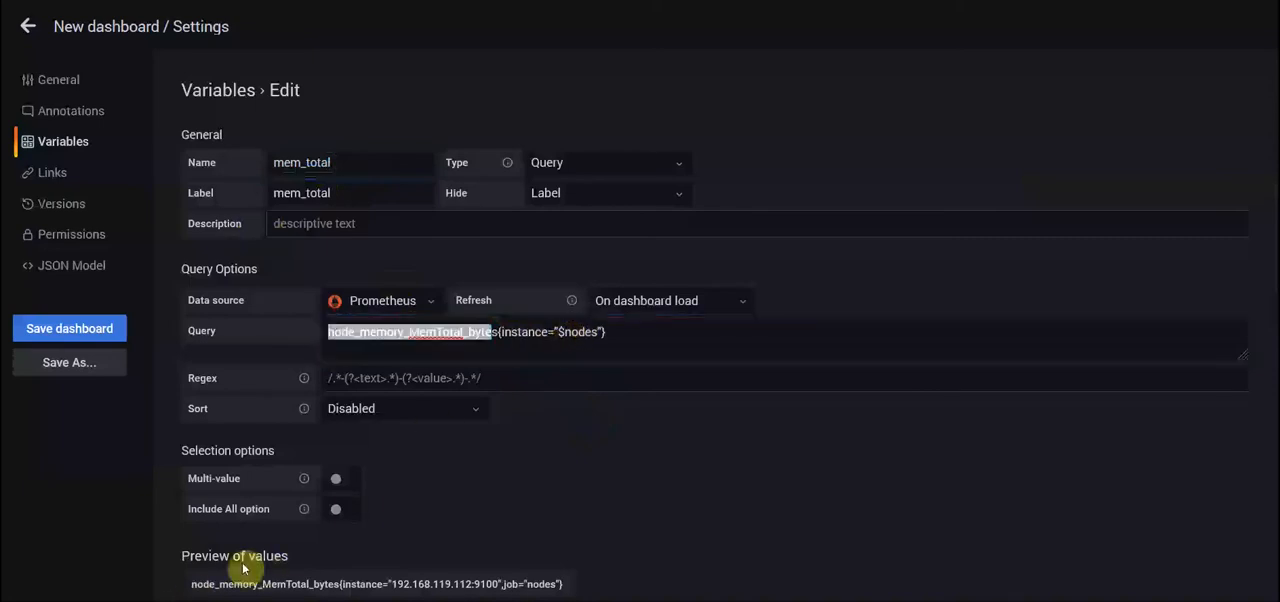
mouse_move(705, 78)
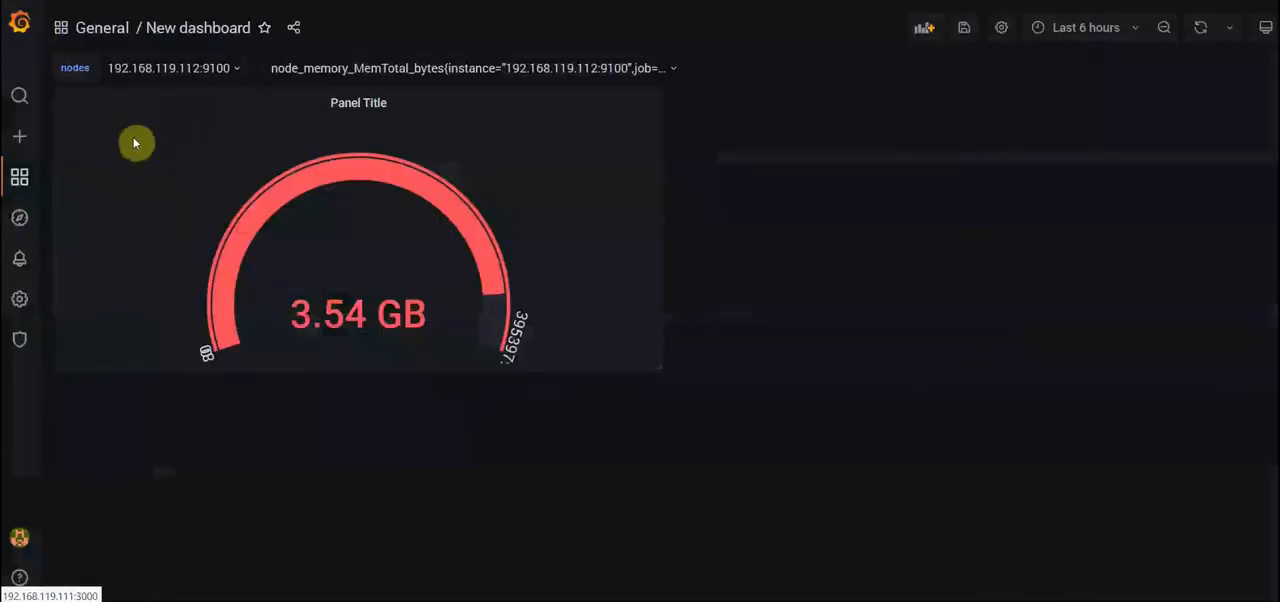
- Edit the gauge panel from its Panel Title menu
left_click(358, 102)
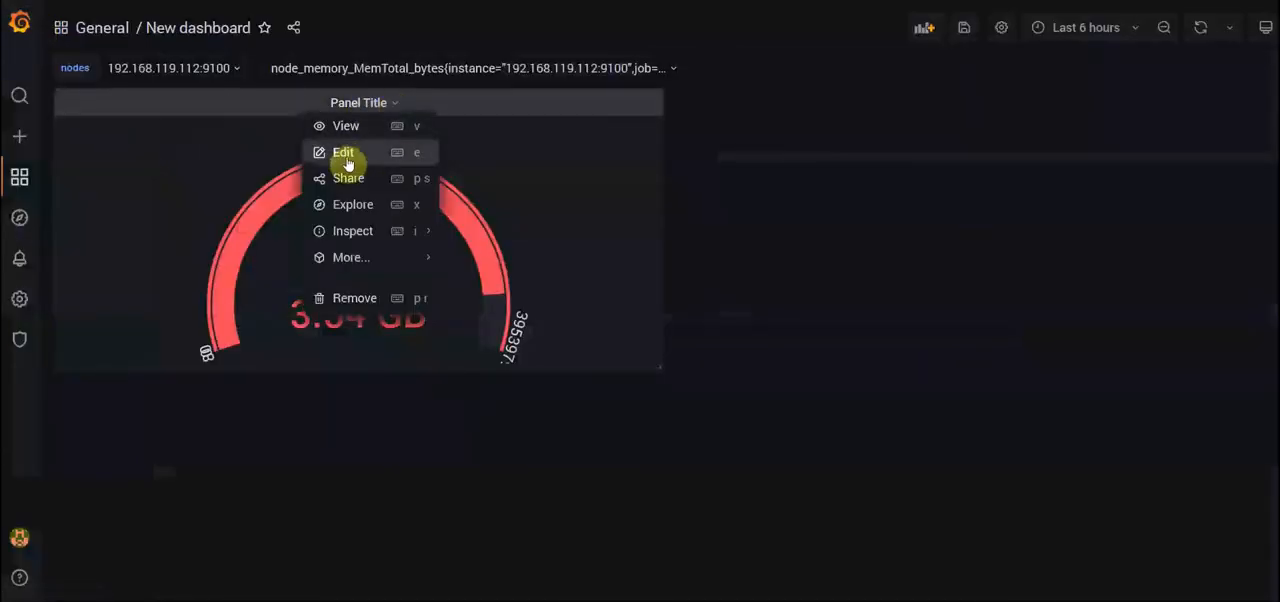
left_click(344, 152)
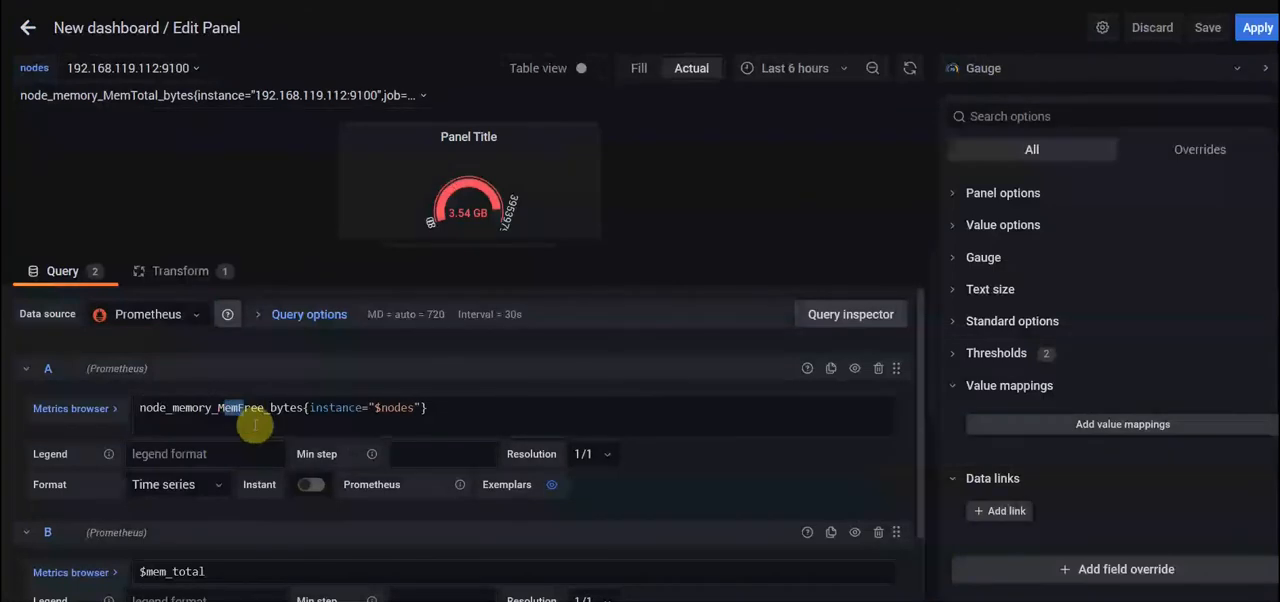
mouse_move(697, 432)
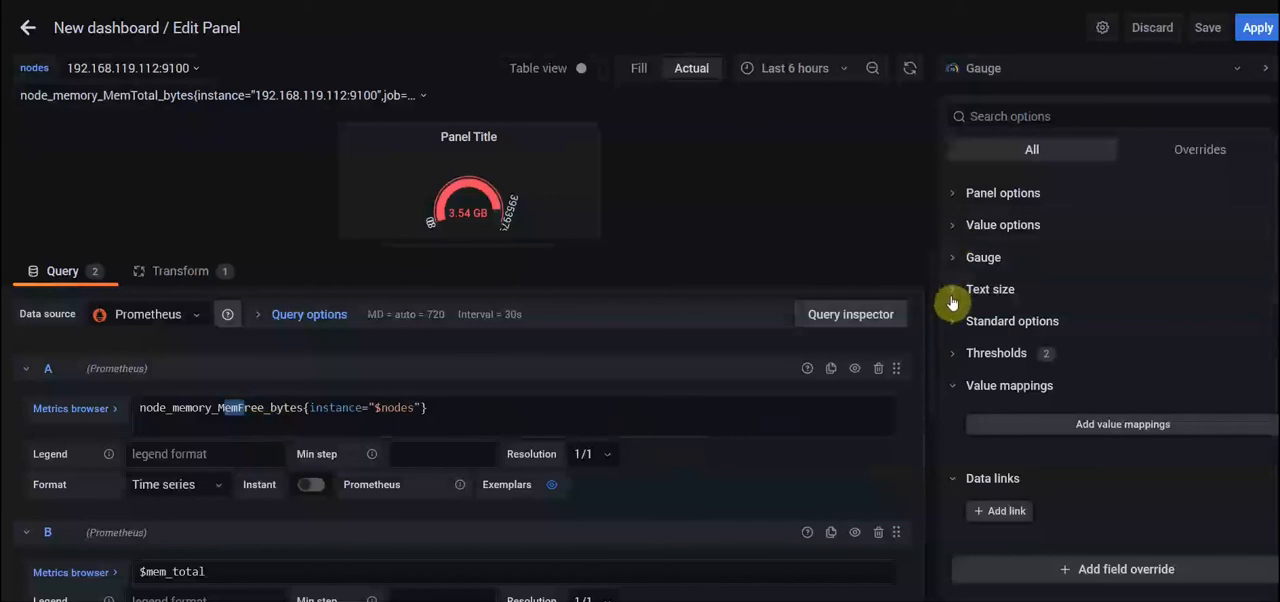
left_click(1011, 283)
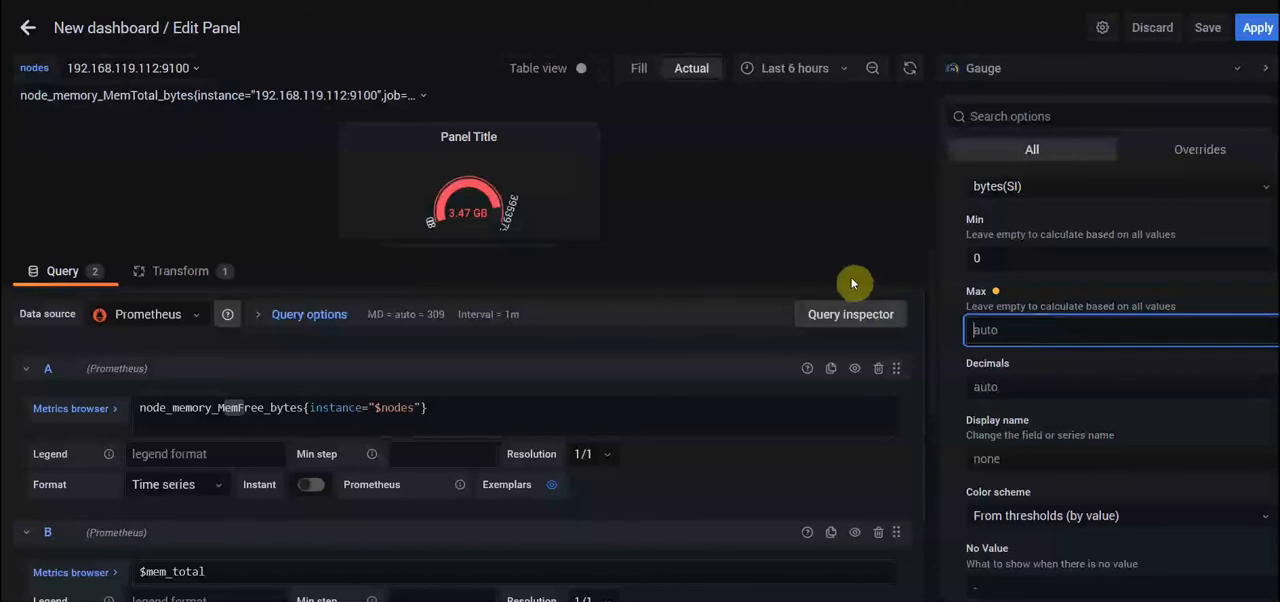
mouse_move(478, 337)
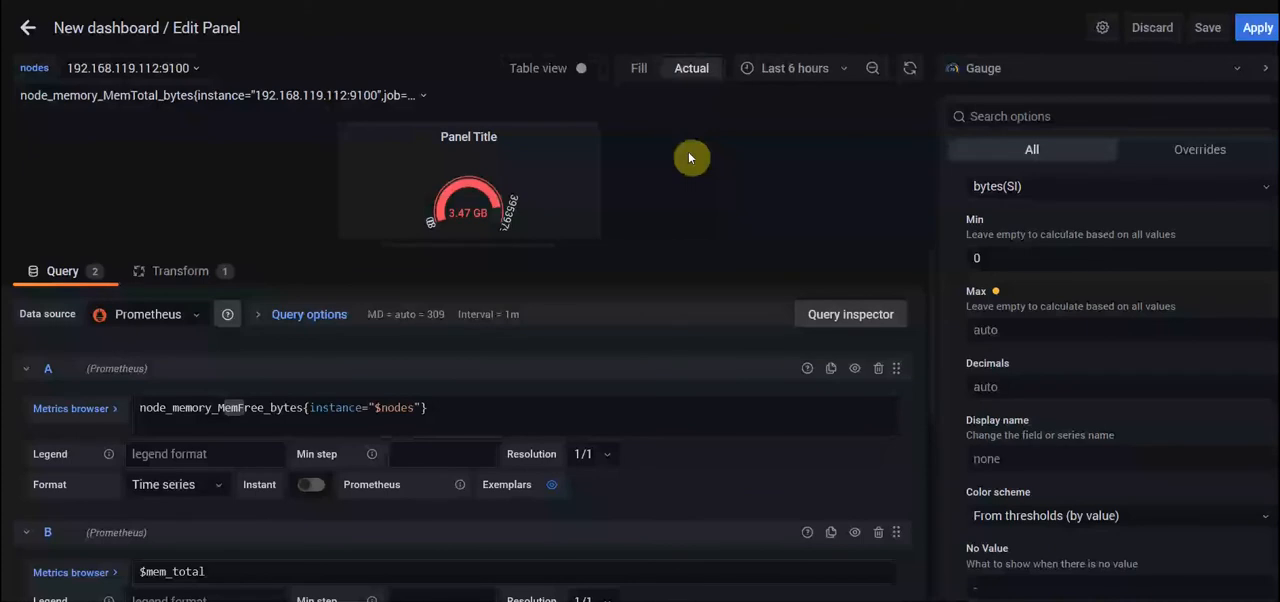
mouse_move(715, 170)
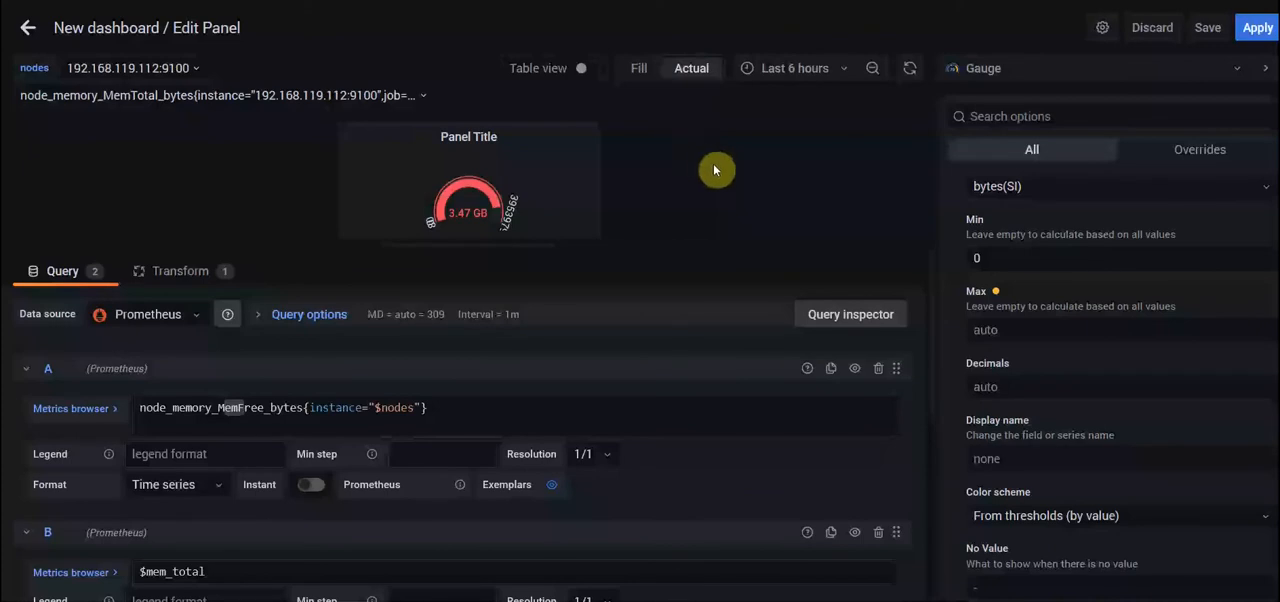
mouse_move(720, 123)
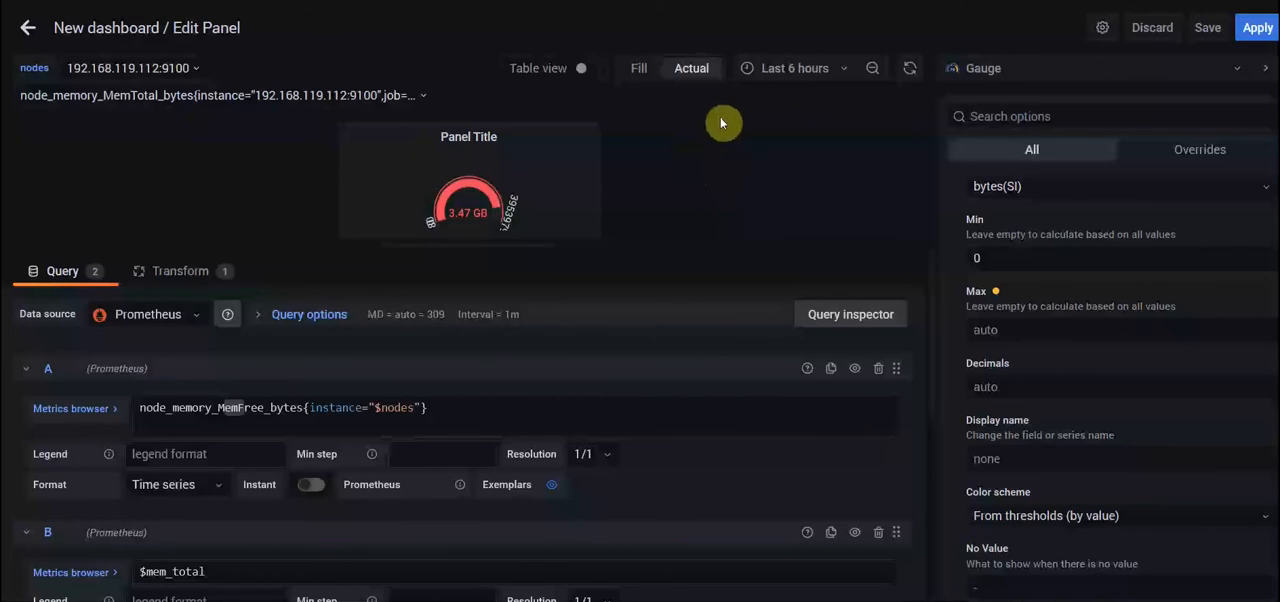
mouse_move(763, 186)
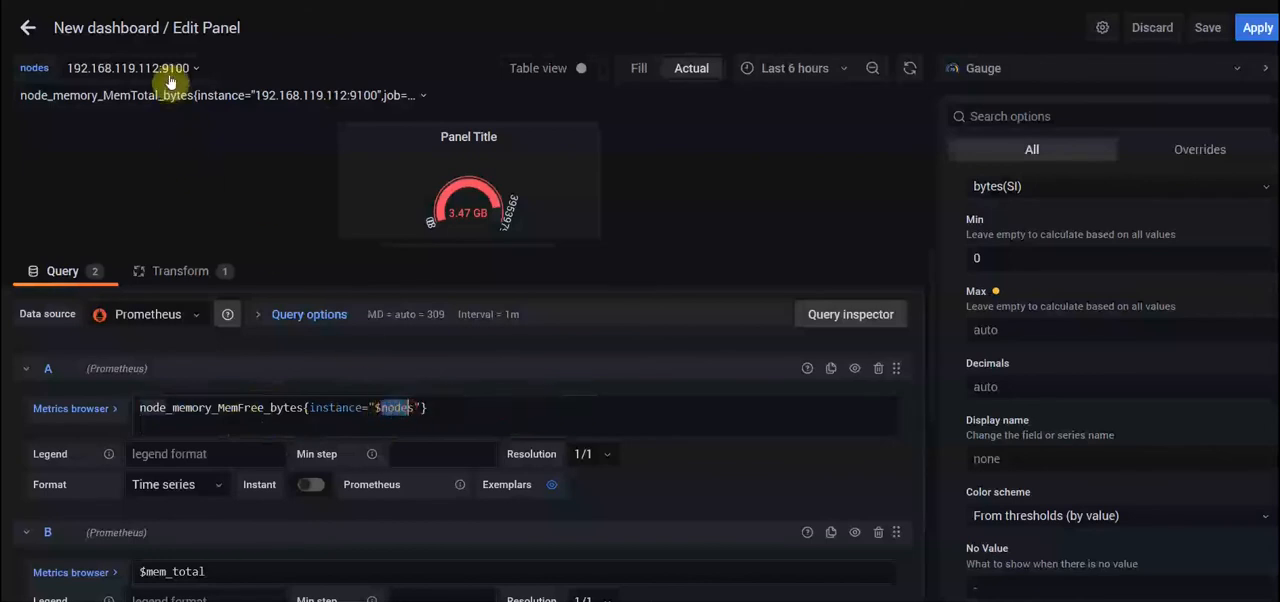
- Disable the $mem_total query B and view the gauge for node 192.168.119.110 (991 MB)
left_click(130, 67)
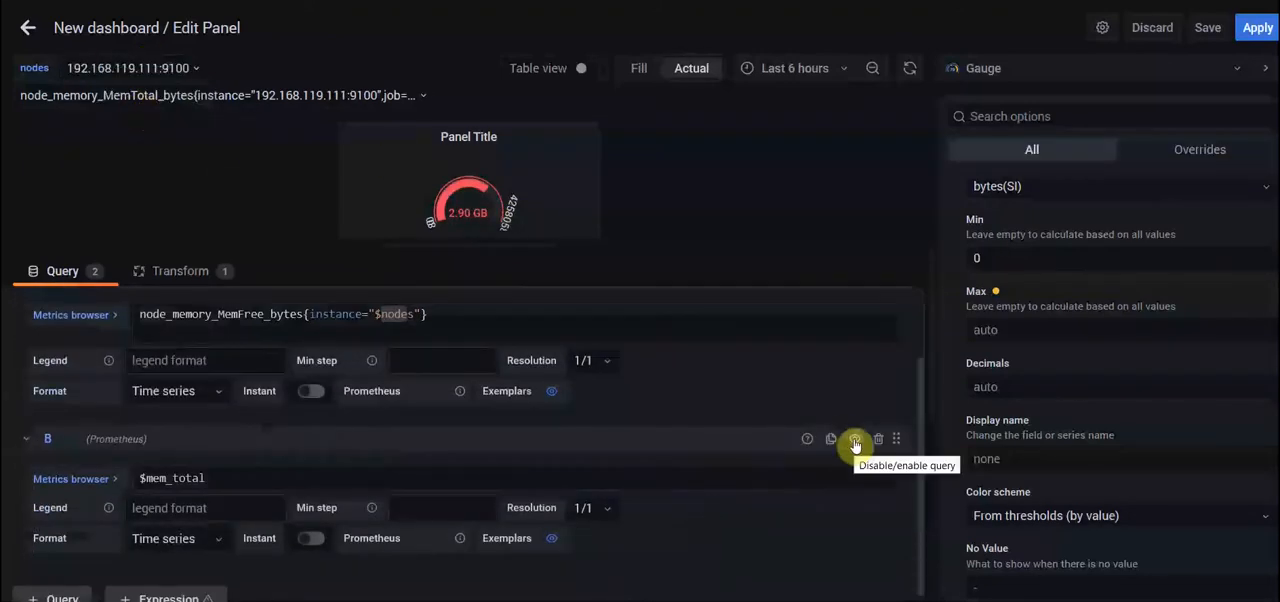
left_click(854, 439)
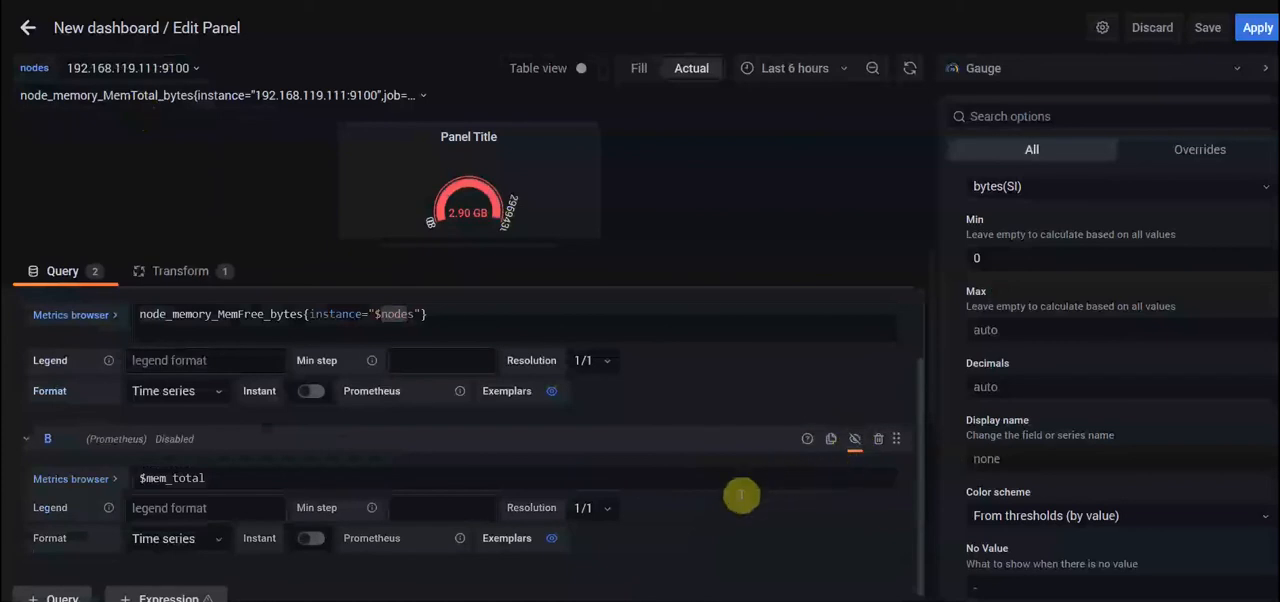
mouse_move(472, 277)
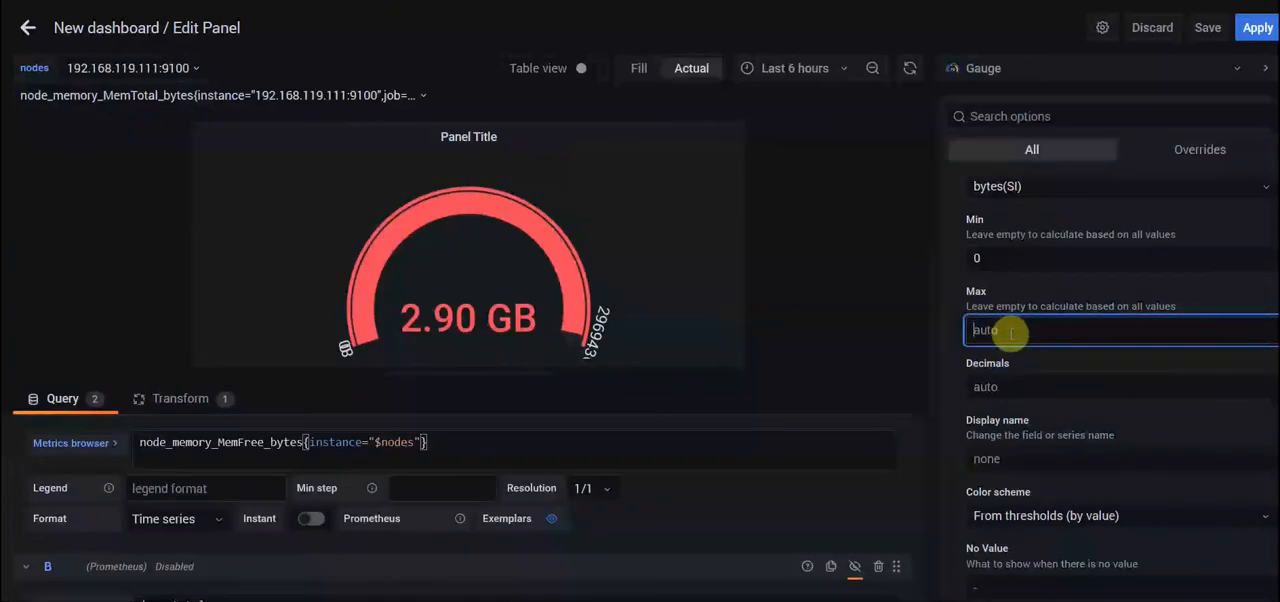
left_click(125, 67)
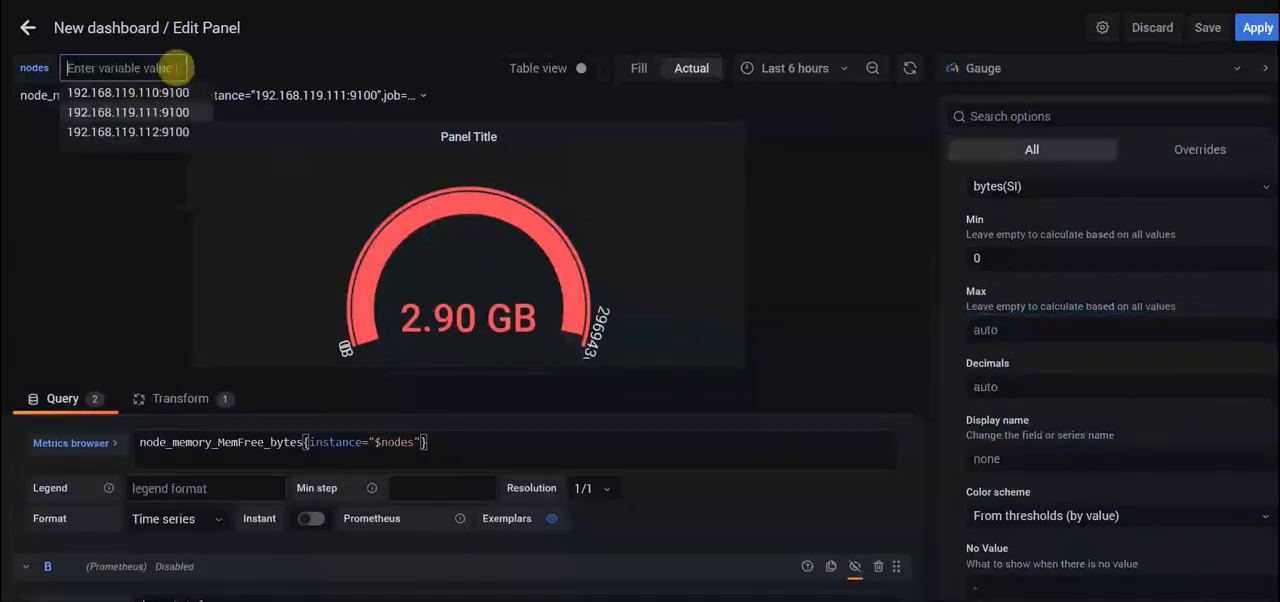
left_click(128, 92)
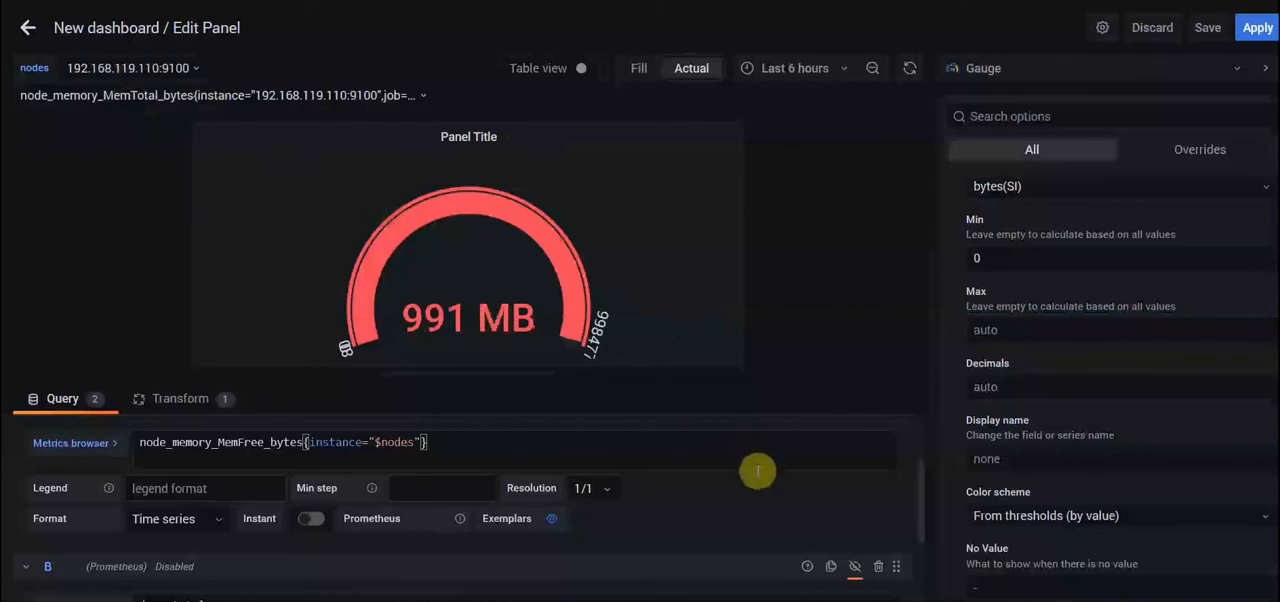
mouse_move(758, 490)
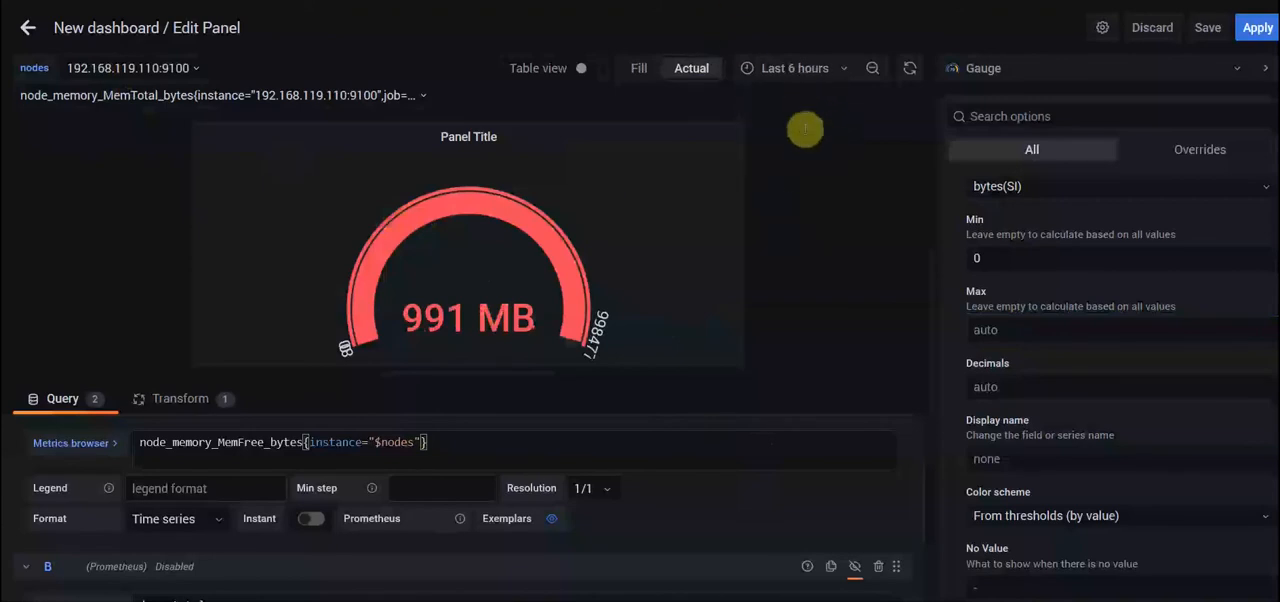
mouse_move(421, 263)
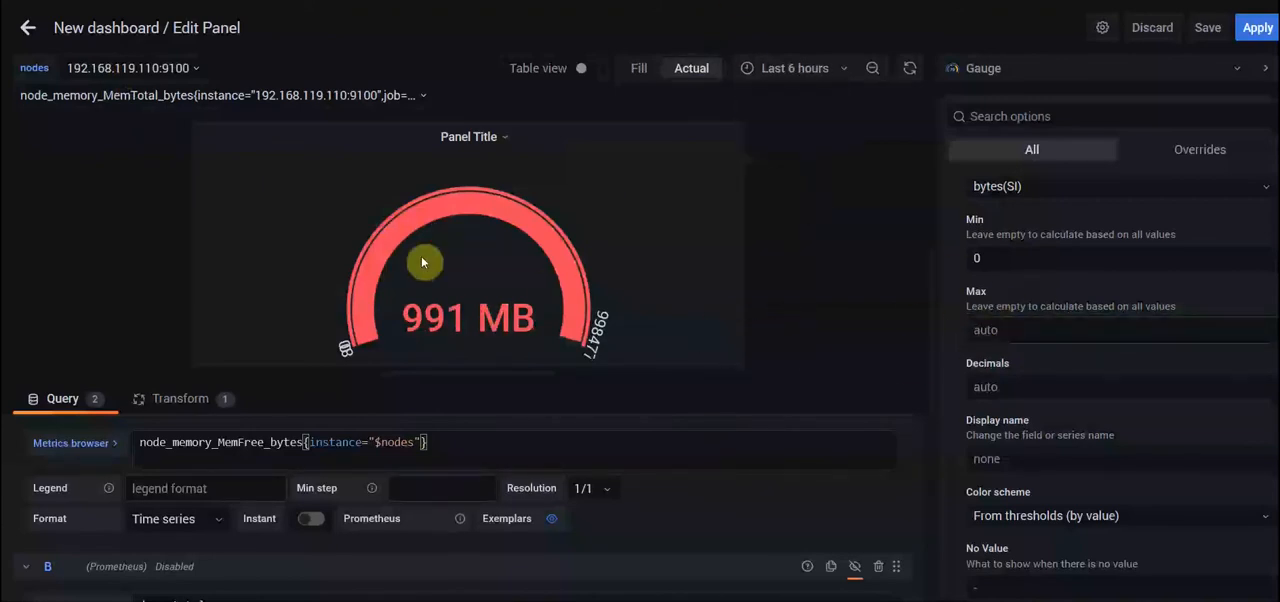
mouse_move(600, 320)
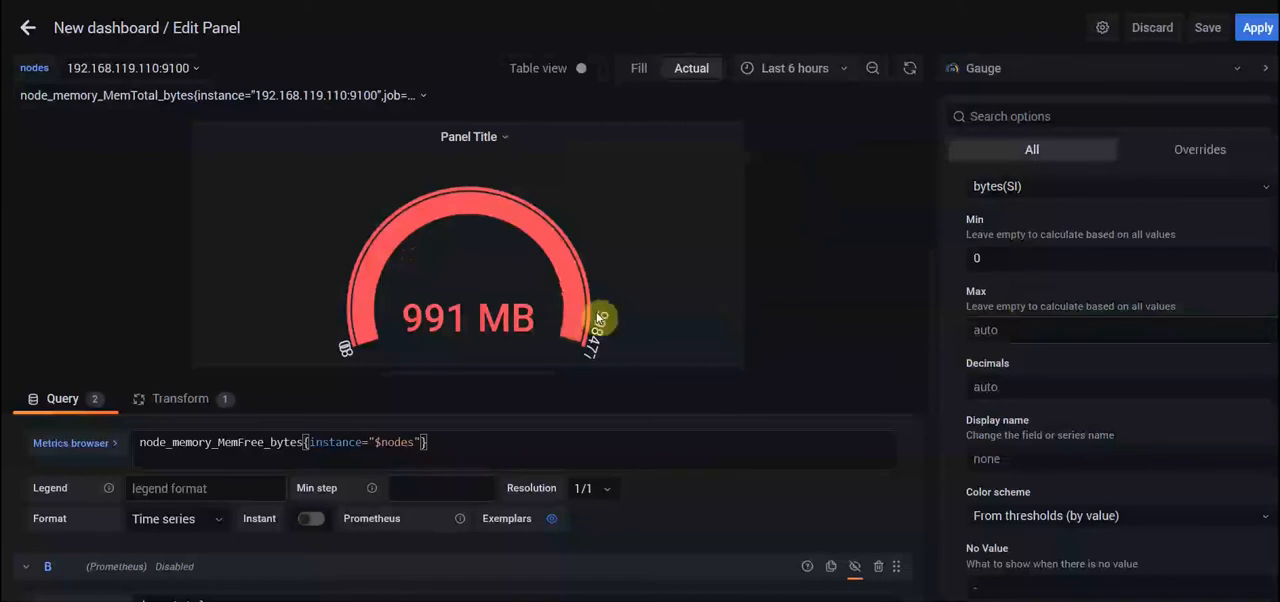
mouse_move(600, 320)
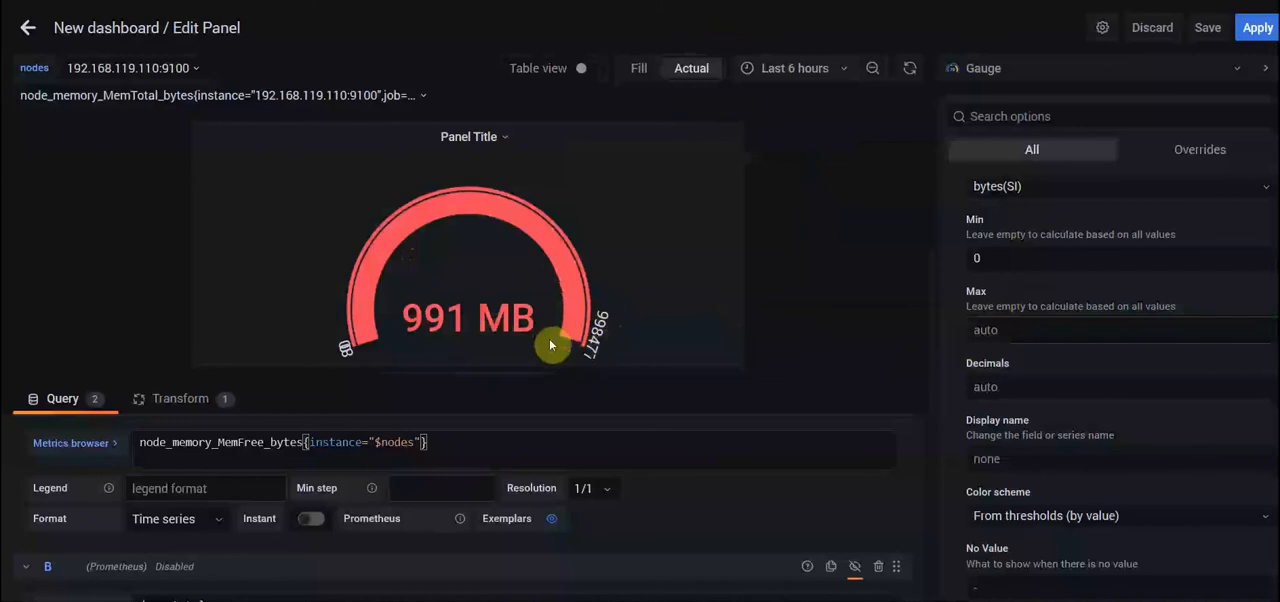
mouse_move(674, 371)
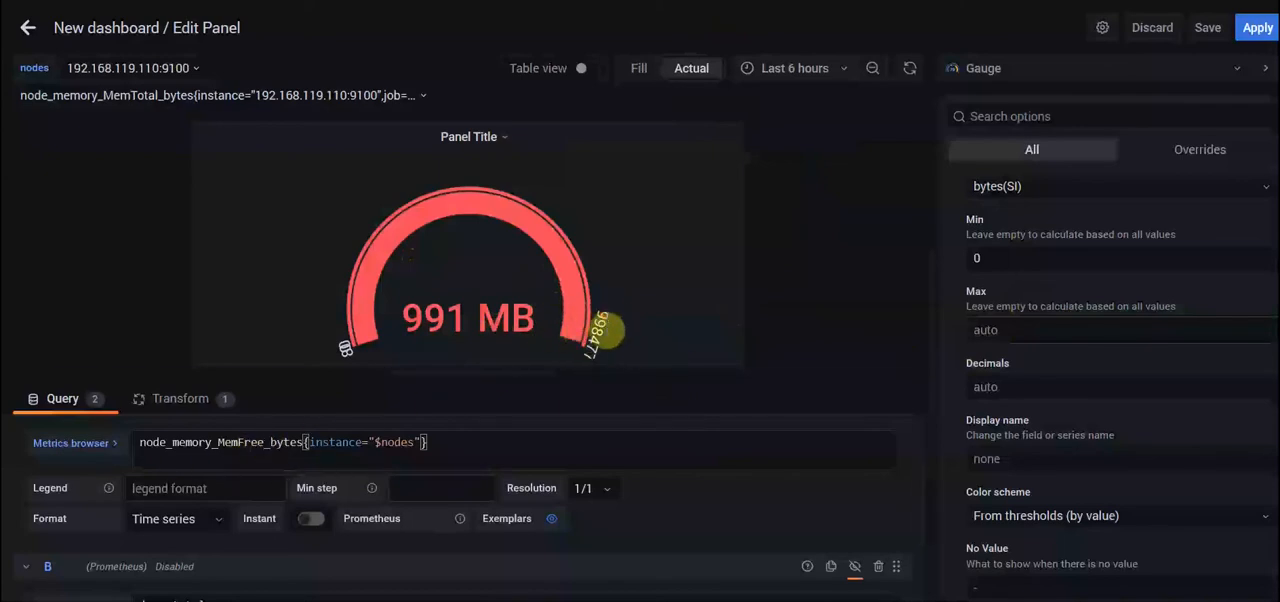
mouse_move(610, 320)
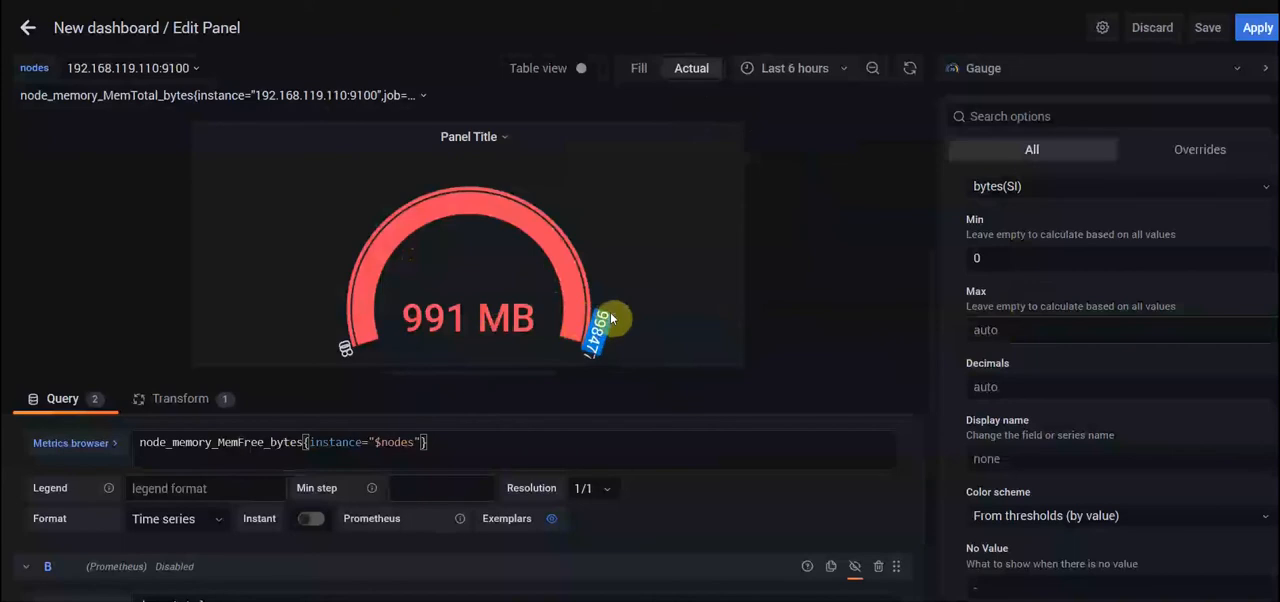
mouse_move(694, 323)
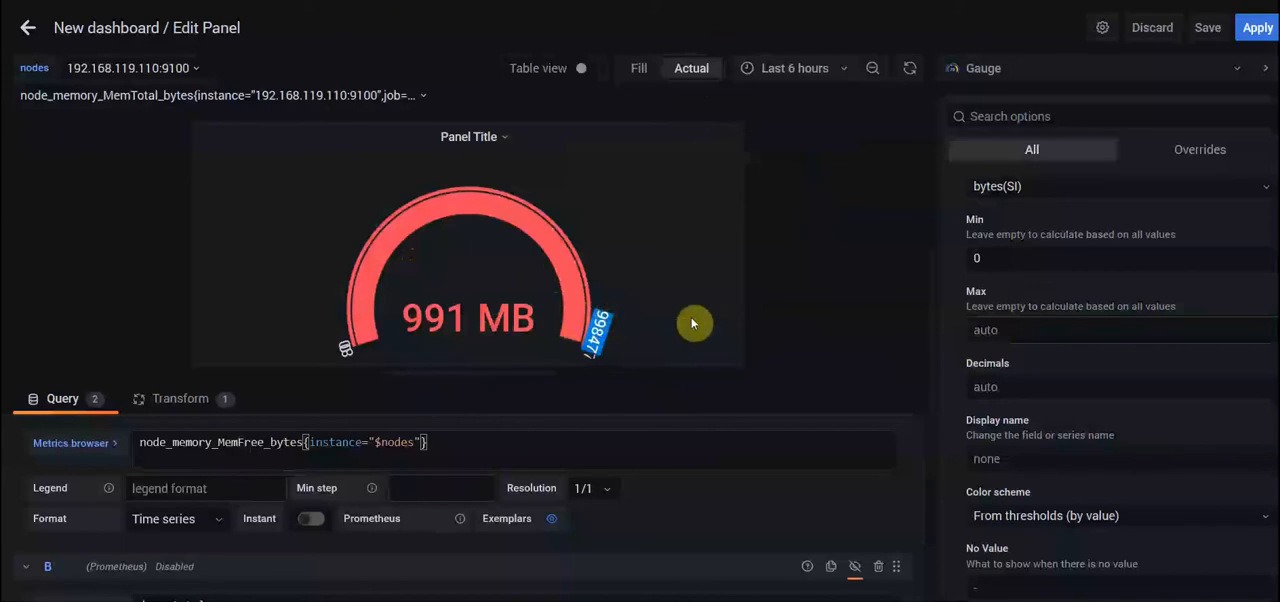
mouse_move(640, 330)
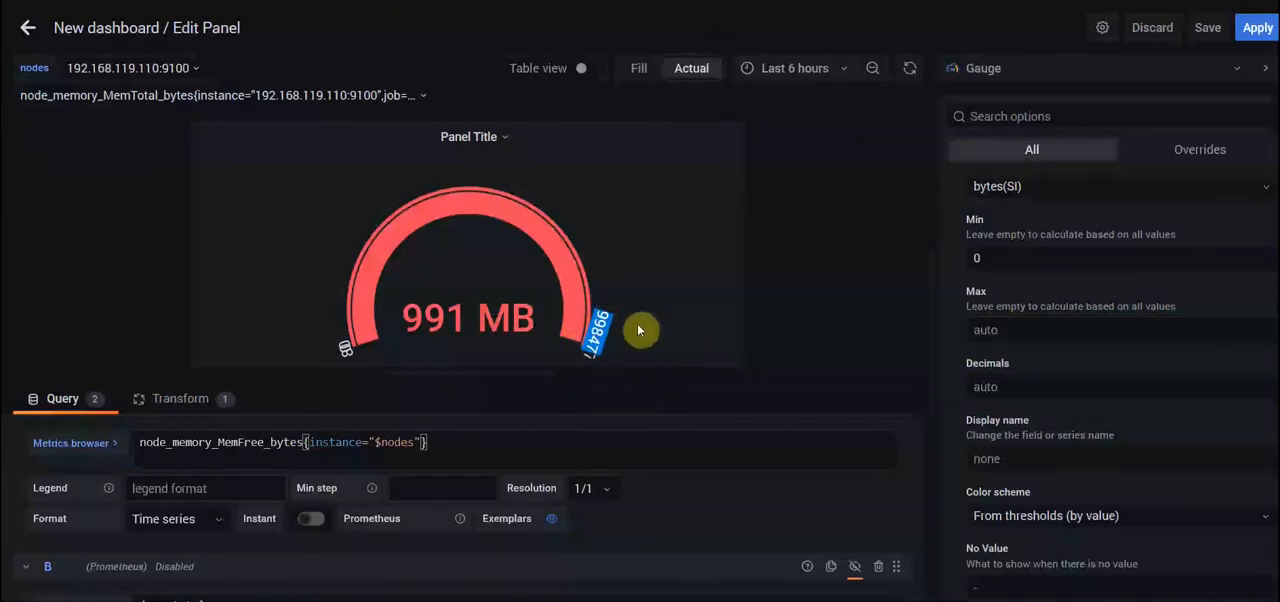
- Check the gauge on nodes 192.168.119.111 (2.89 GB) and 192.168.119.112 (3.47 GB)
left_click(127, 68)
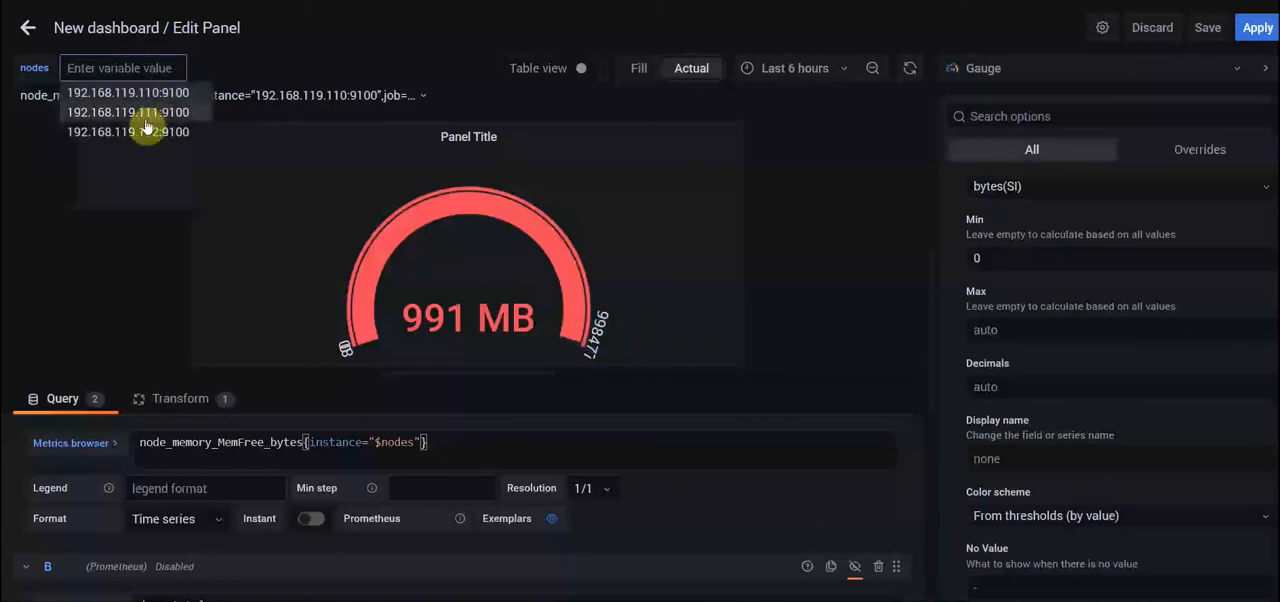
left_click(127, 111)
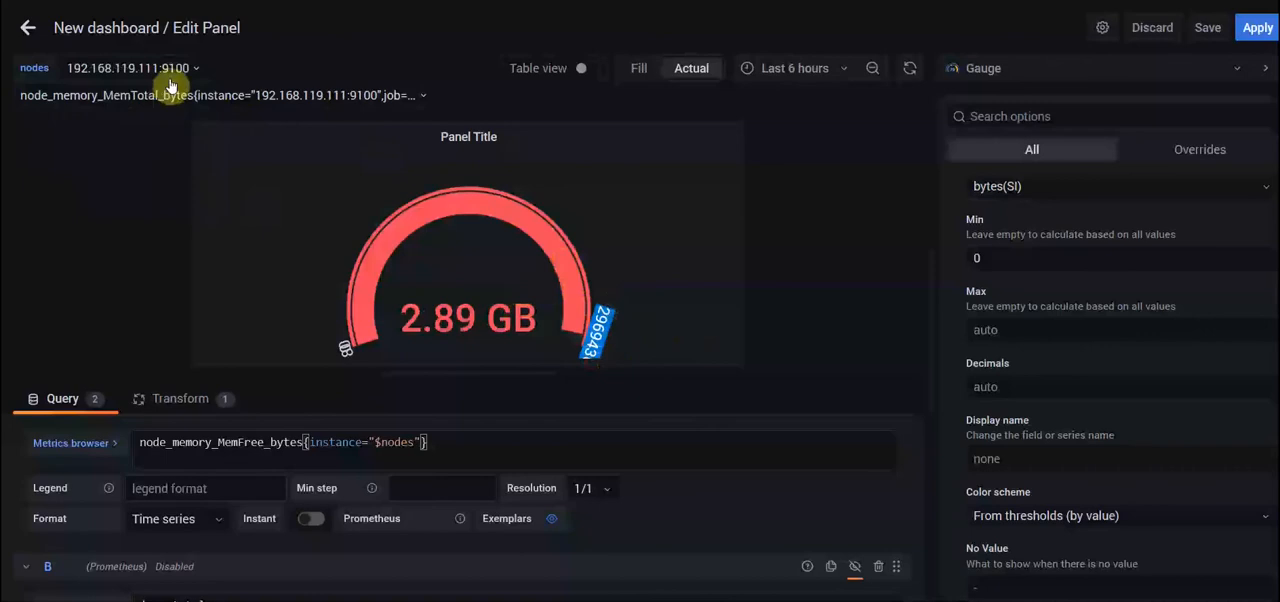
left_click(130, 68)
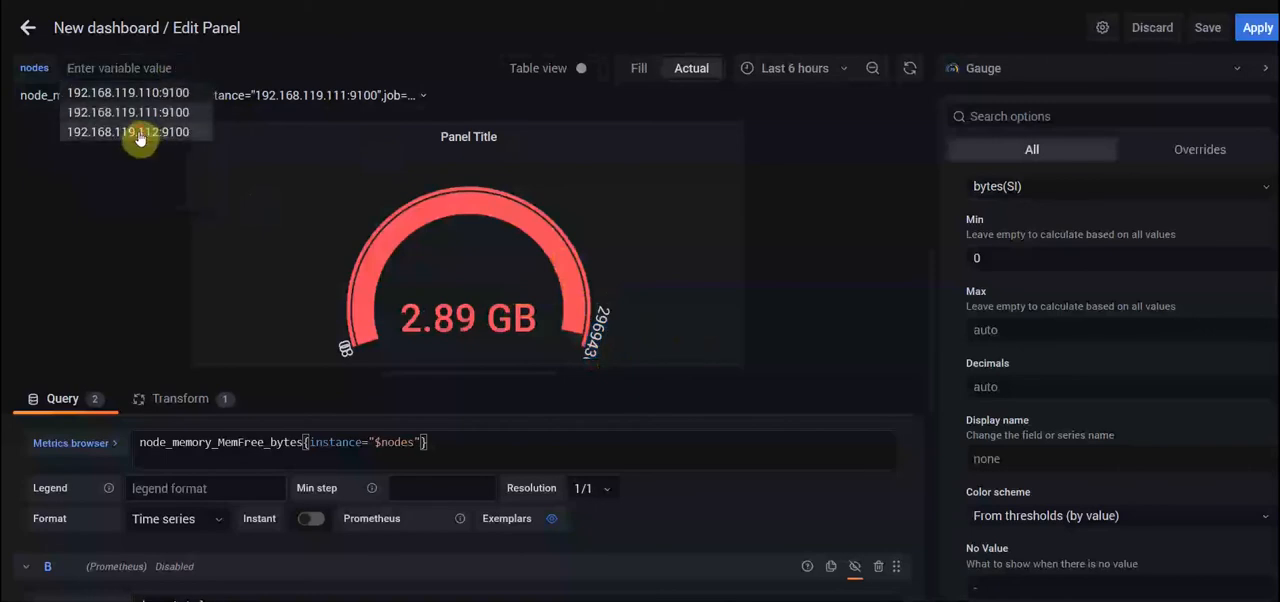
left_click(127, 131)
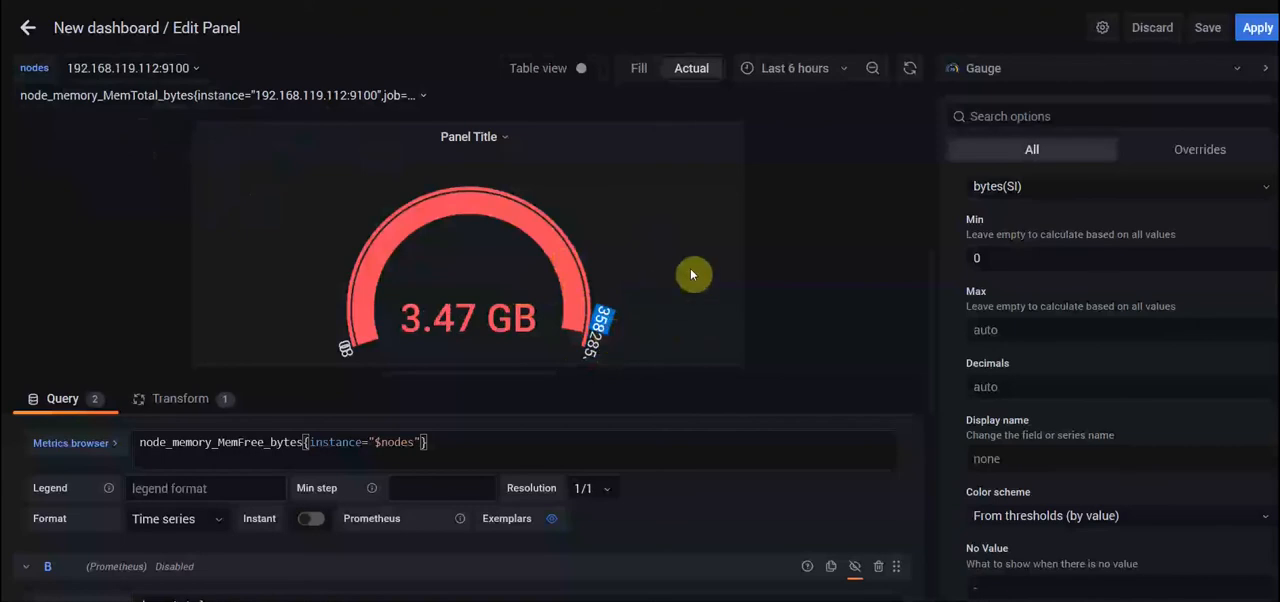
mouse_move(695, 279)
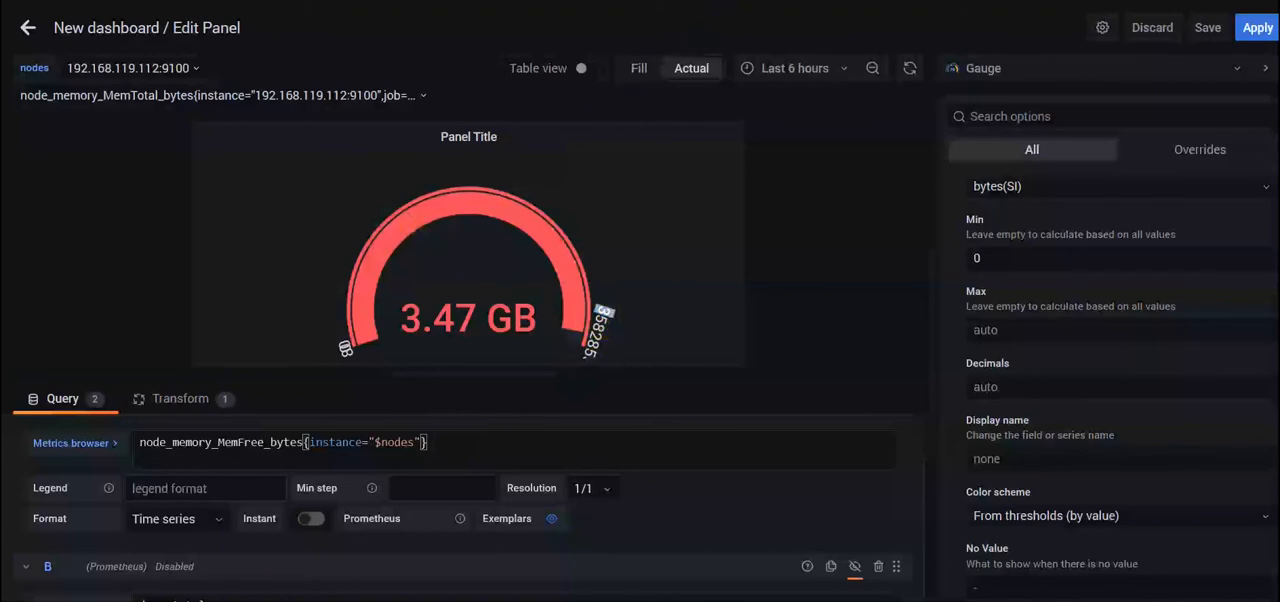
mouse_move(757, 244)
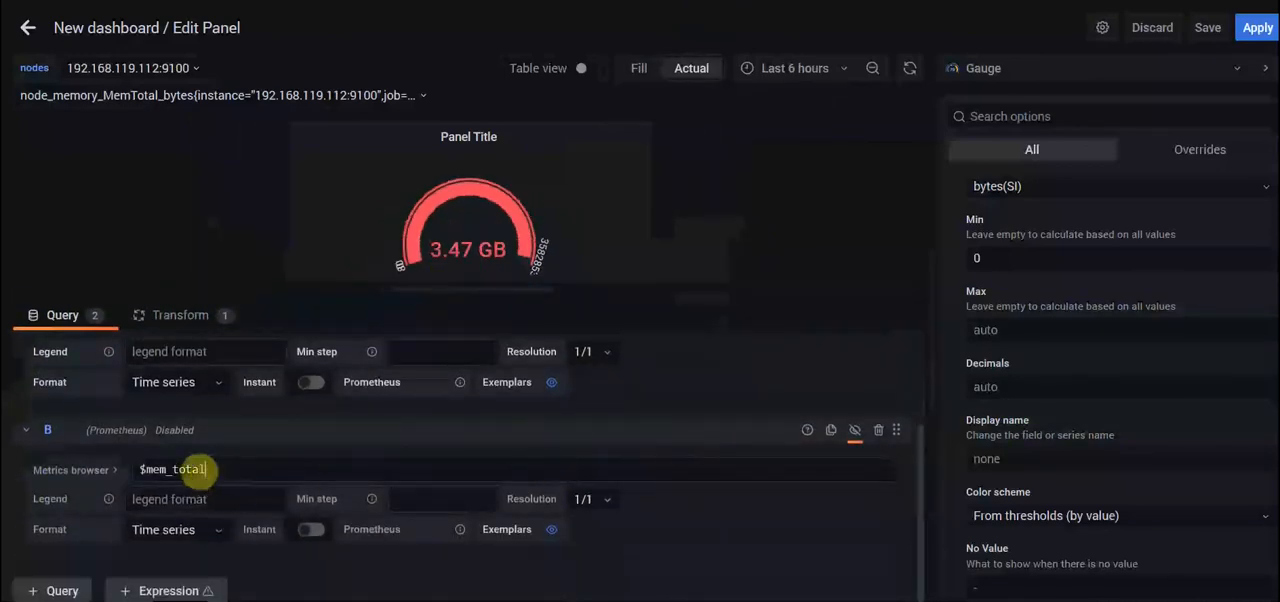
- Re-enable query B, glance at Transform, and view node 192.168.119.110 showing 991 MB and 4.09 GB
double_click(172, 469)
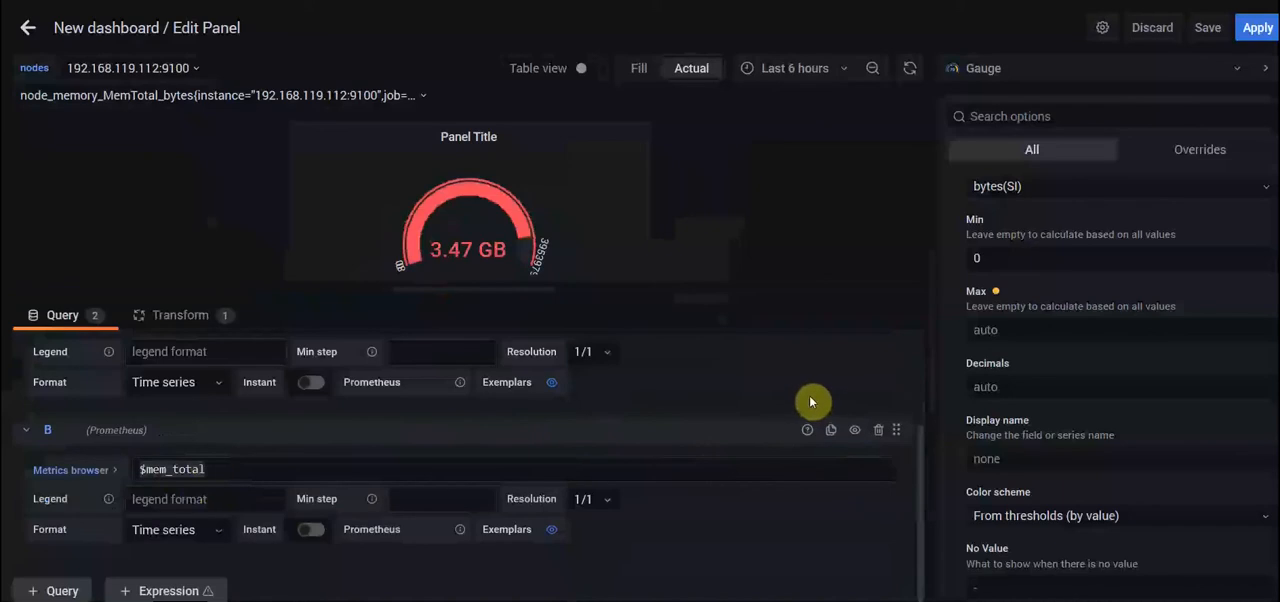
left_click(180, 315)
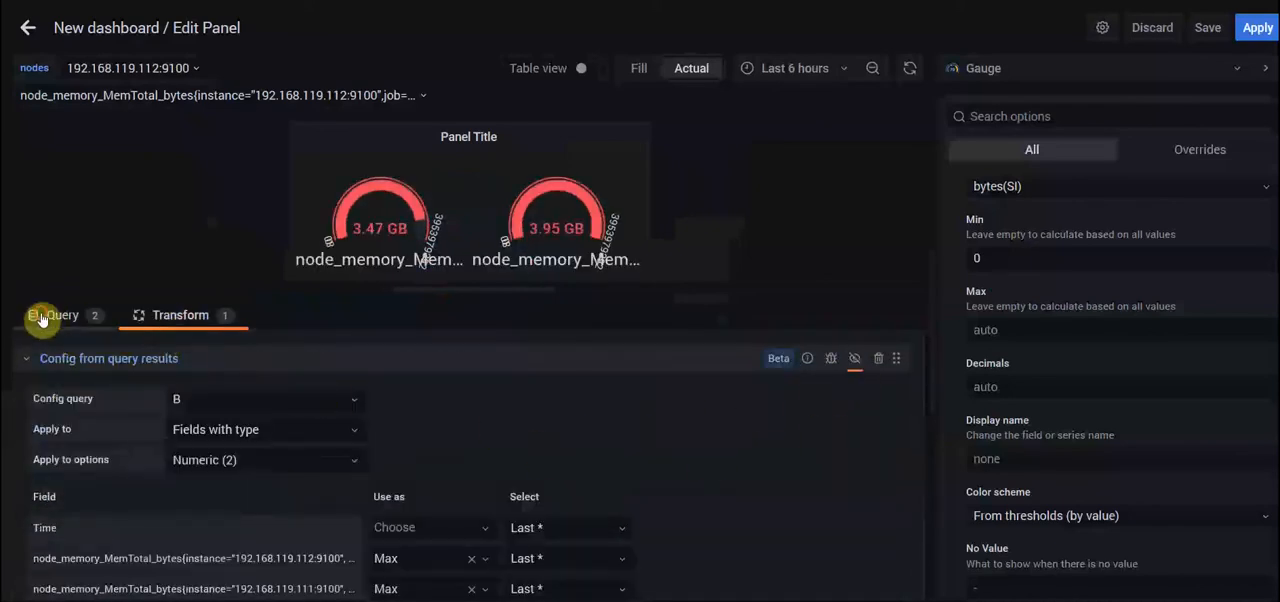
left_click(56, 315)
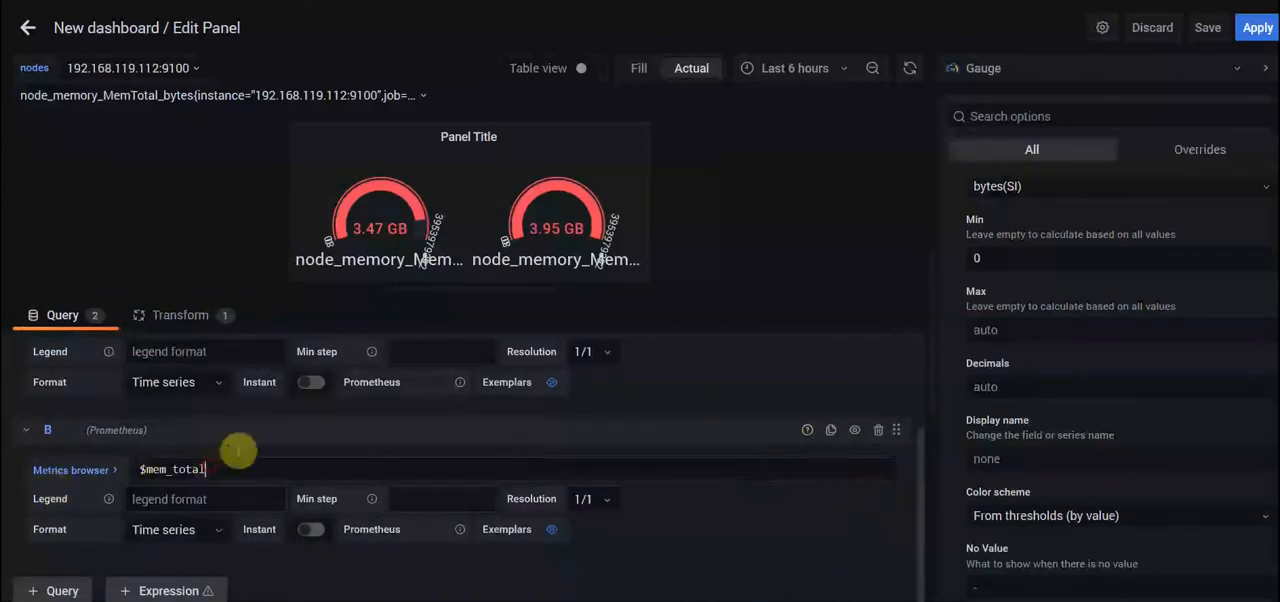
mouse_move(565, 220)
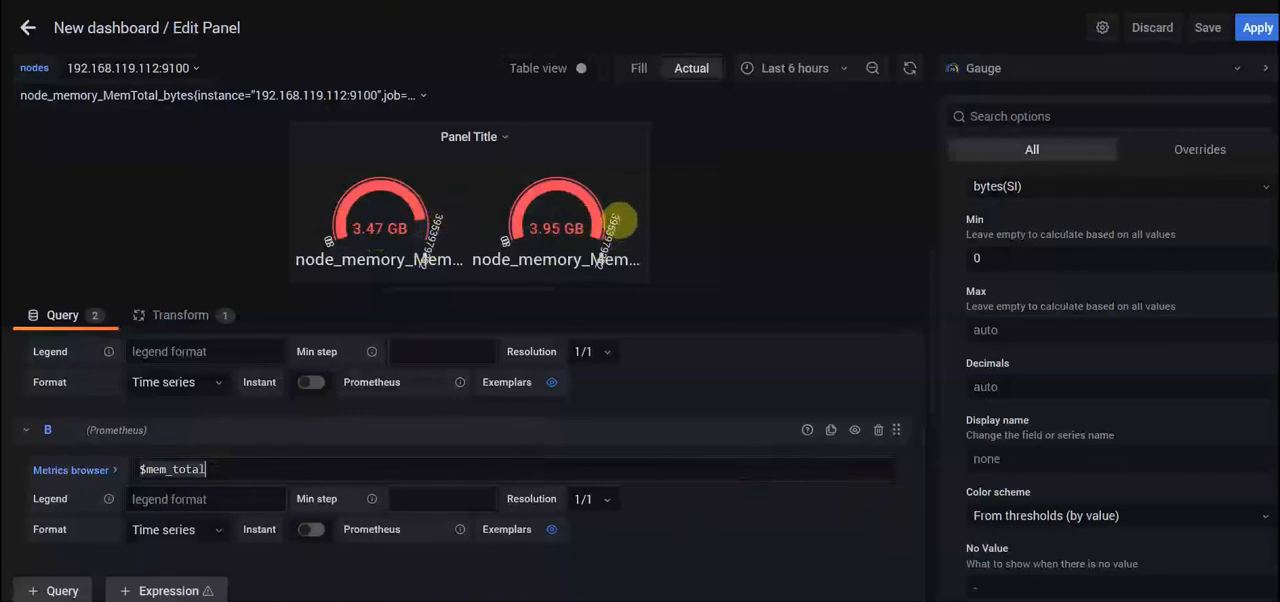
double_click(171, 469)
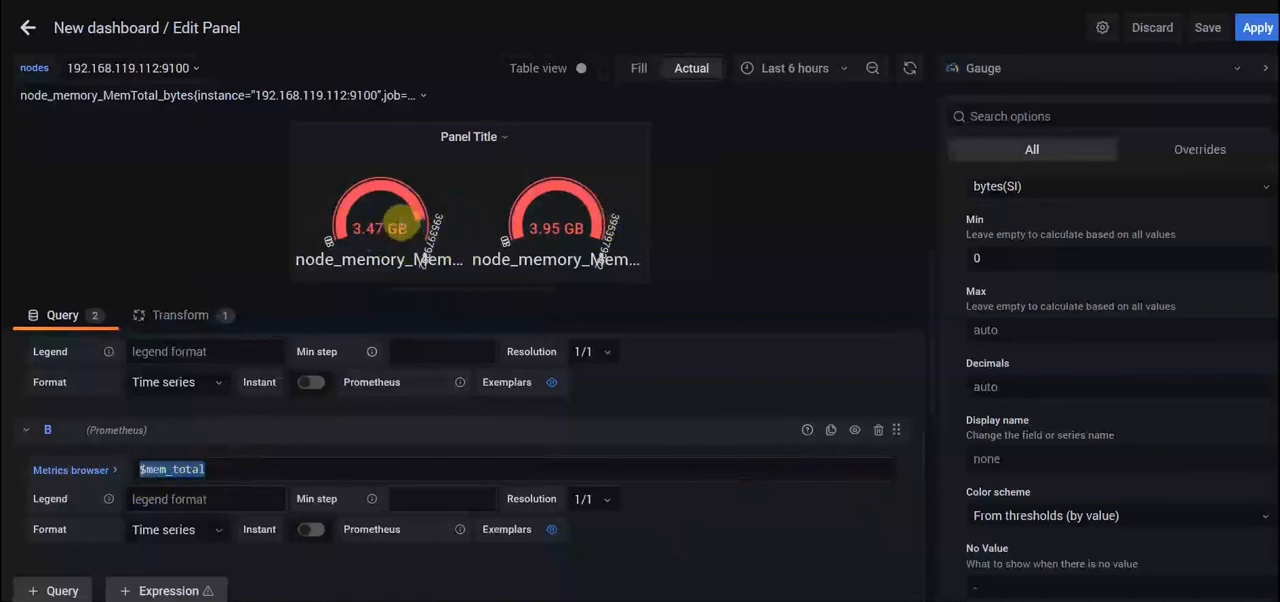
mouse_move(385, 410)
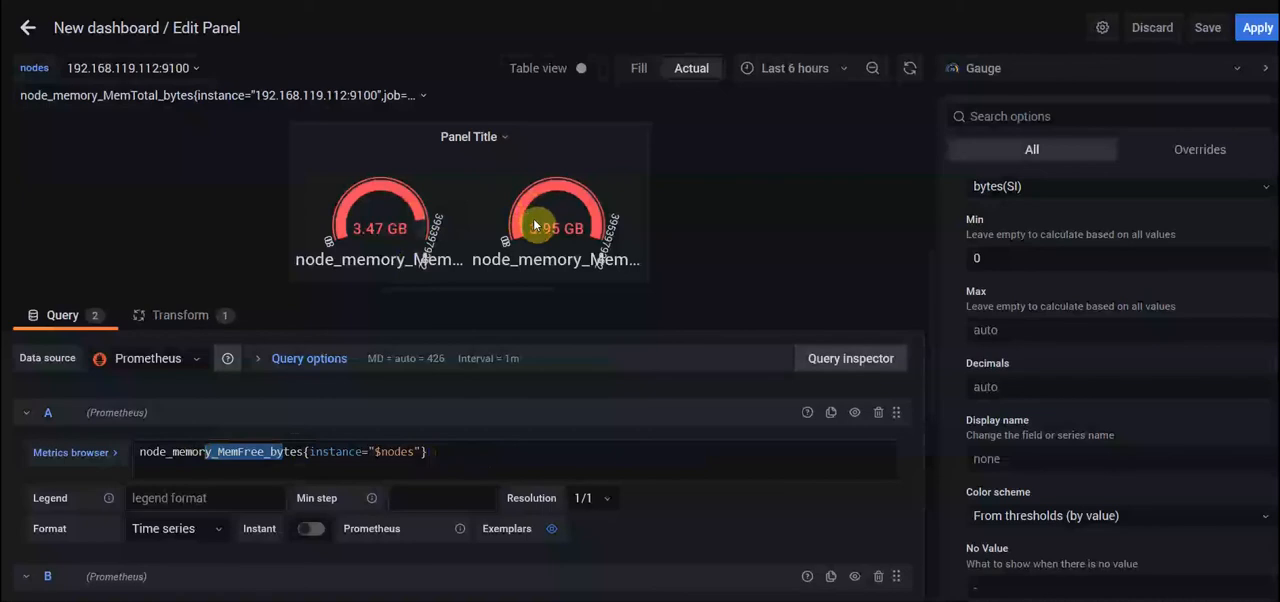
left_click(127, 68)
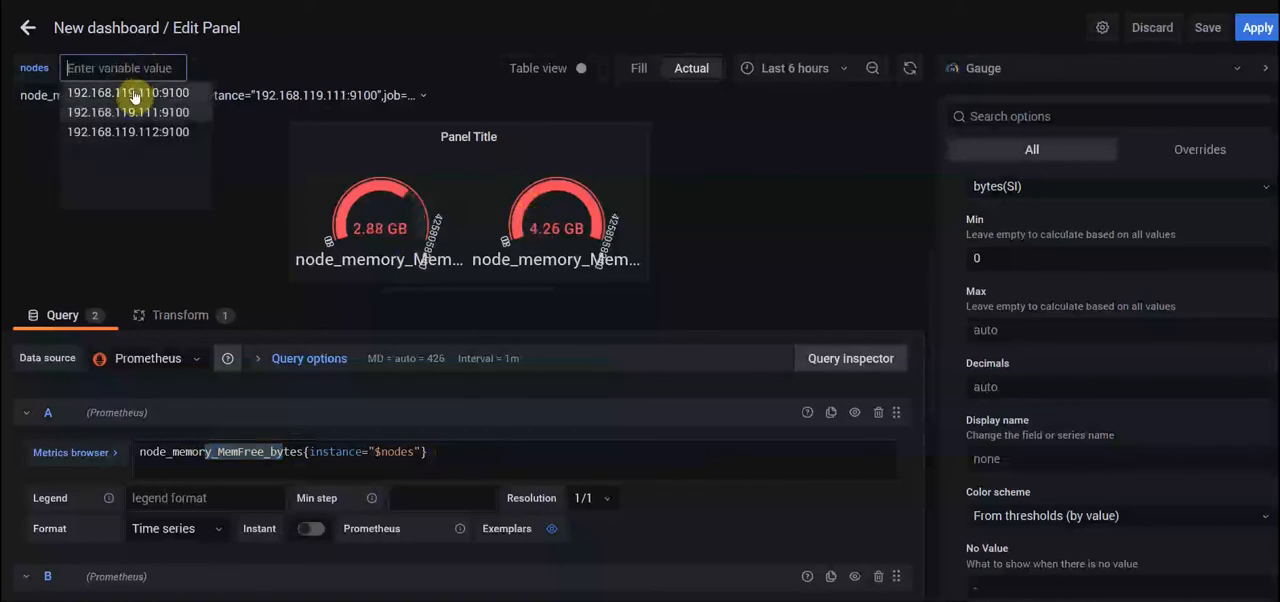
left_click(128, 92)
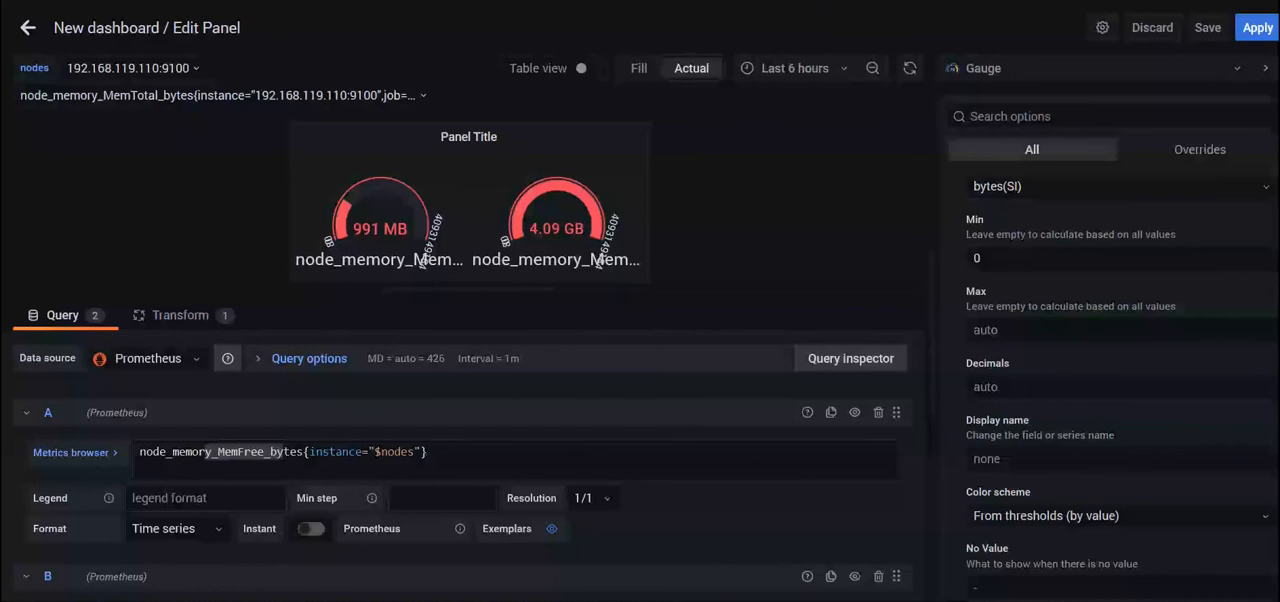
mouse_move(740, 100)
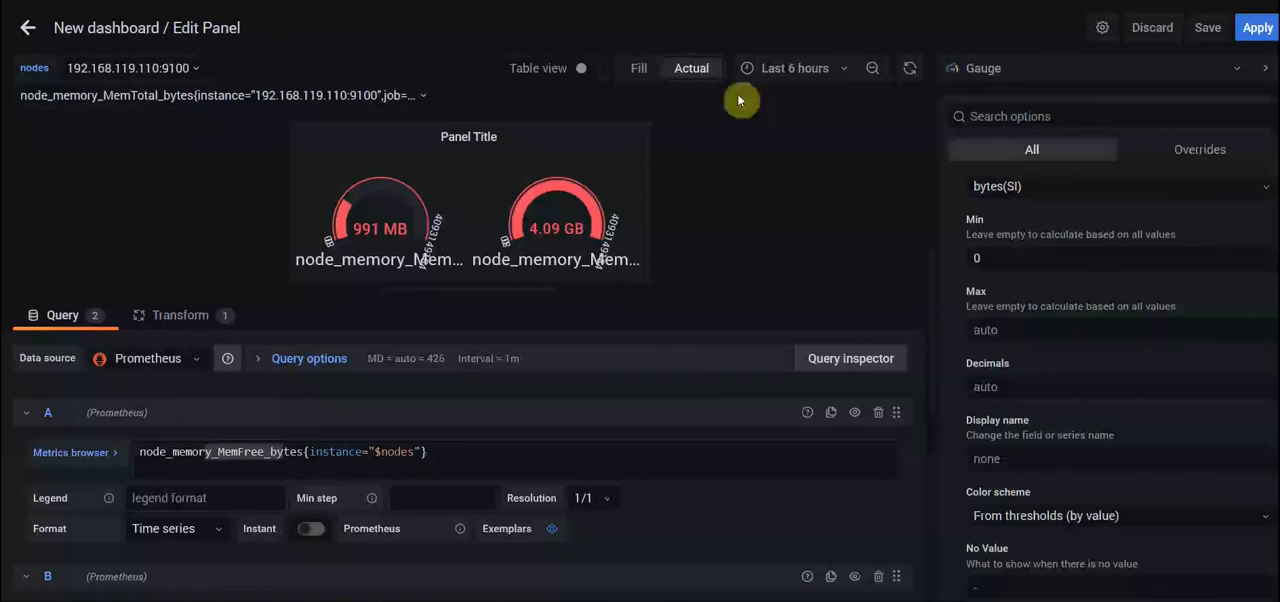
mouse_move(727, 263)
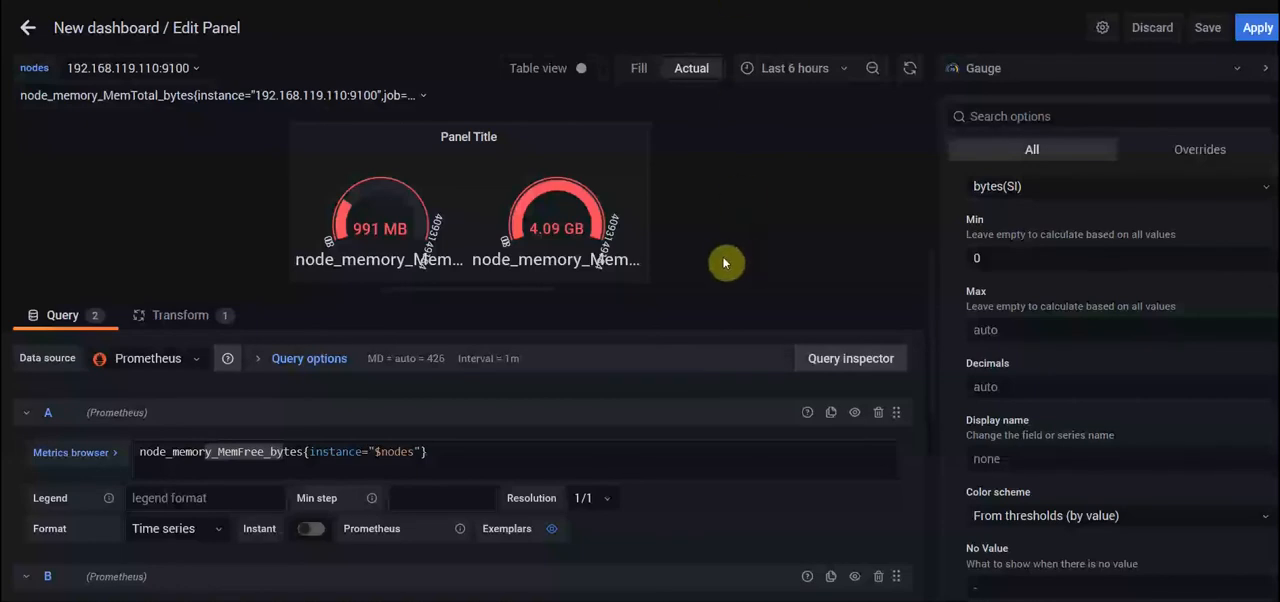
mouse_move(721, 262)
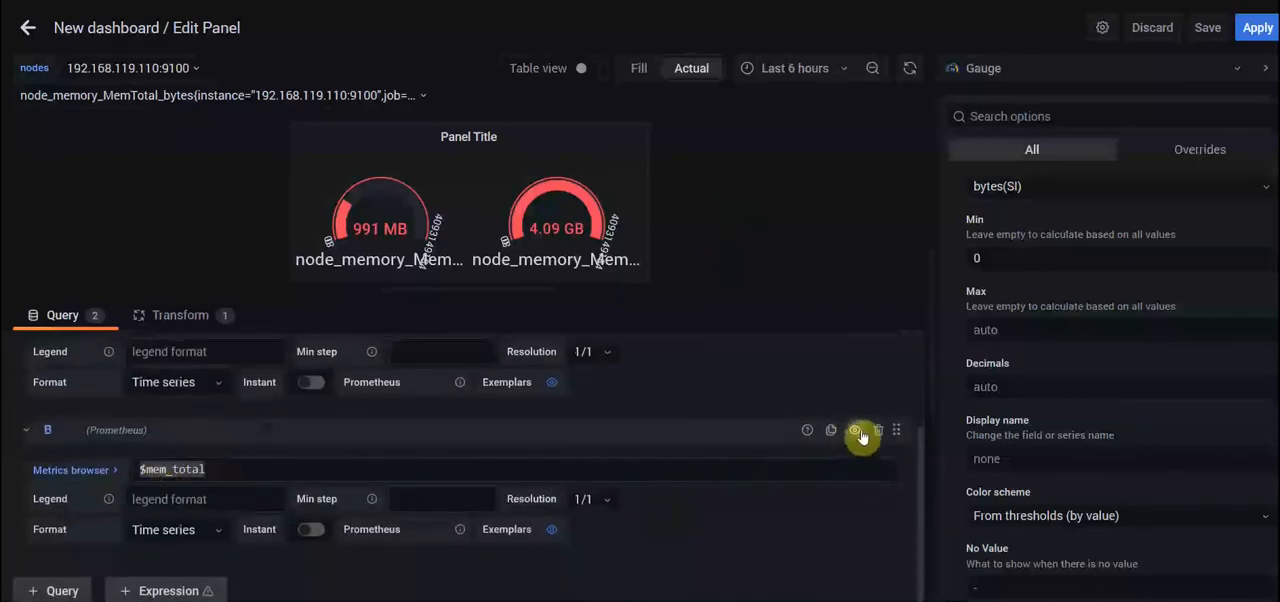
left_click(855, 430)
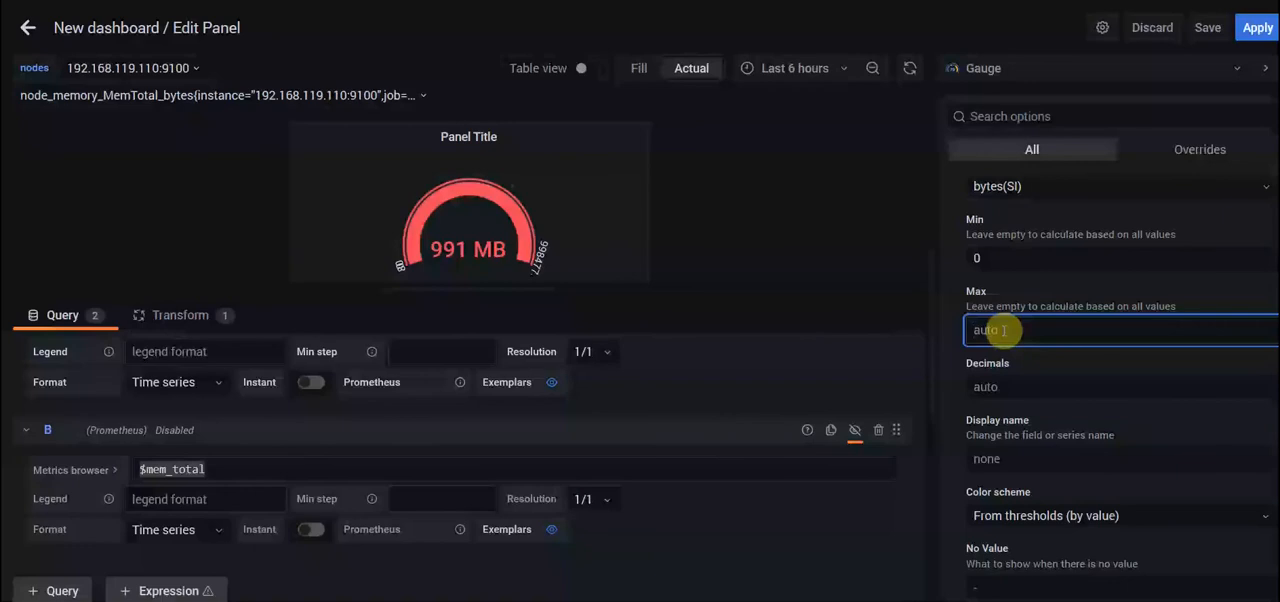
type("4")
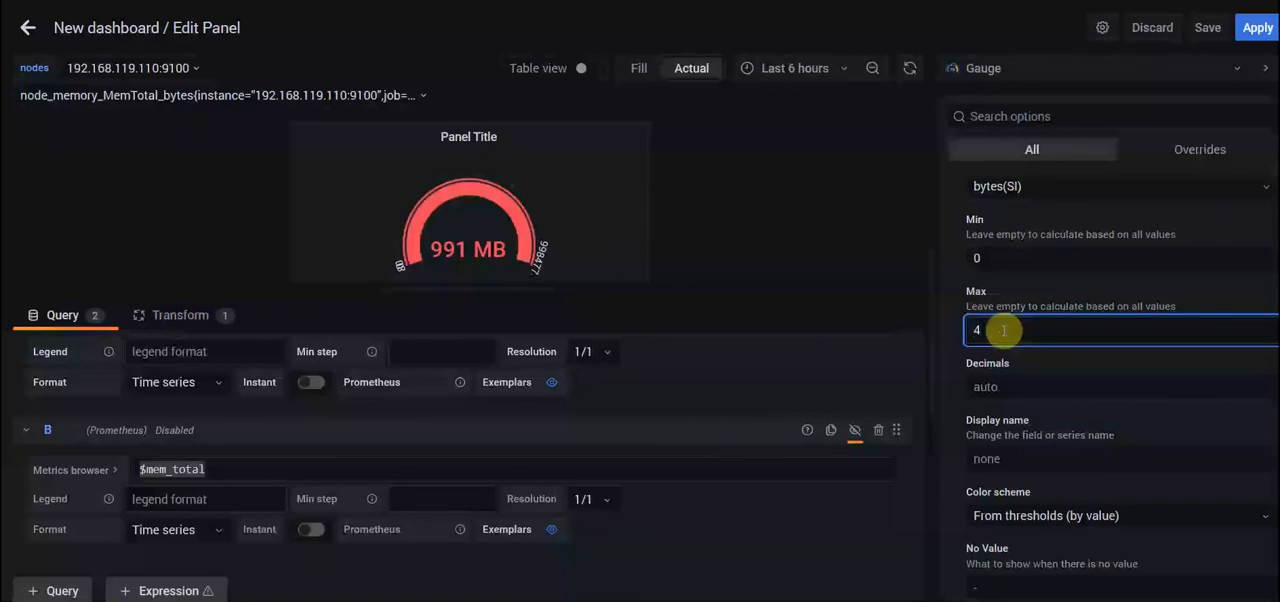
type("000000000")
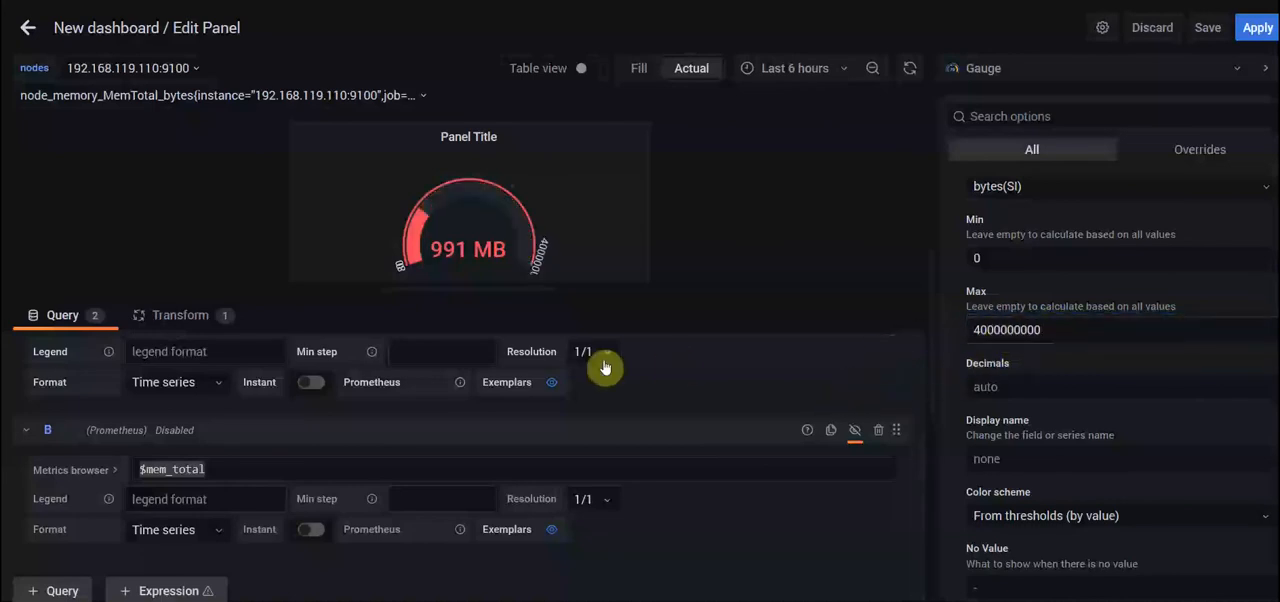
left_click(1007, 329)
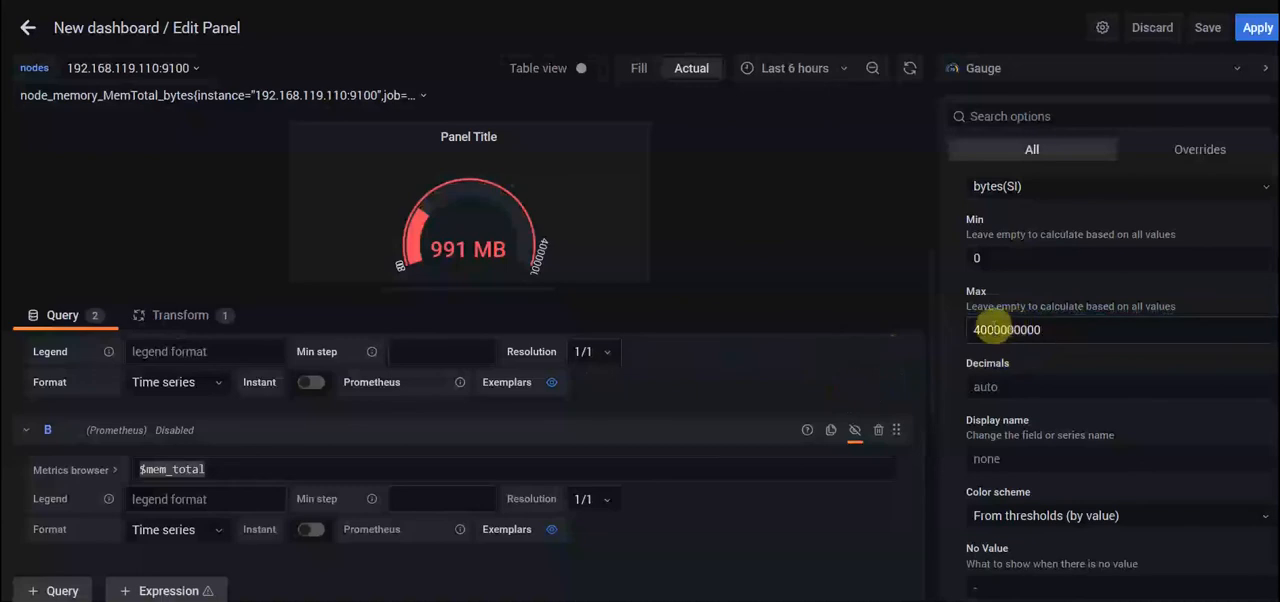
left_click(1007, 330)
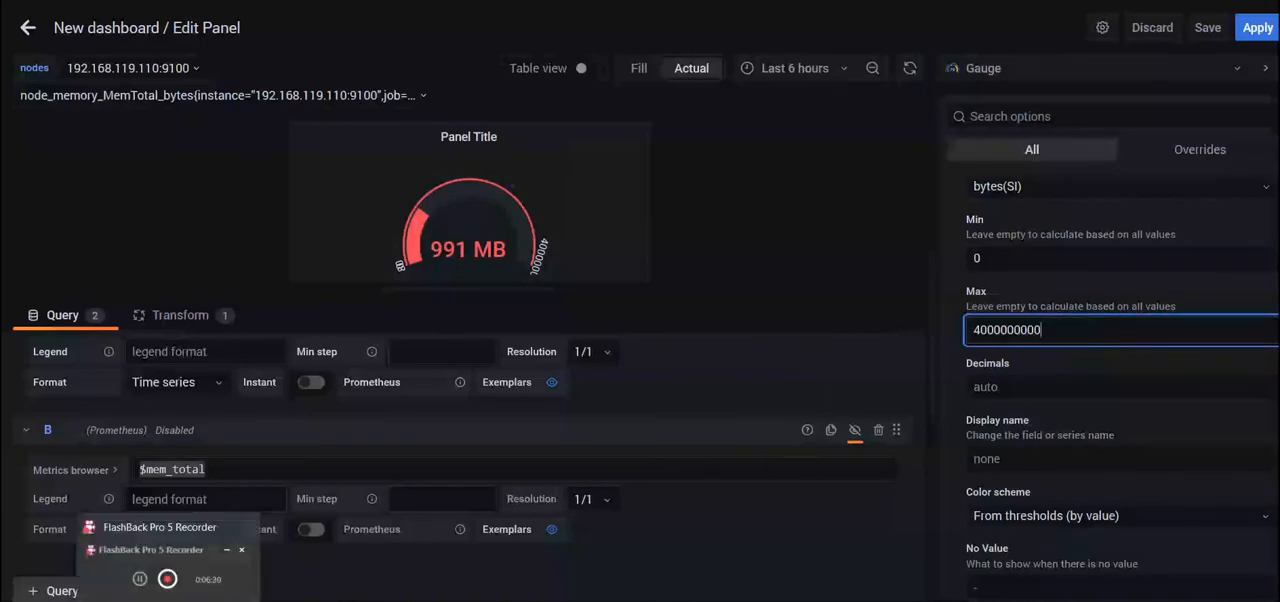
mouse_move(444, 581)
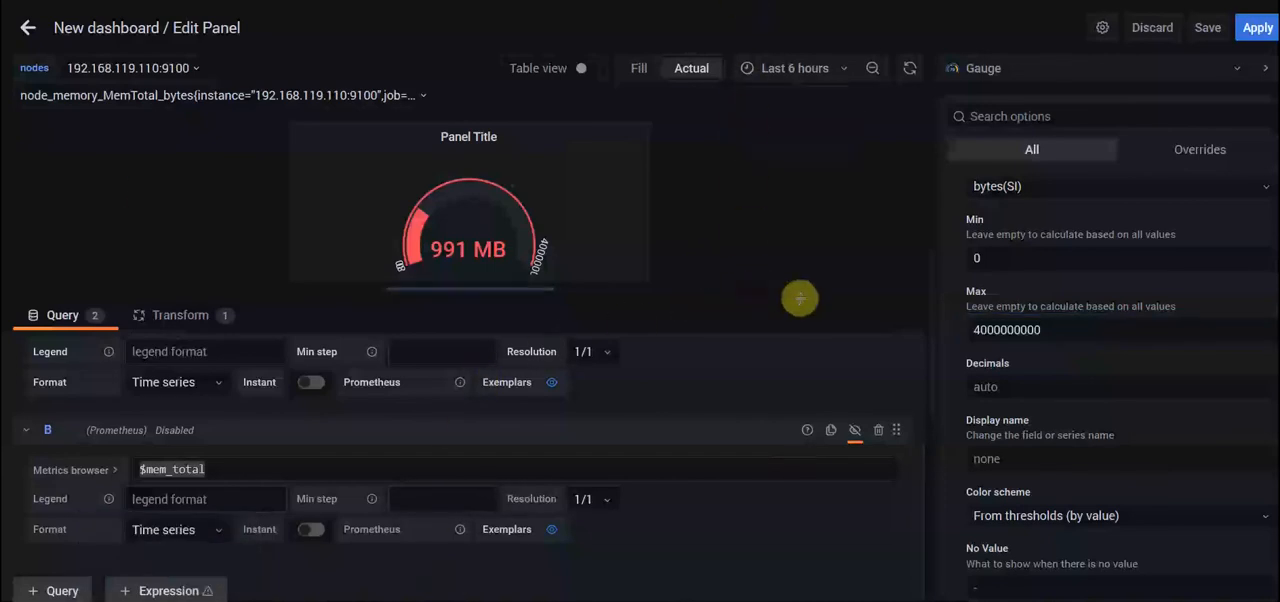
left_click(1100, 329)
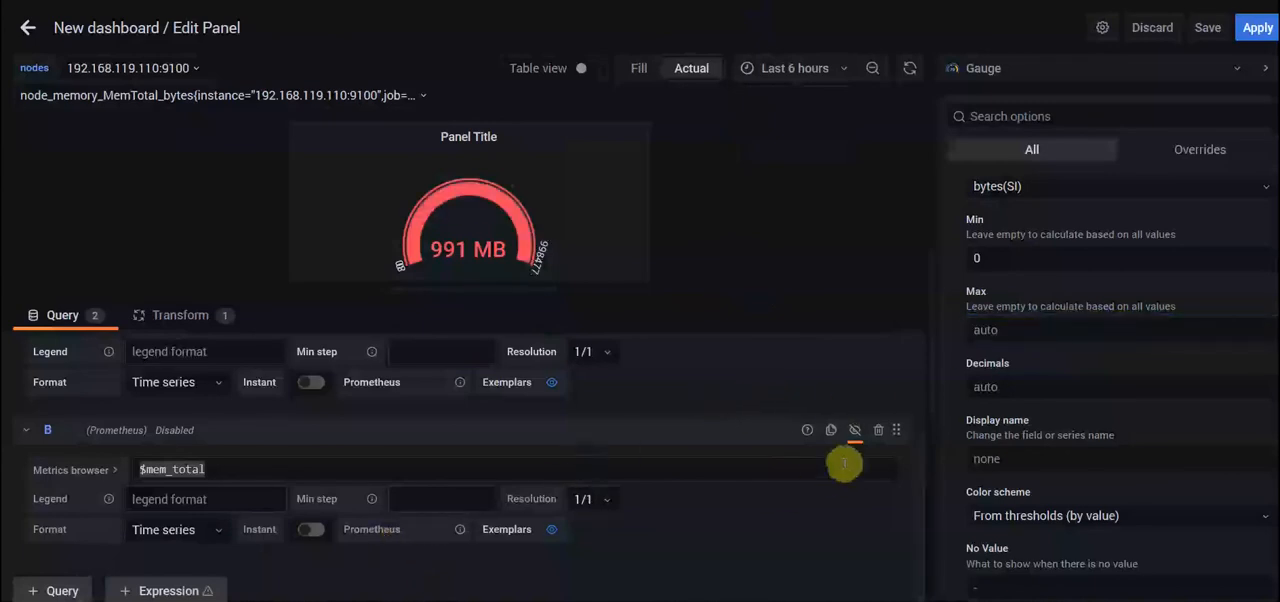
- Re-enable query B and browse the panel's transformations list
left_click(855, 430)
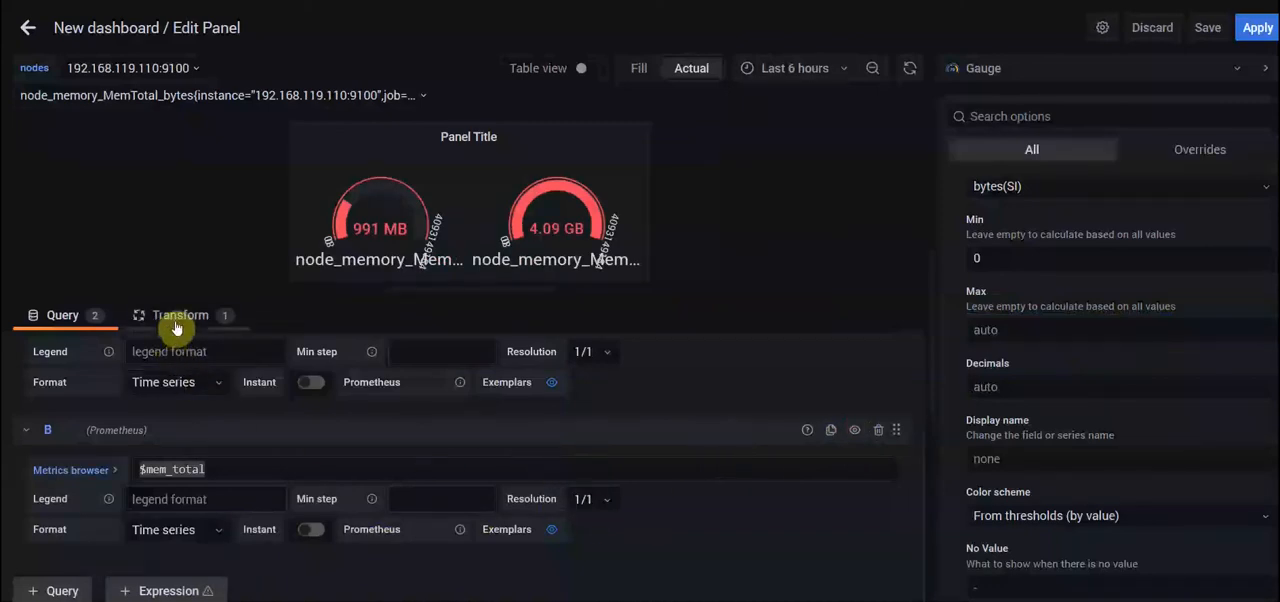
left_click(180, 315)
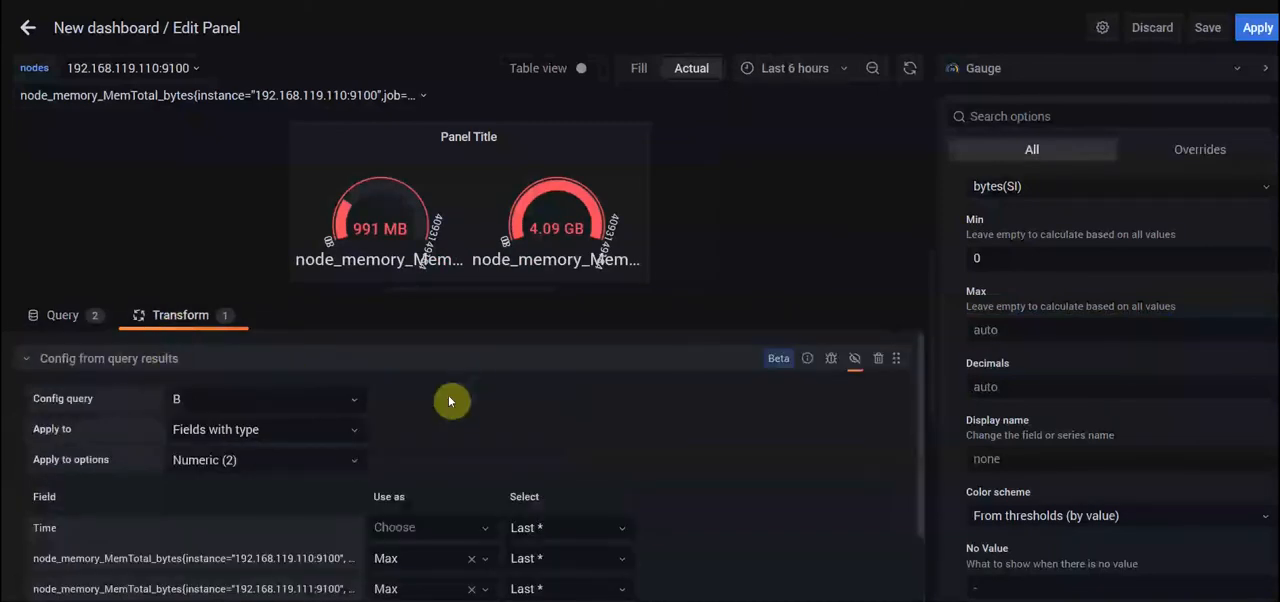
left_click(25, 358)
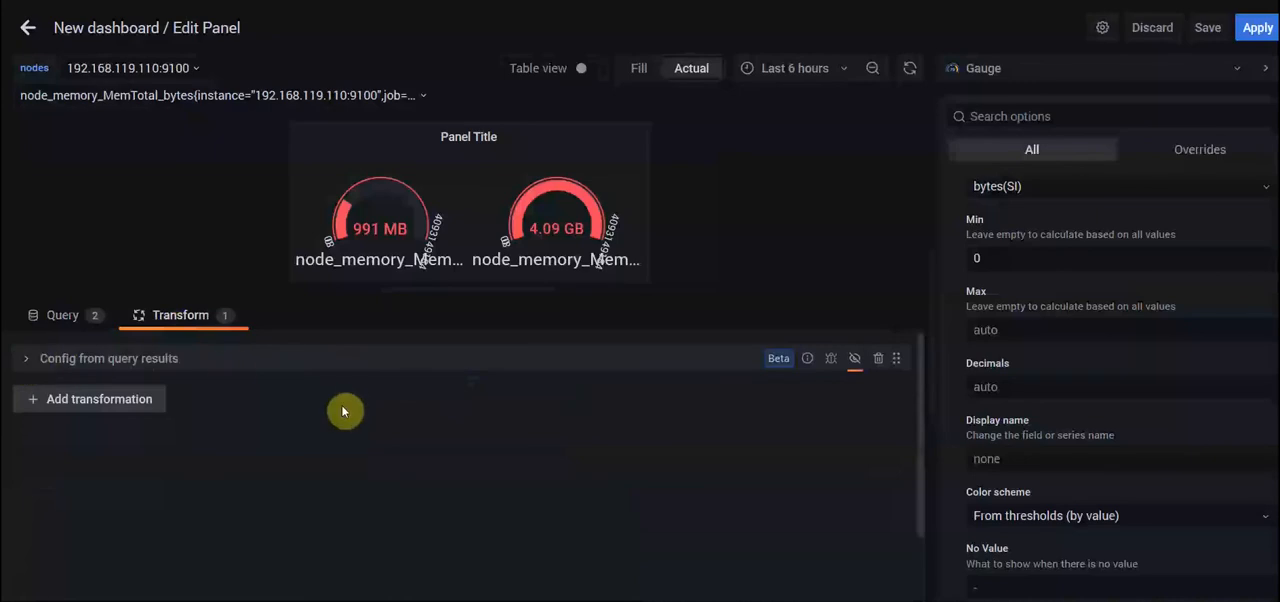
mouse_move(318, 423)
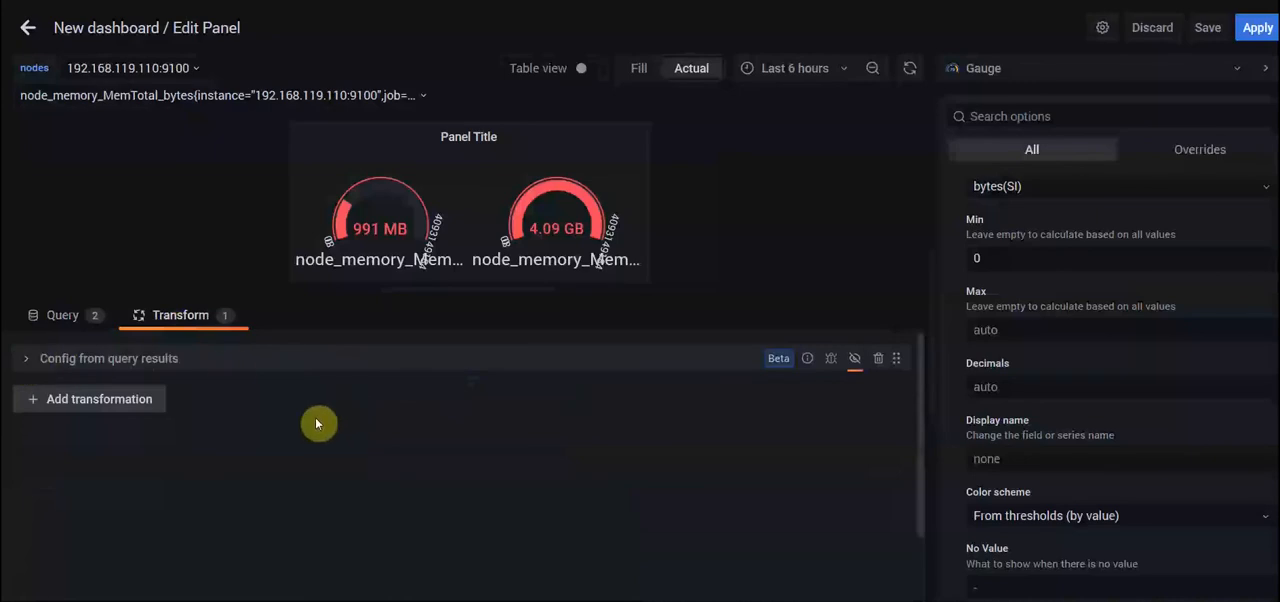
mouse_move(82, 390)
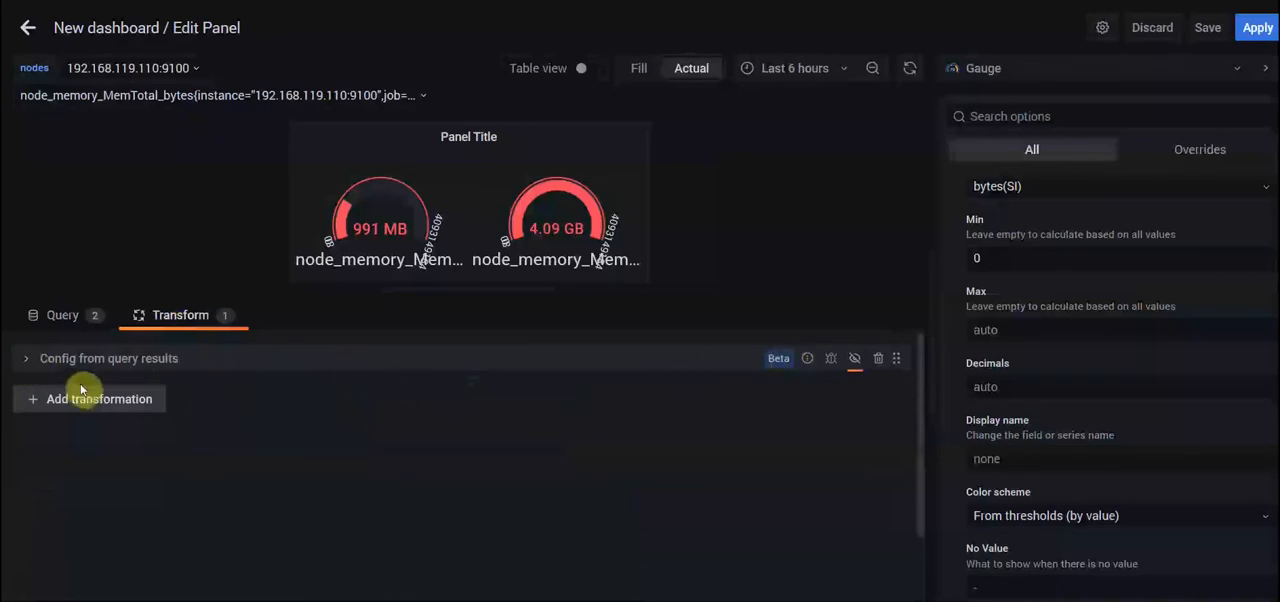
left_click(99, 398)
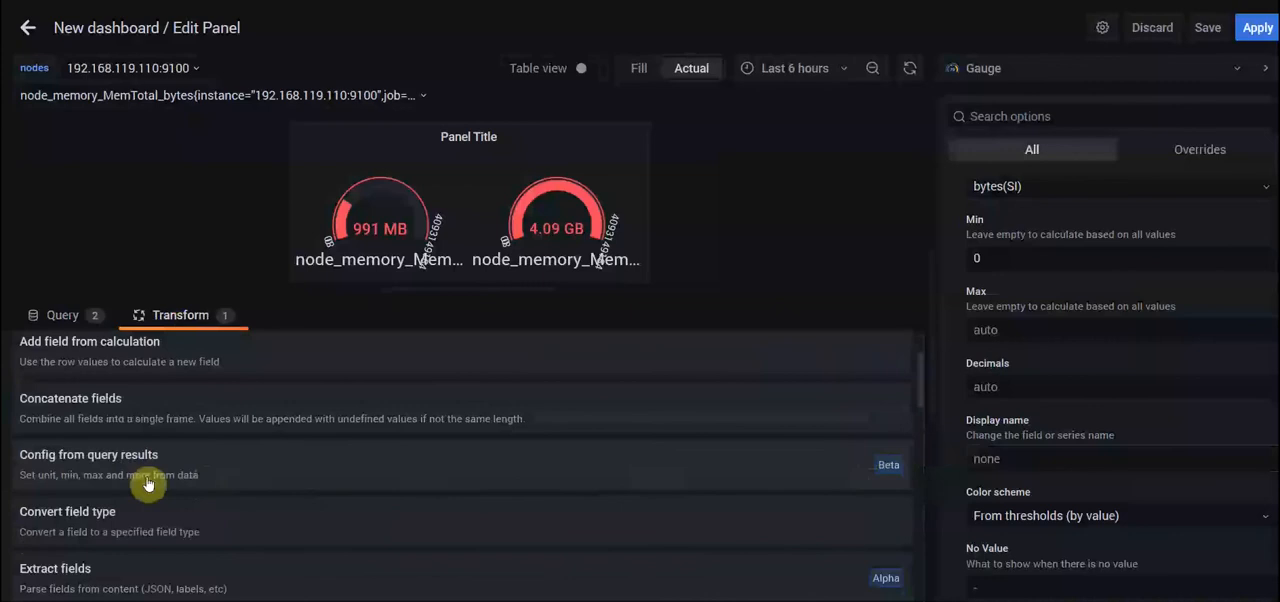
mouse_move(145, 472)
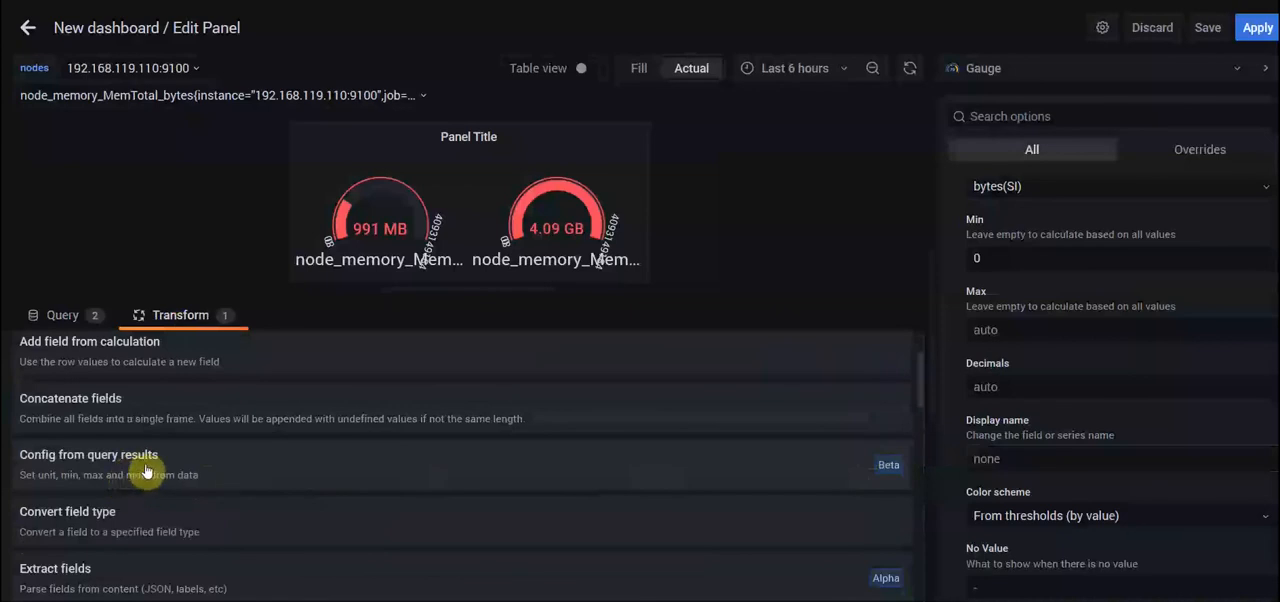
mouse_move(60, 462)
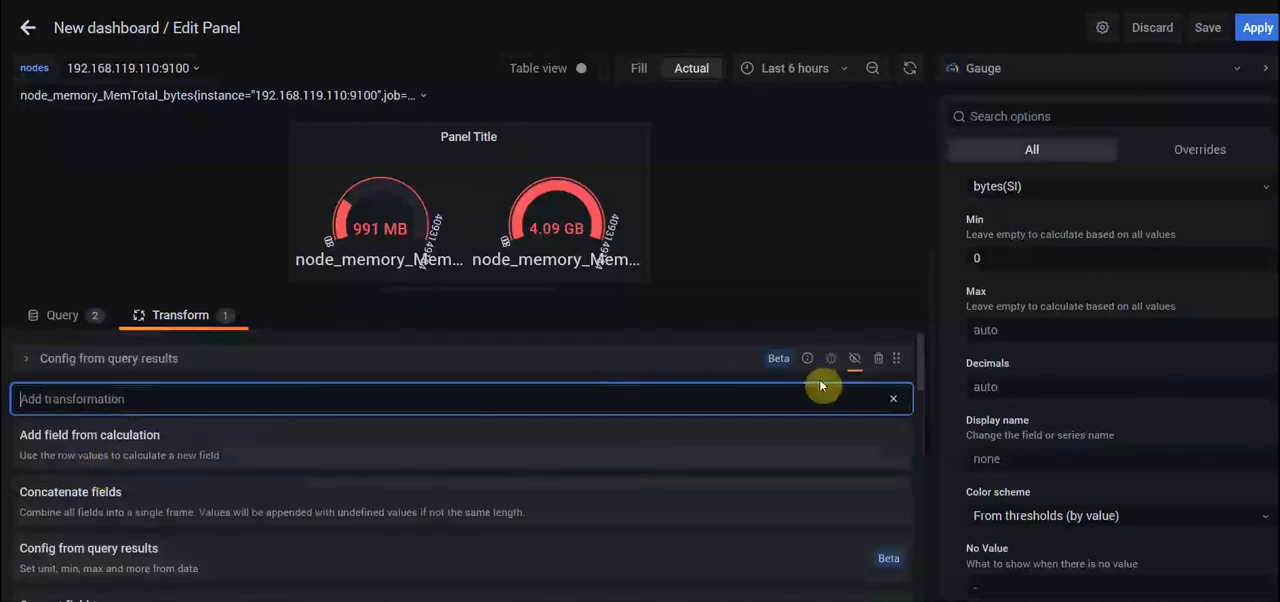
left_click(893, 398)
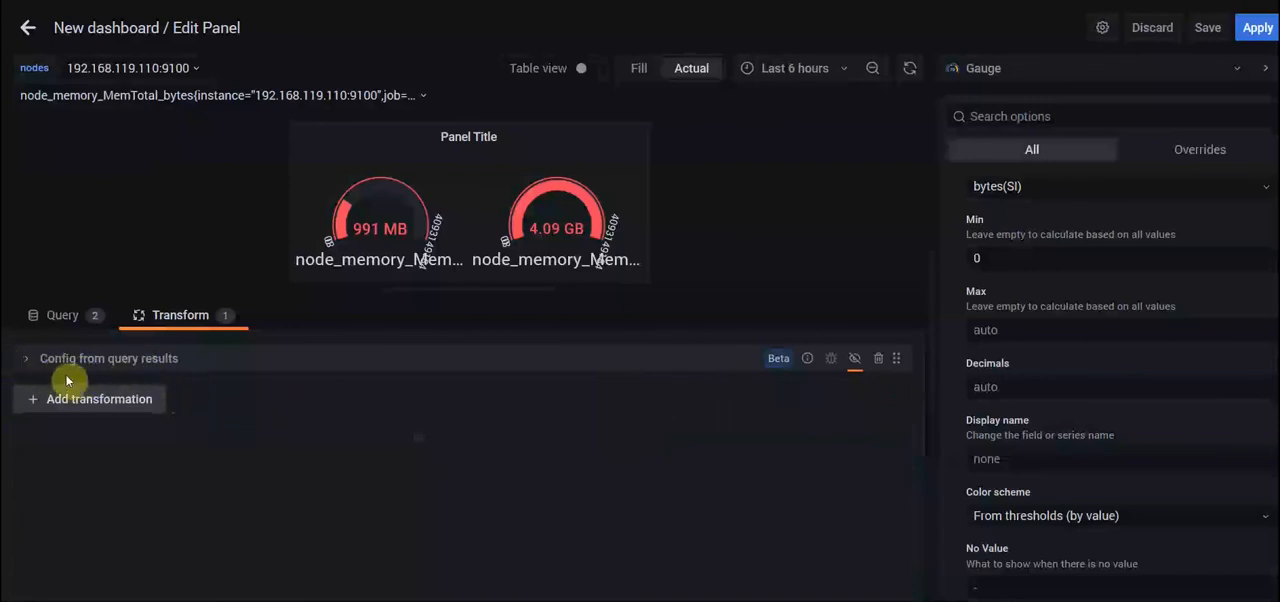
- Point Config from query results at query B for numeric fields and stop .110's total setting Max
left_click(25, 358)
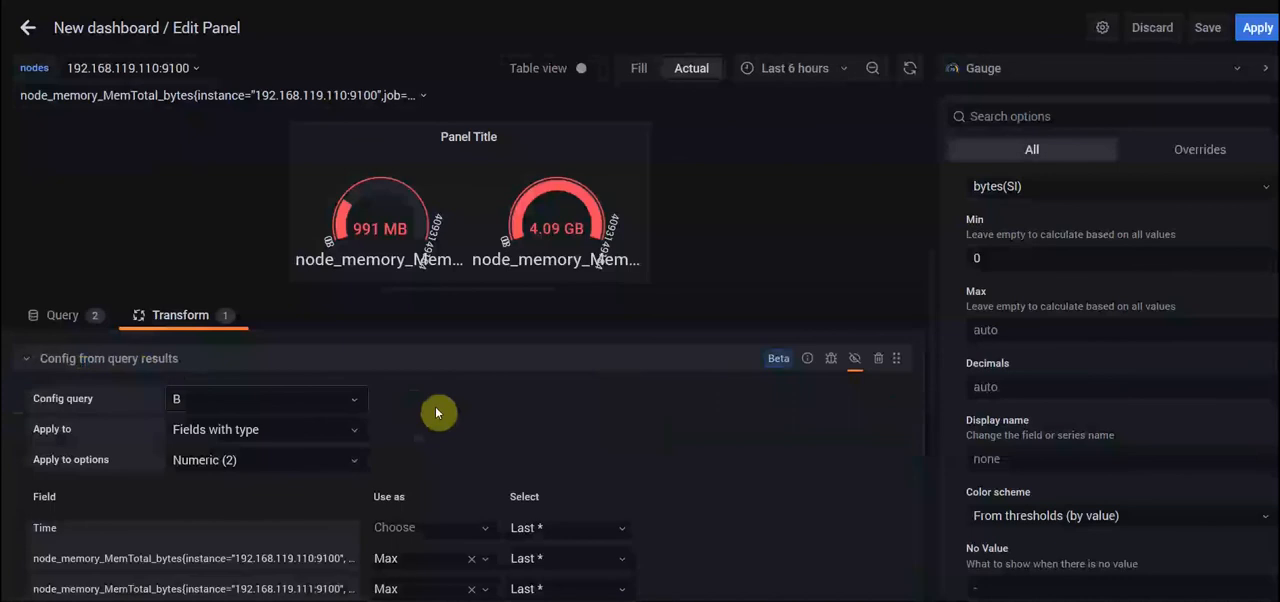
left_click(265, 398)
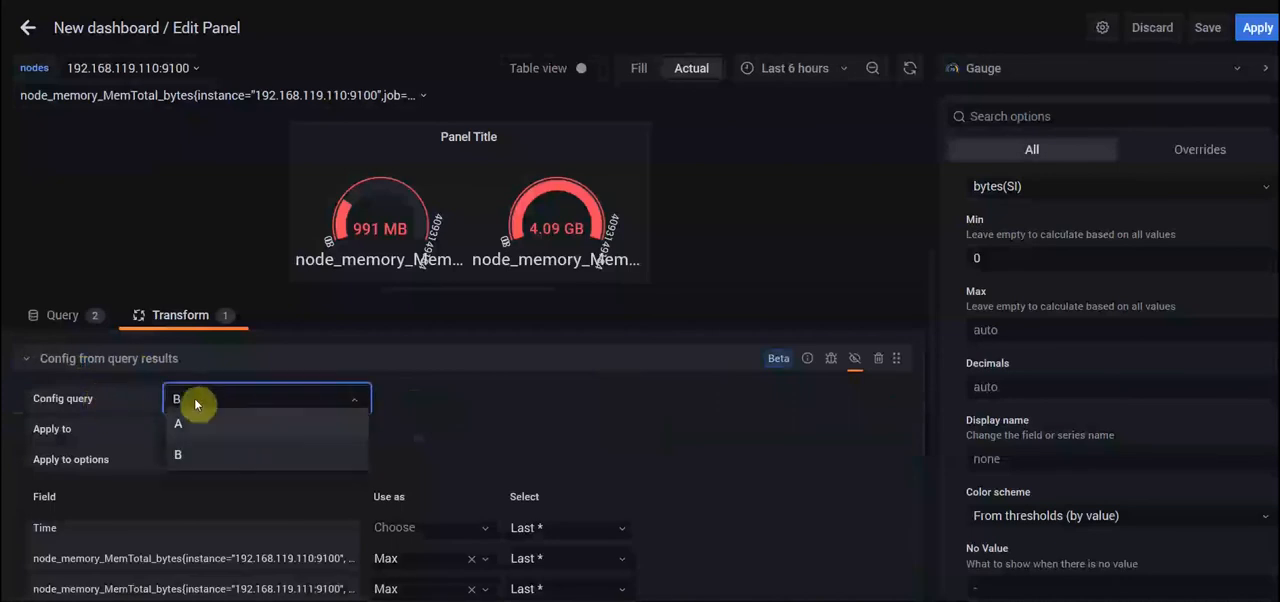
left_click(62, 314)
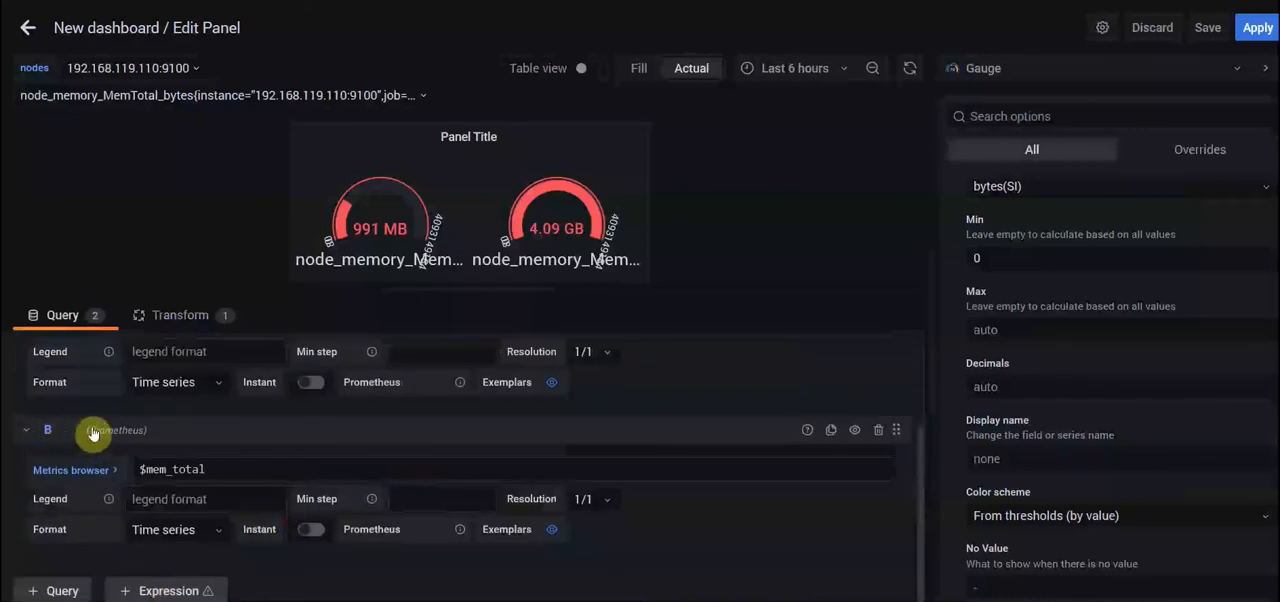
left_click(180, 314)
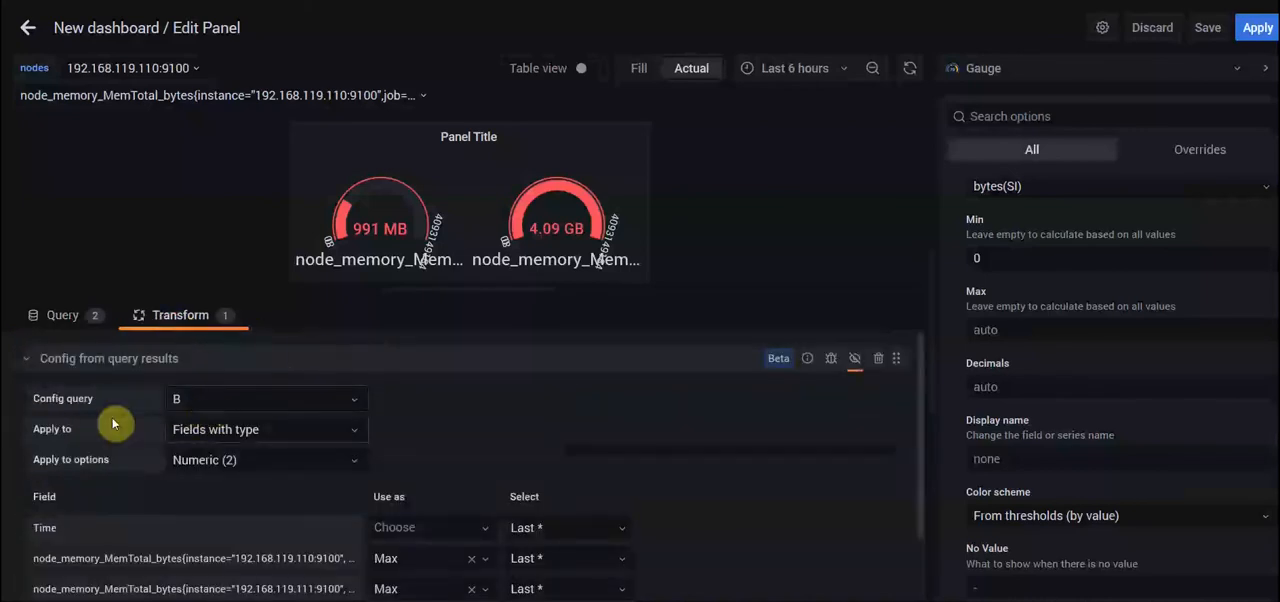
left_click(265, 429)
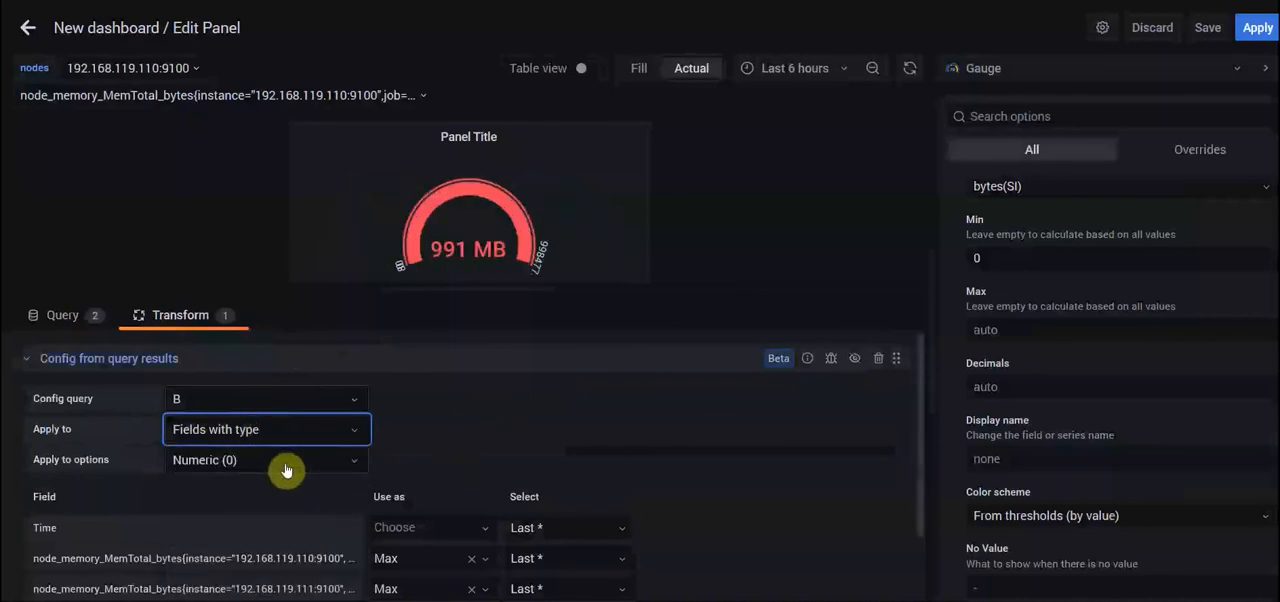
left_click(265, 460)
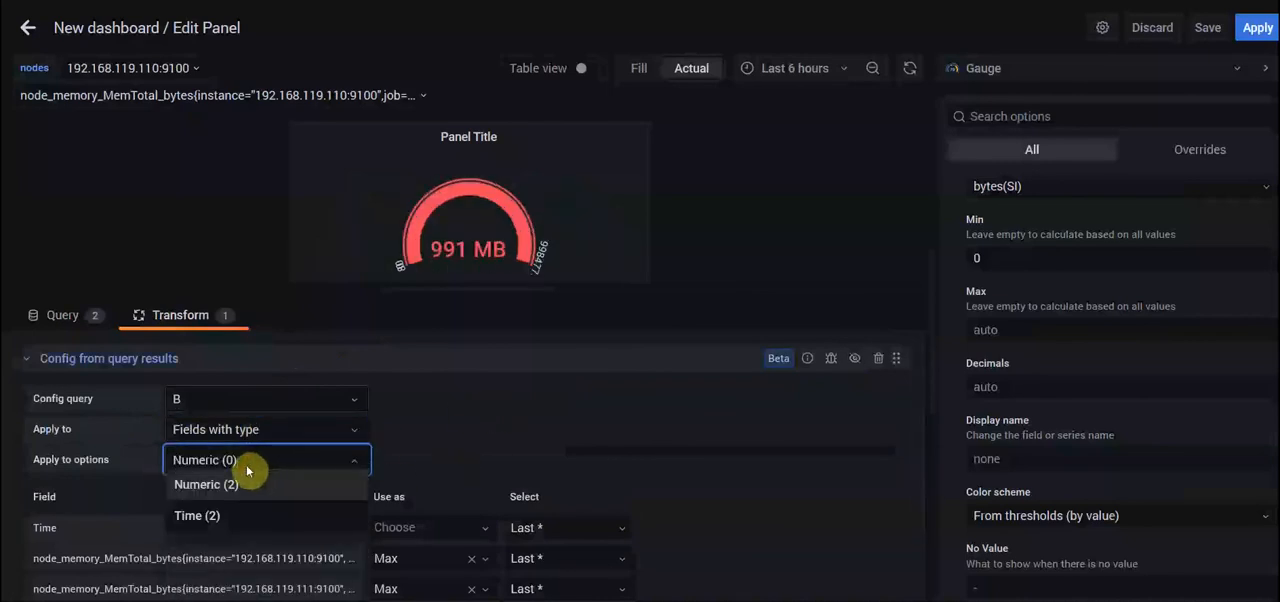
left_click(205, 484)
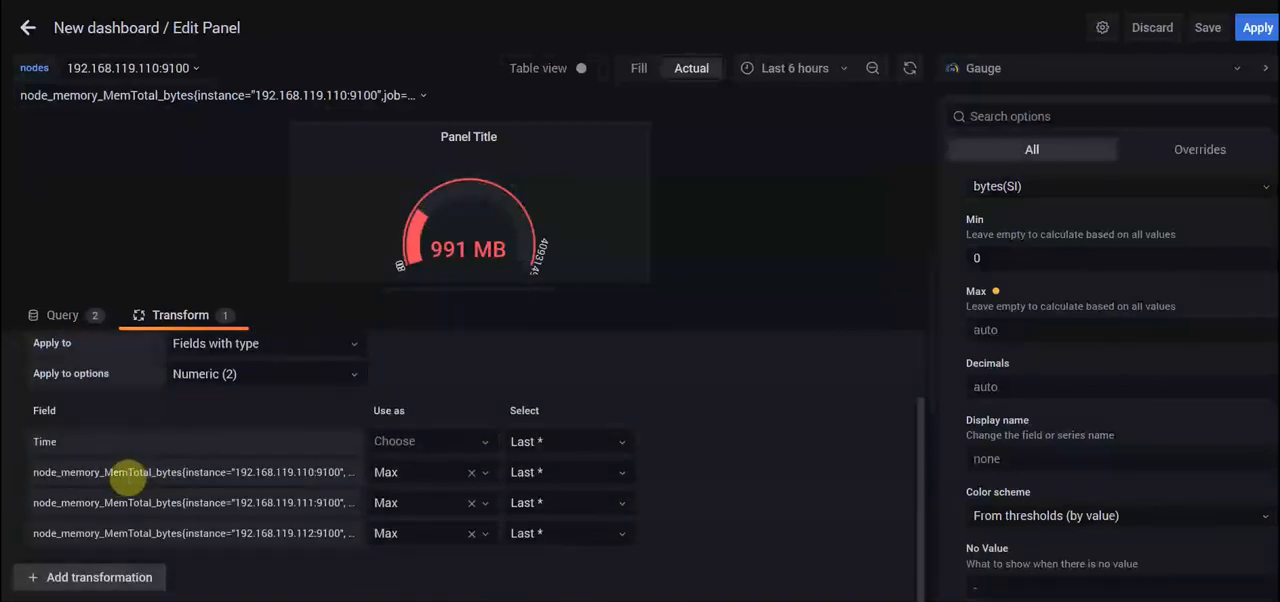
double_click(128, 472)
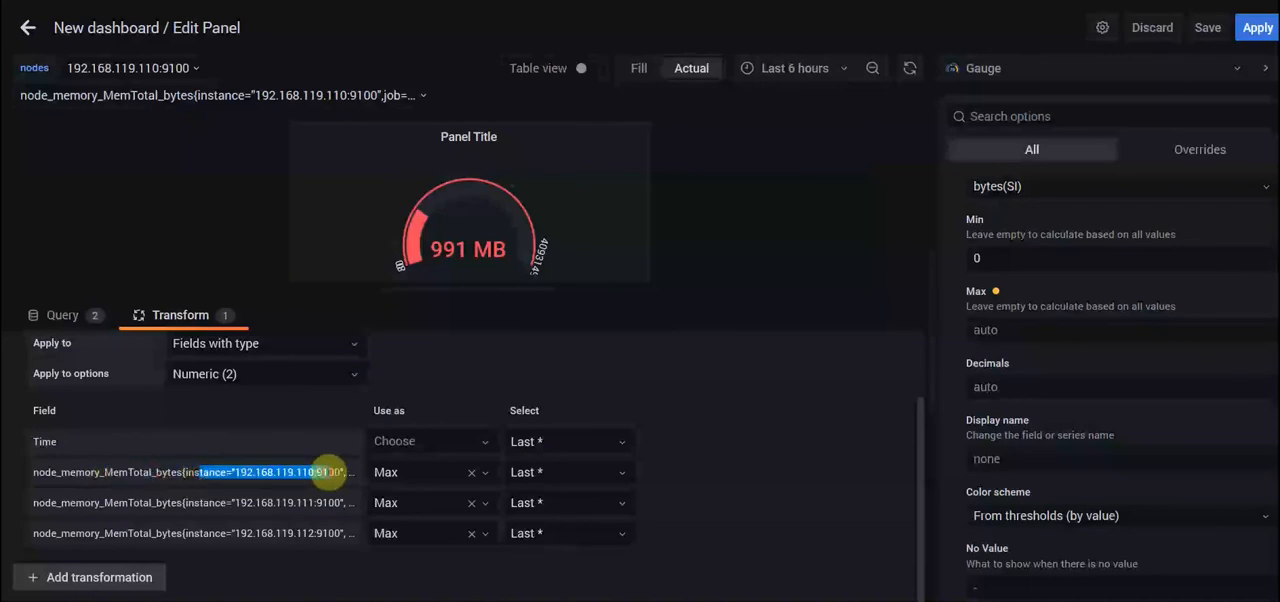
left_click(471, 472)
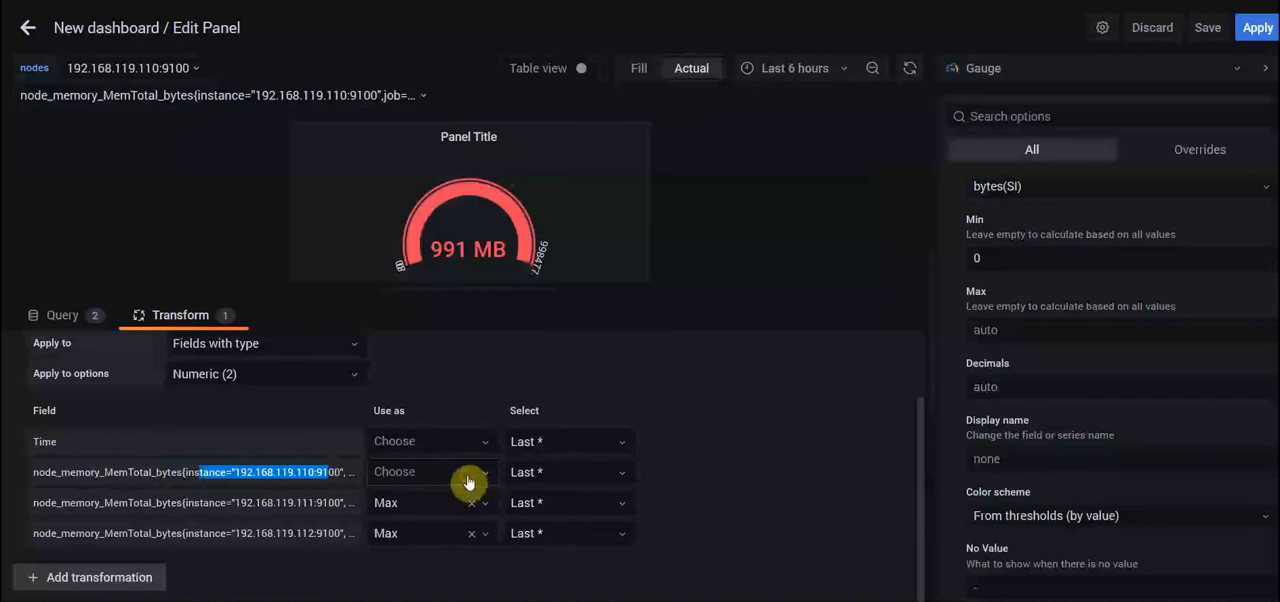
mouse_move(330, 560)
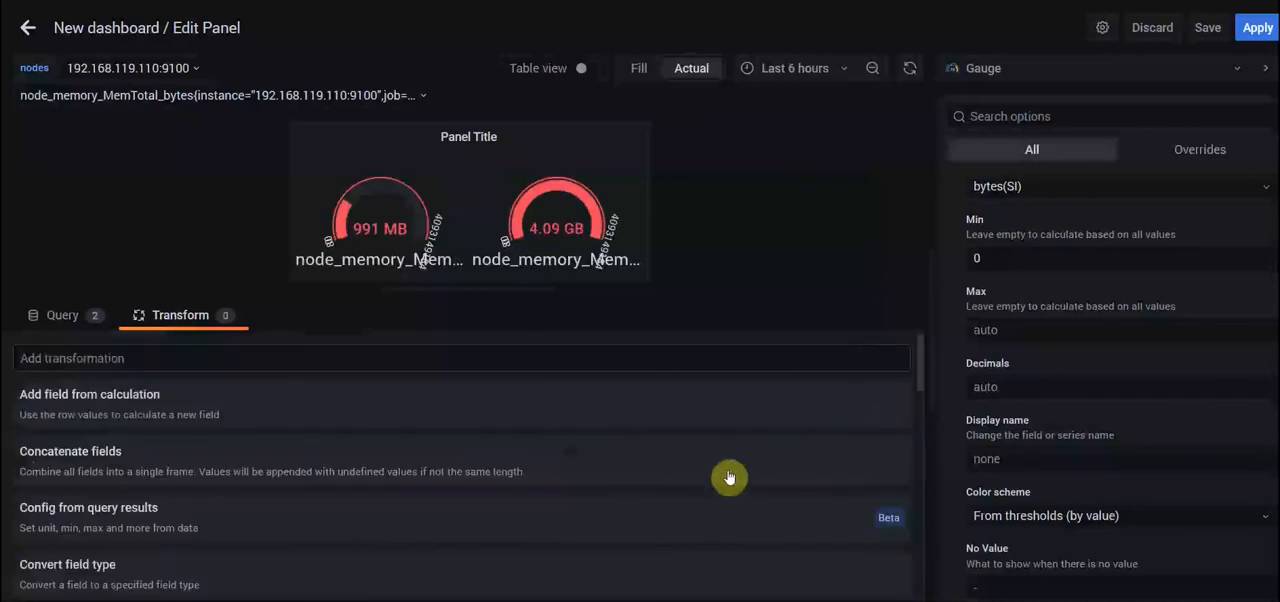
- Add a new Config from query results transformation taking its config from query B
left_click(88, 507)
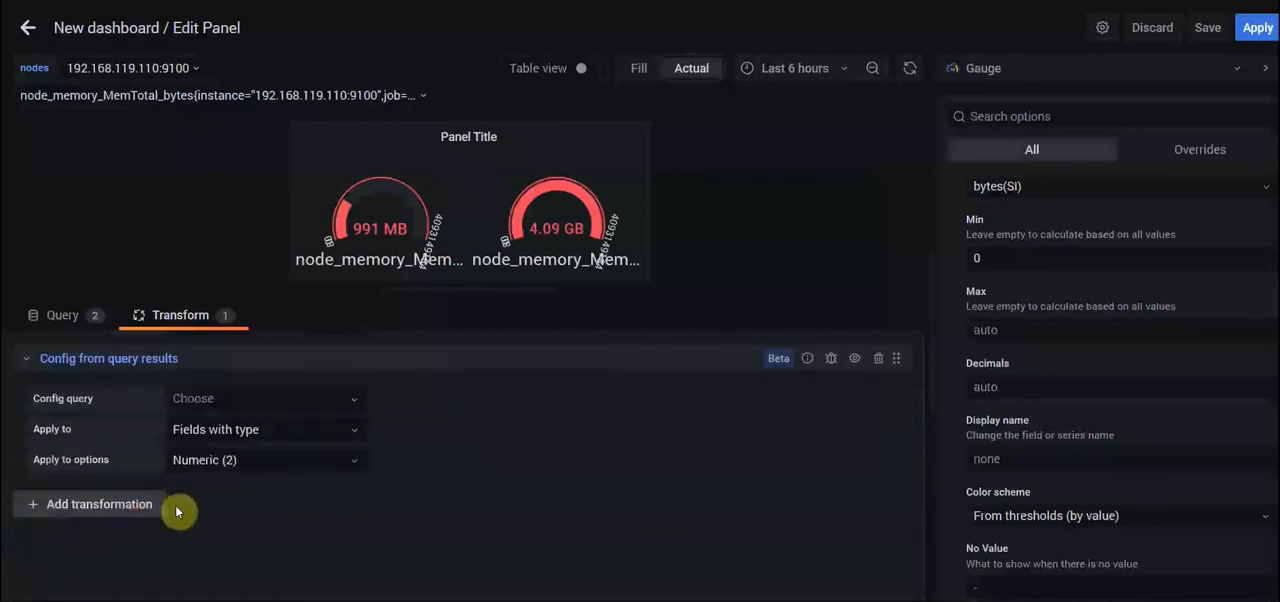
left_click(266, 398)
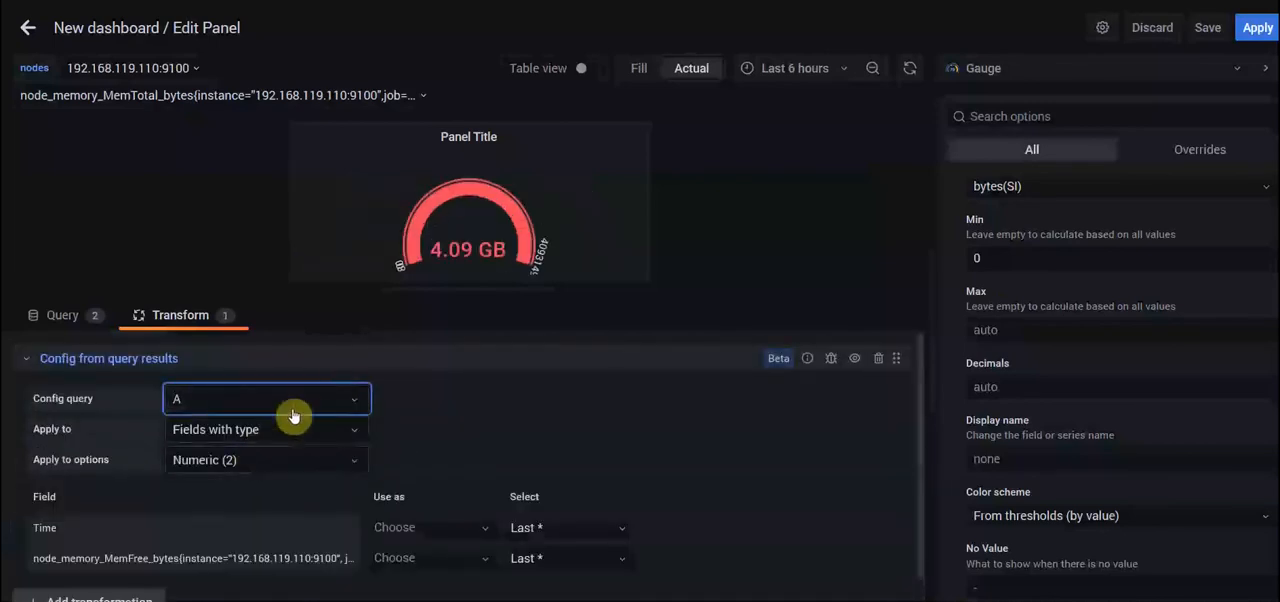
left_click(267, 398)
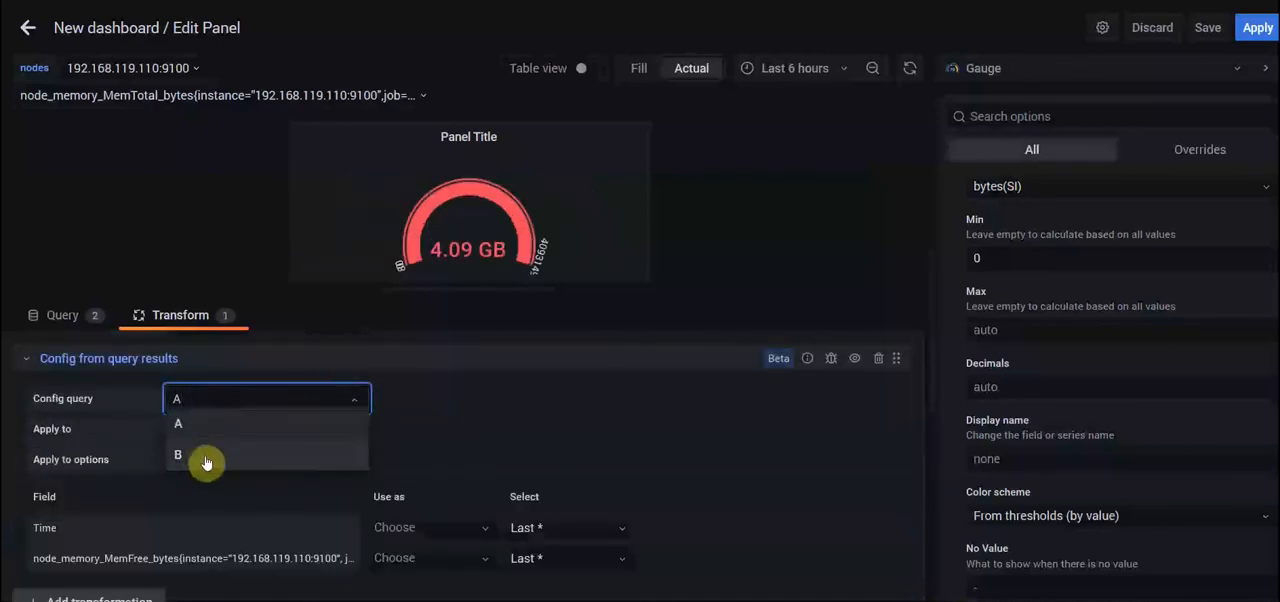
left_click(178, 454)
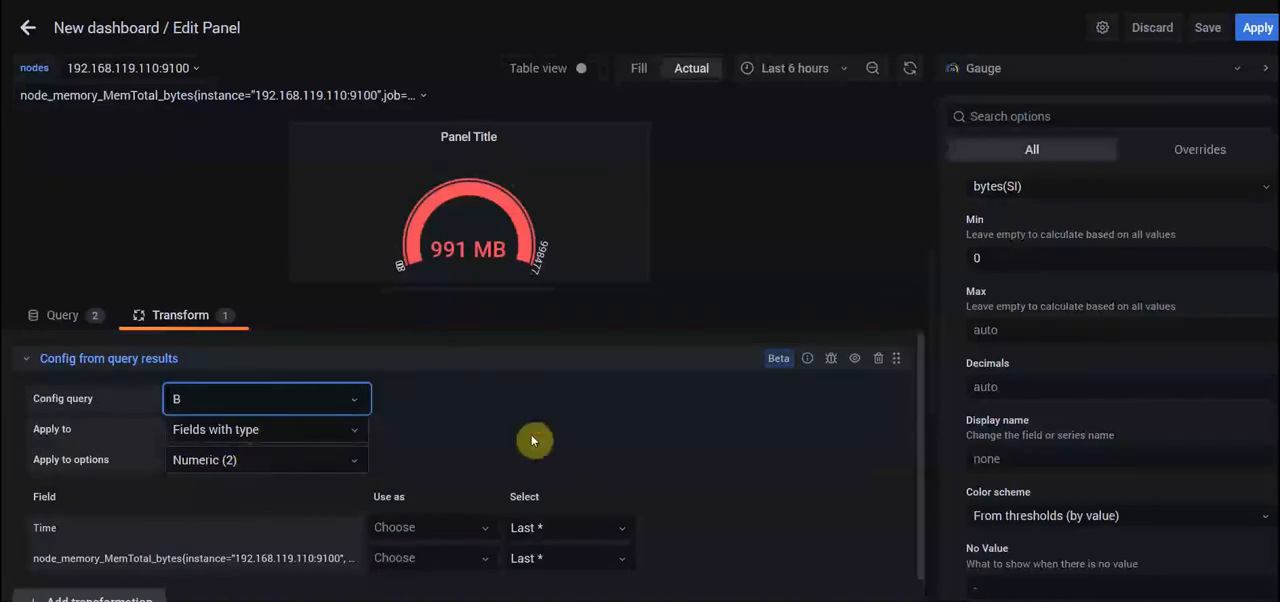
scroll("down", 3)
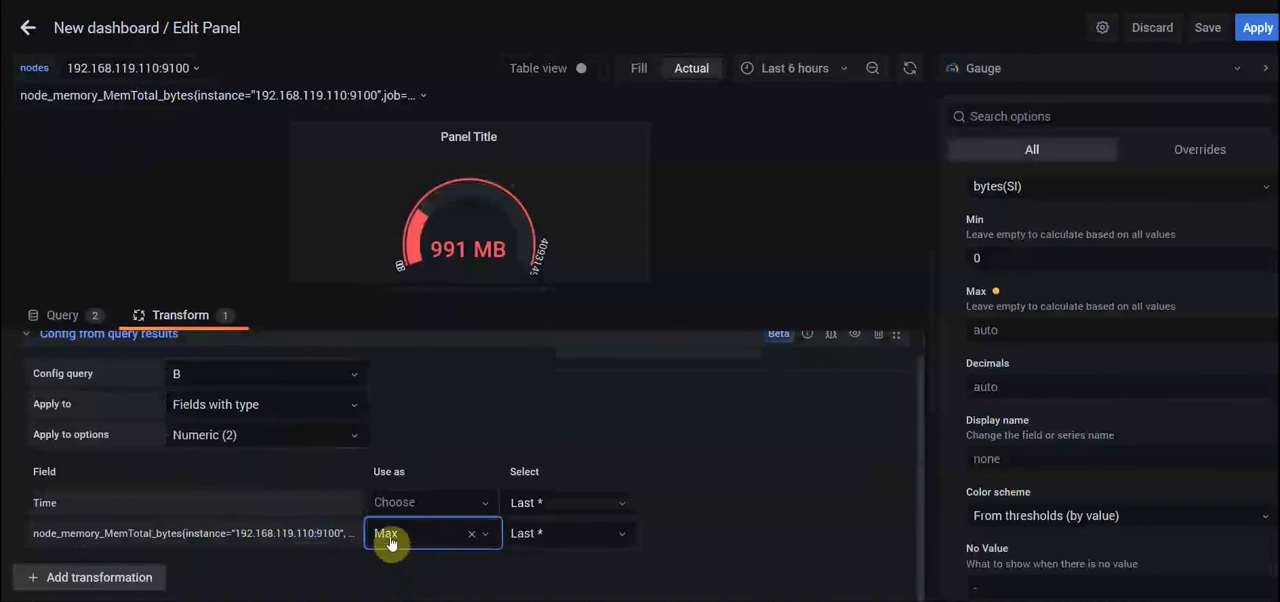
mouse_move(528, 533)
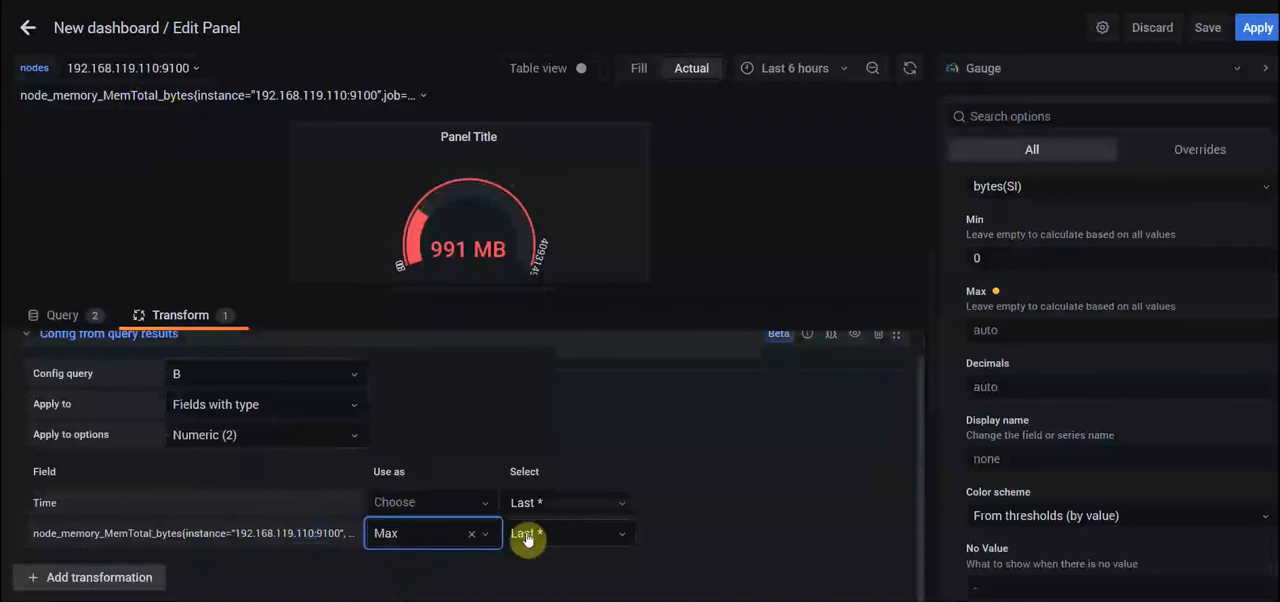
mouse_move(738, 575)
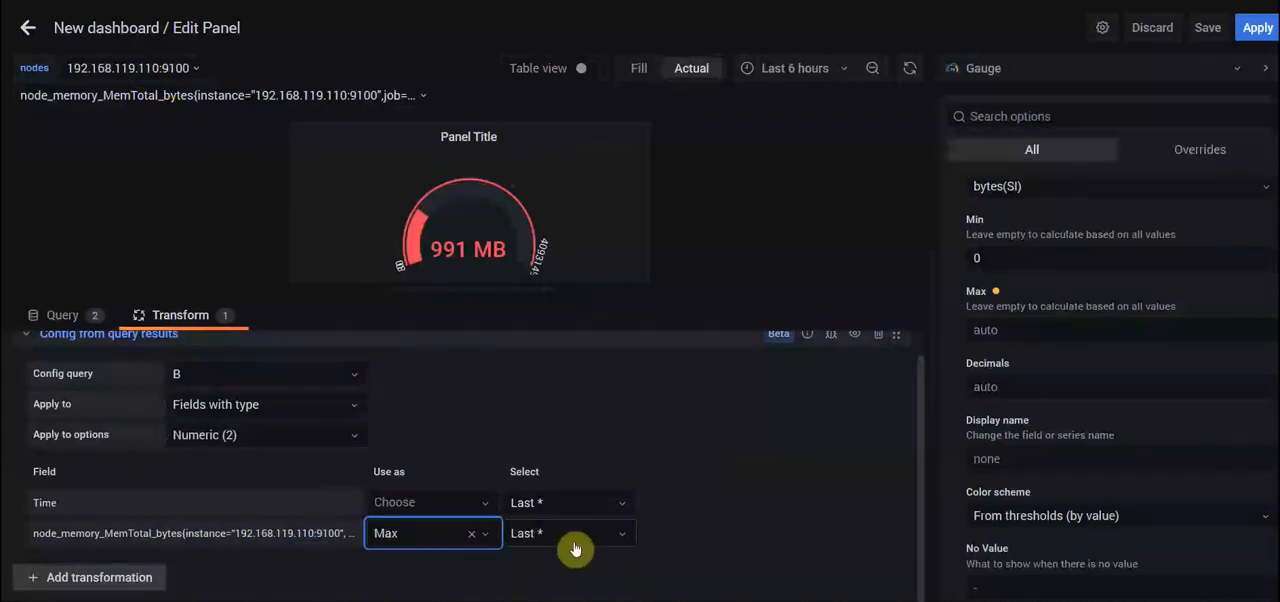
mouse_move(490, 572)
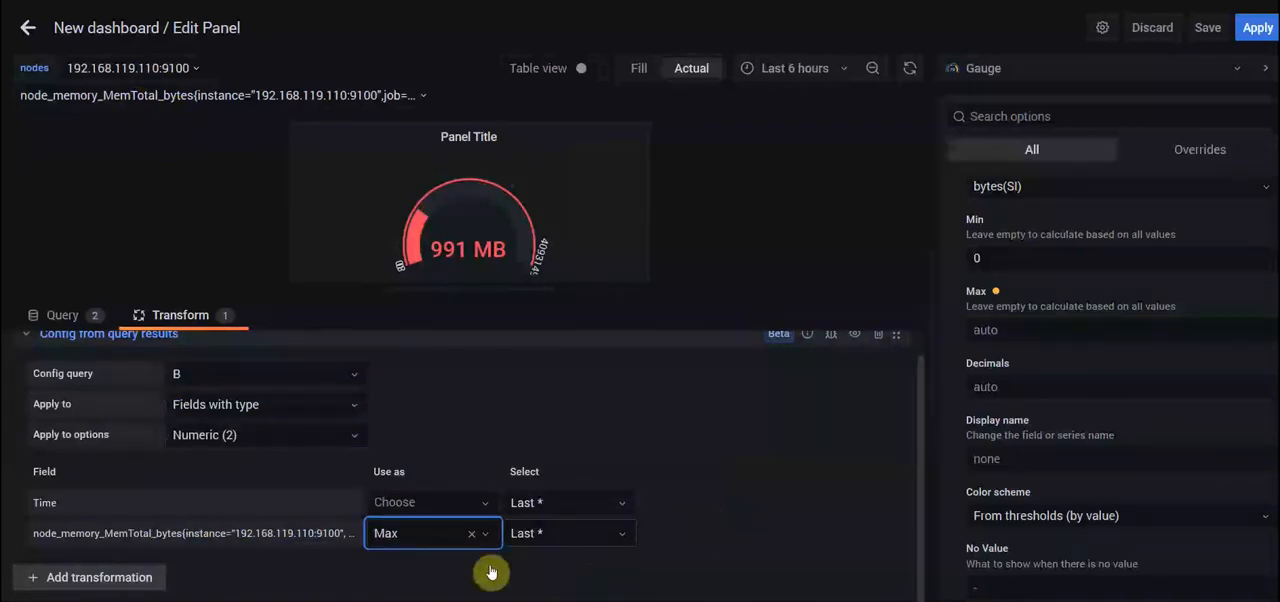
mouse_move(443, 545)
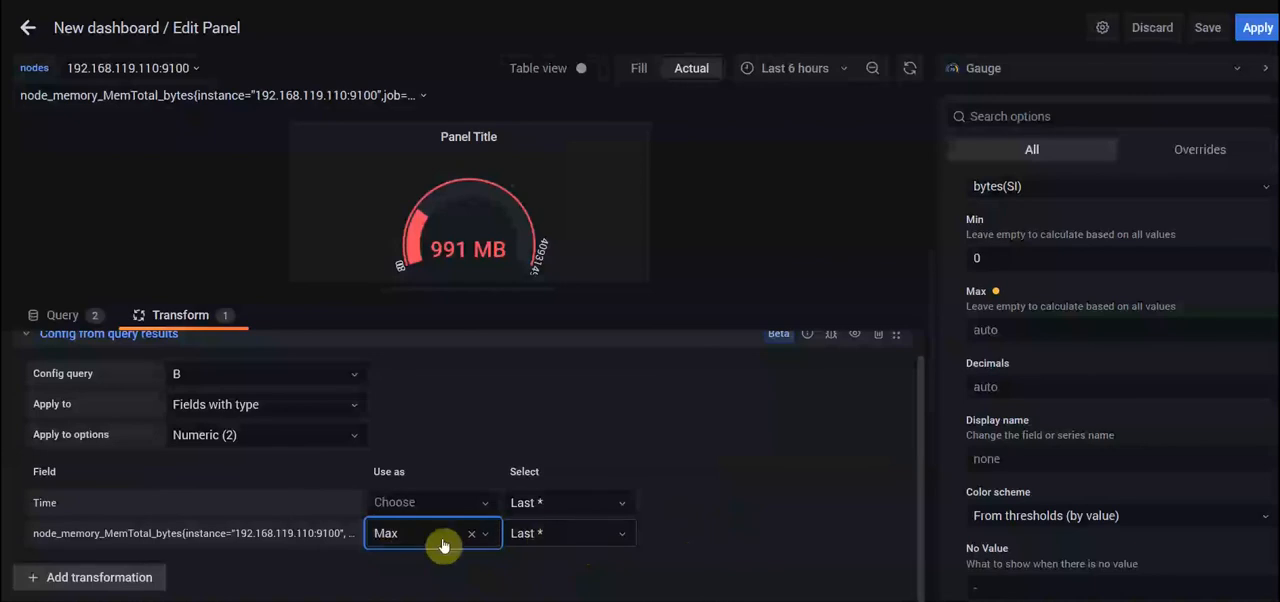
mouse_move(671, 516)
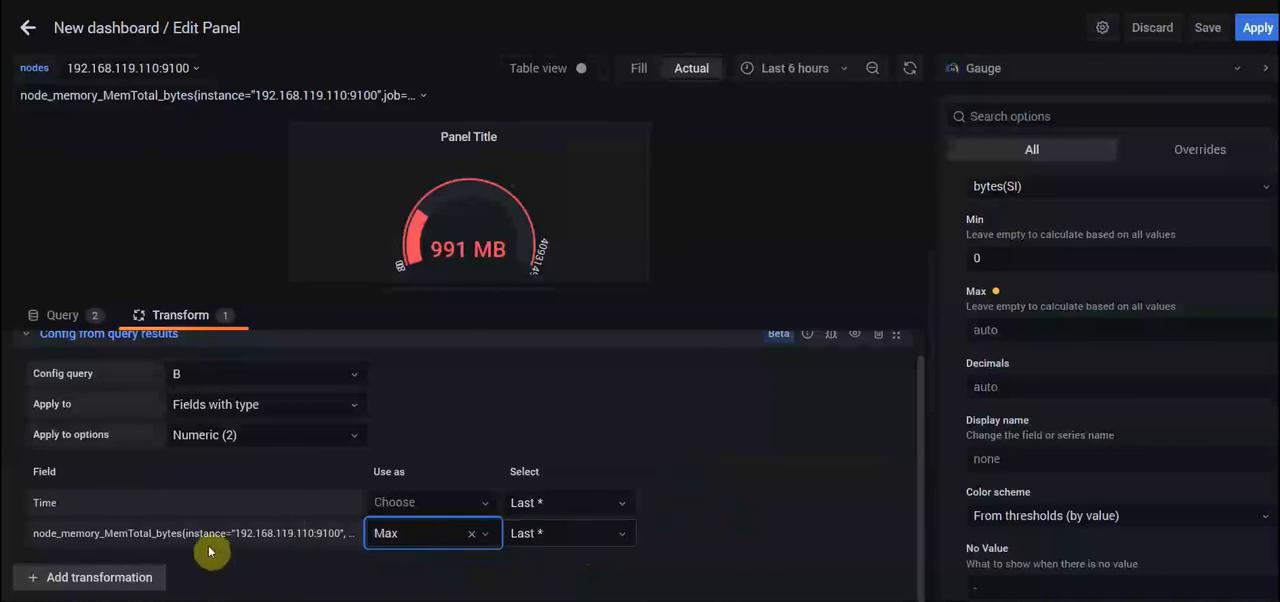
- Switch the nodes variable to 192.168.119.111 and use its total memory series as Max
left_click(123, 67)
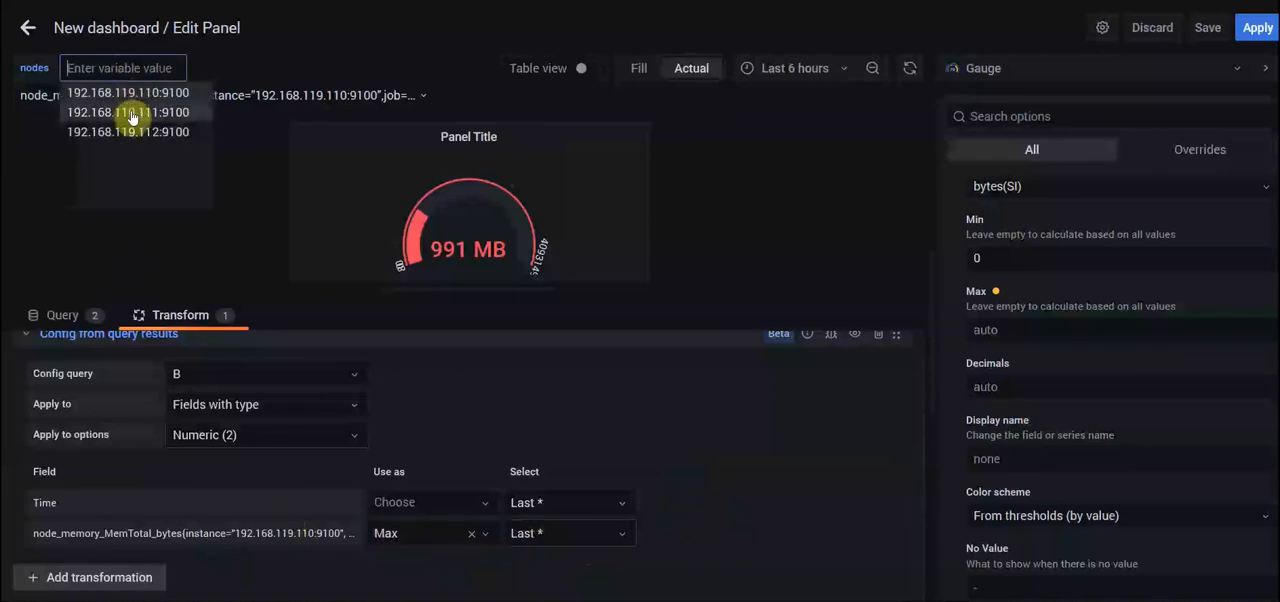
left_click(127, 112)
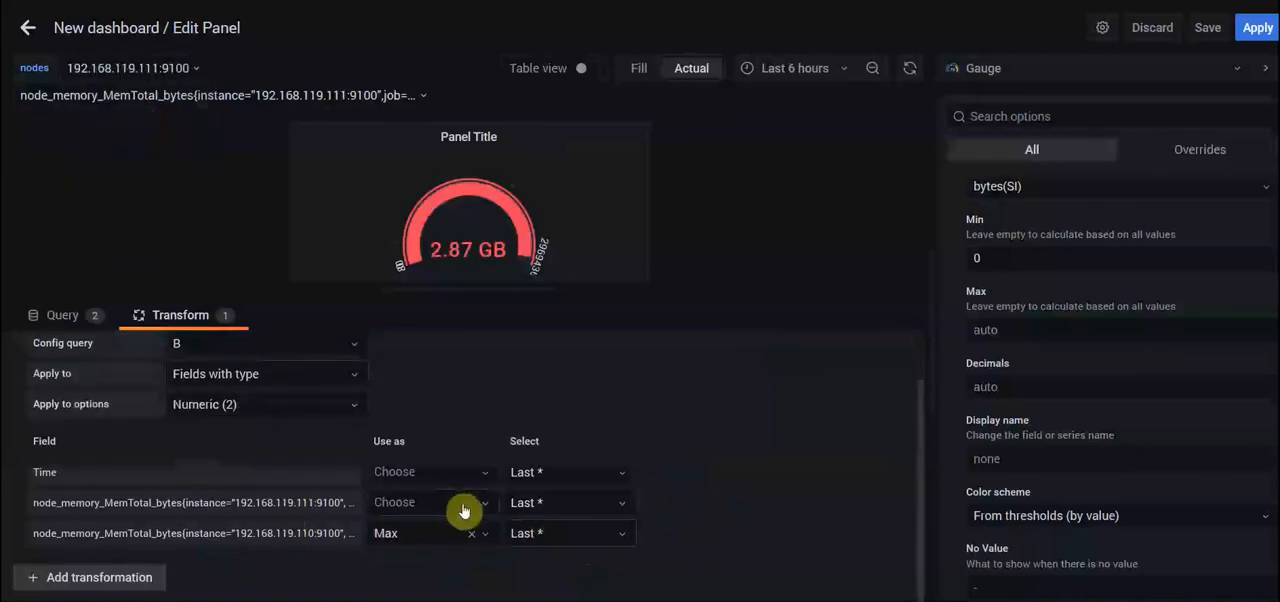
left_click(430, 502)
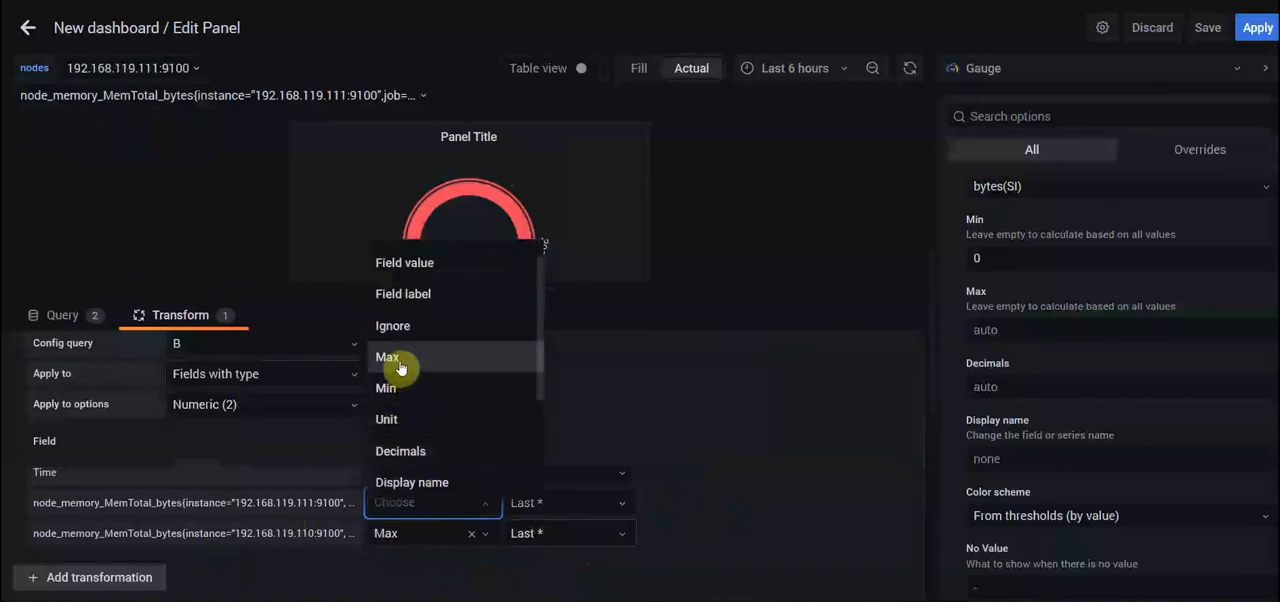
left_click(387, 357)
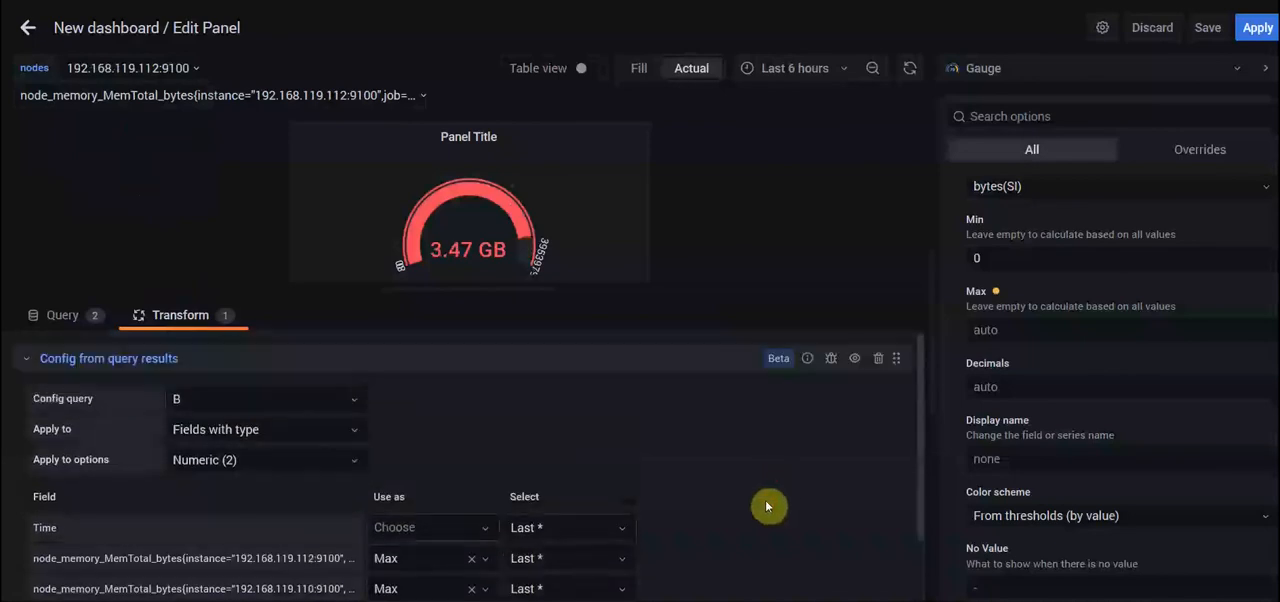
- Save the dashboard and exit the panel editor back to the 3.47 GB gauge
left_click(1208, 27)
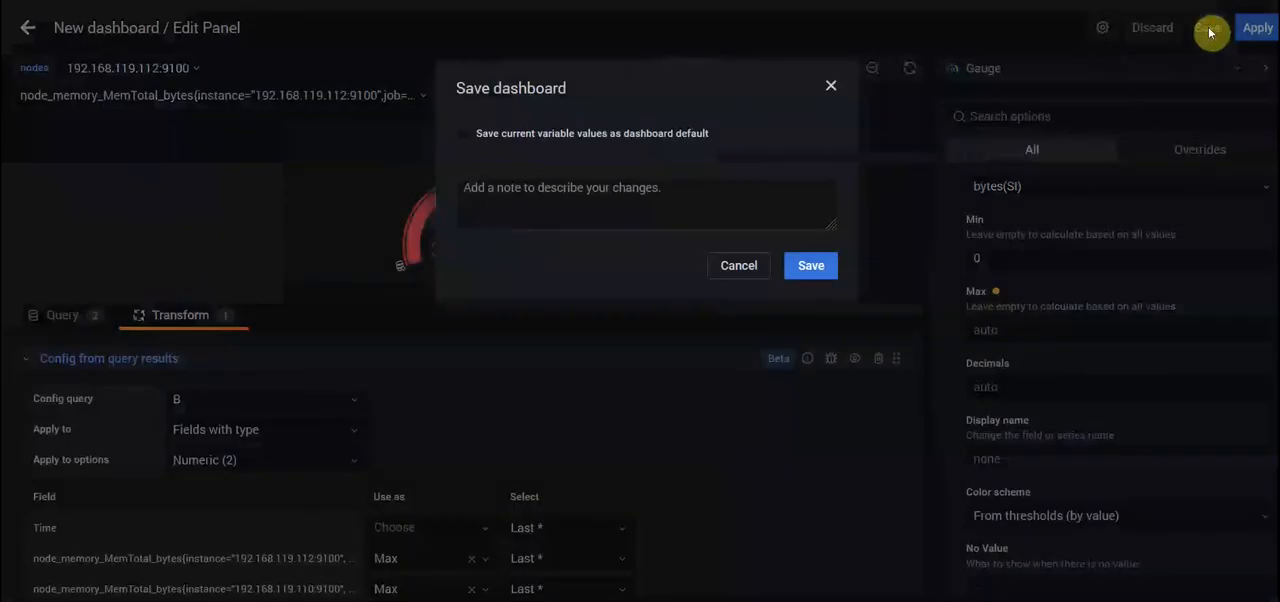
left_click(810, 265)
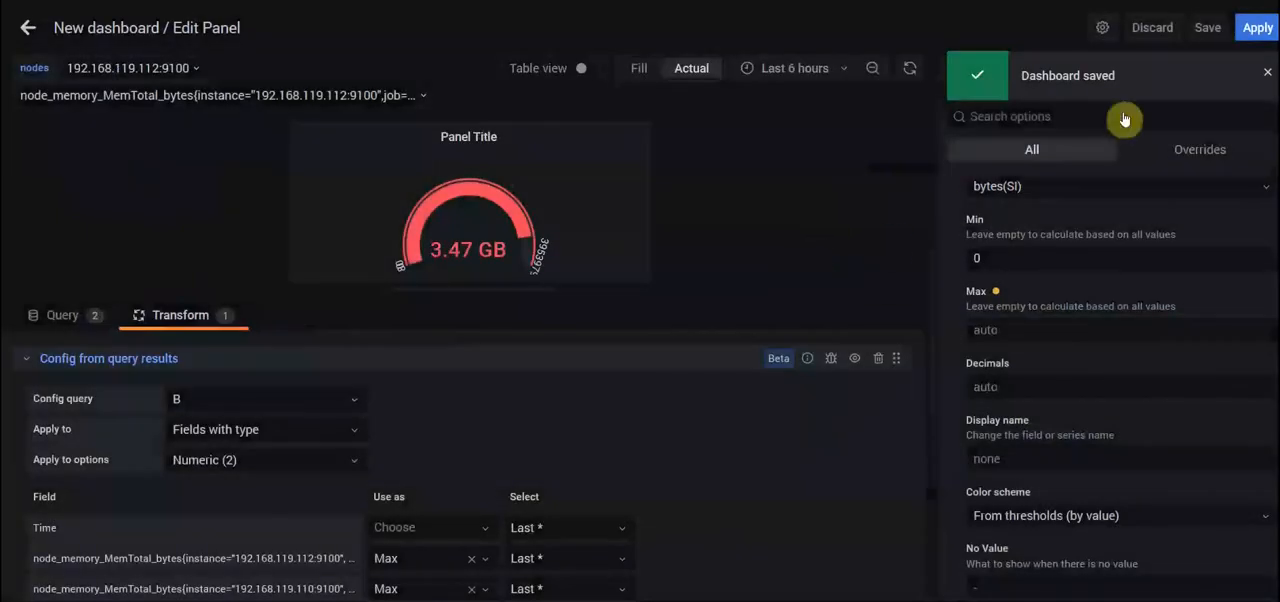
left_click(1257, 27)
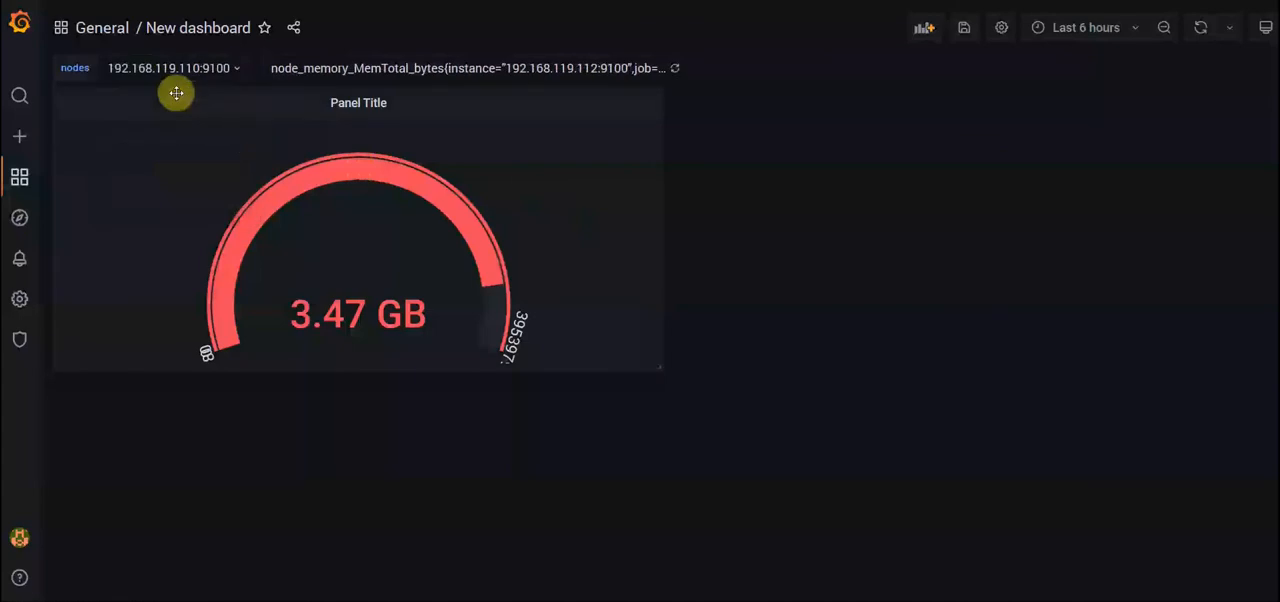
- Switch the nodes variable to another node, then back to 192.168.119.110 (992 MB), and open the panel menu
left_click(170, 68)
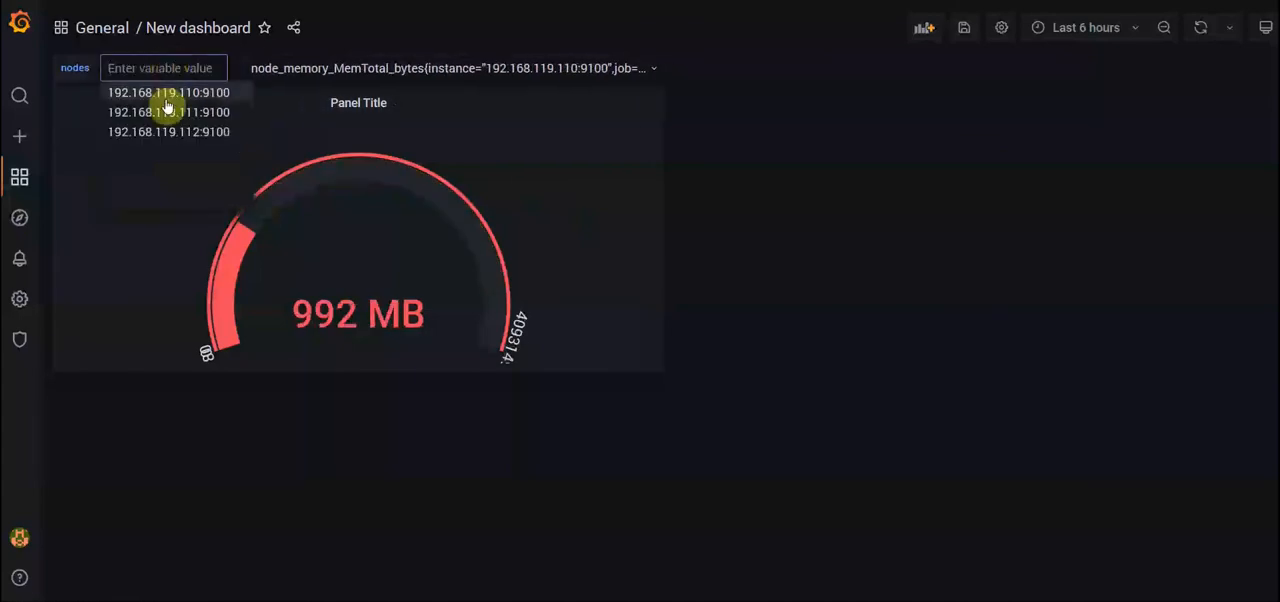
left_click(168, 92)
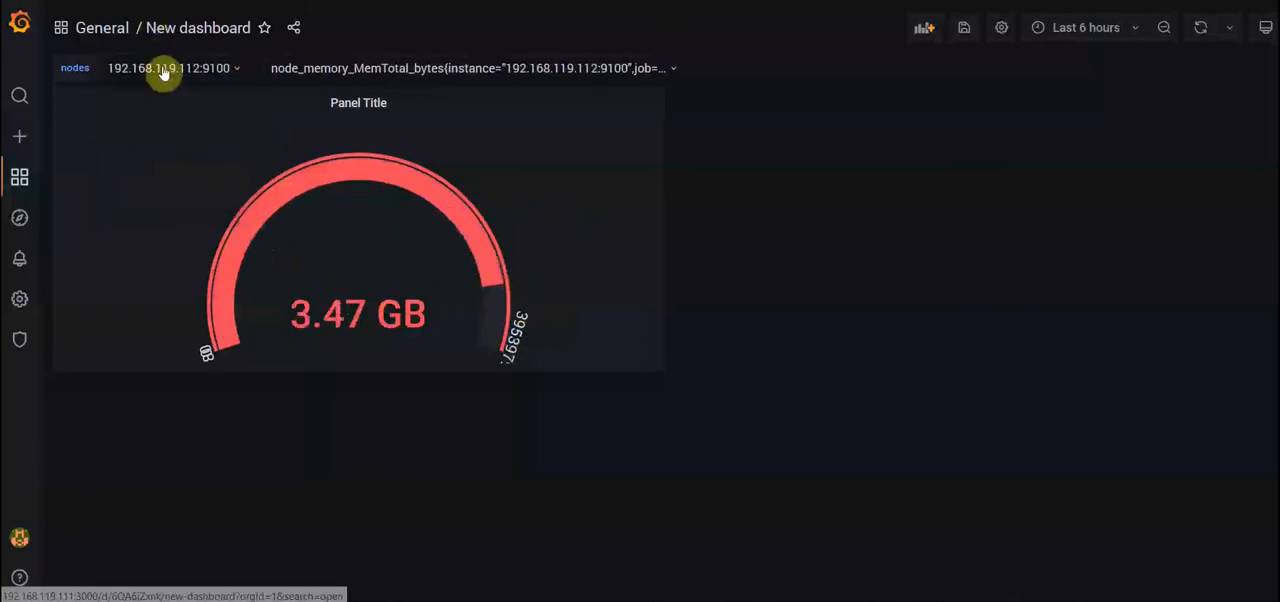
left_click(170, 68)
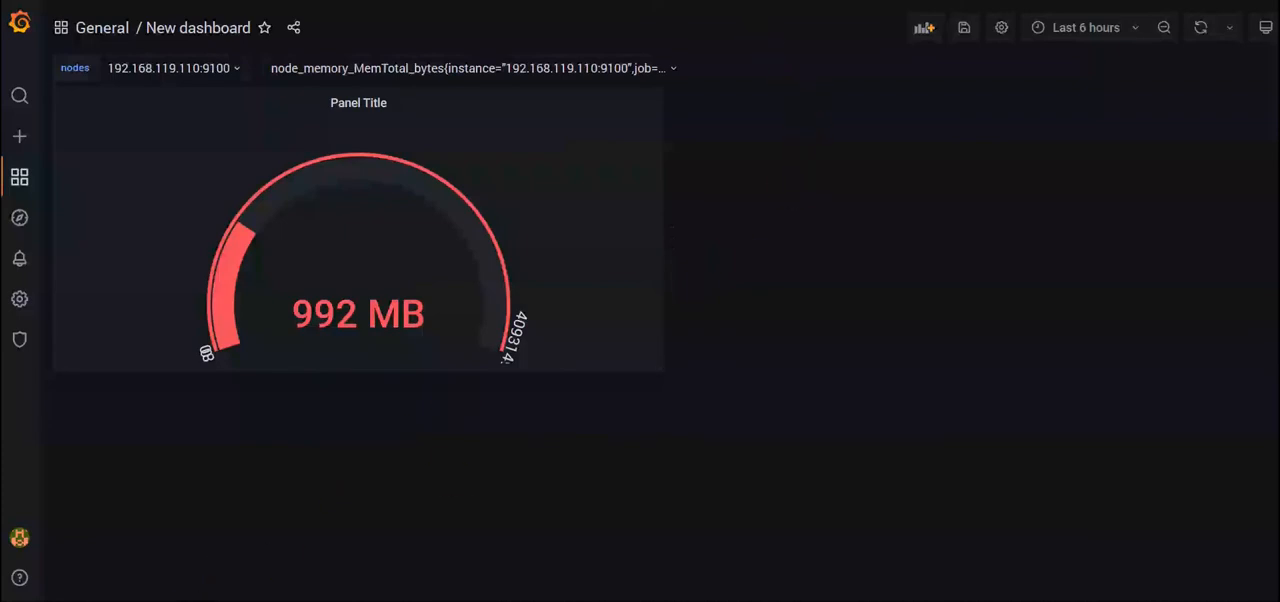
mouse_move(728, 127)
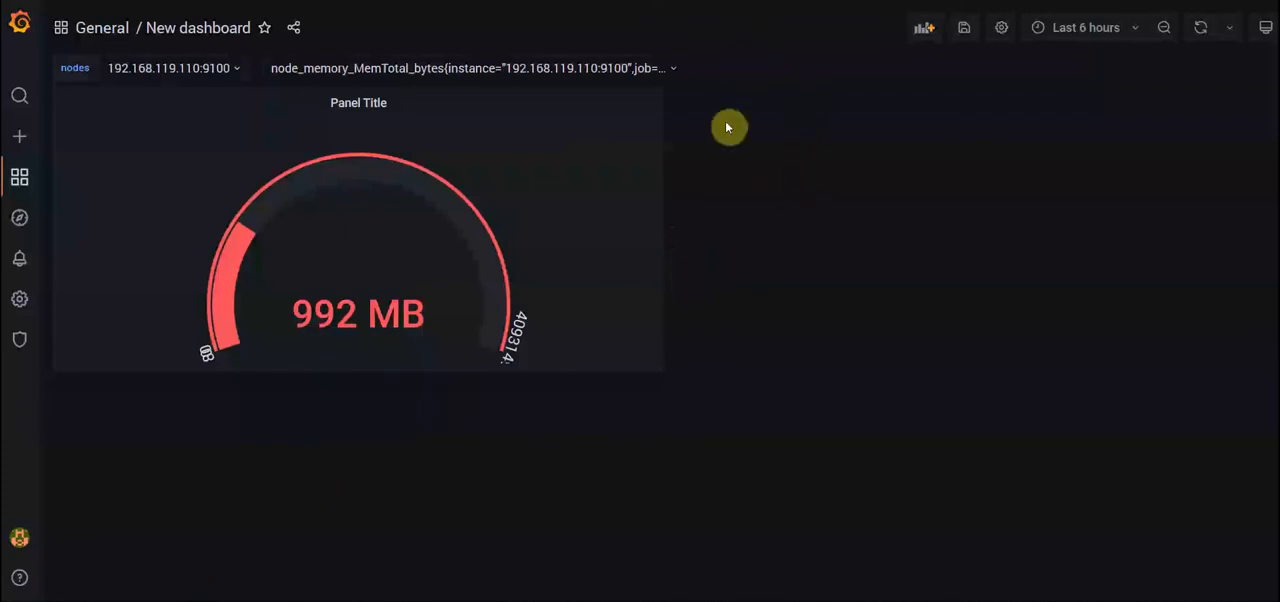
left_click(358, 102)
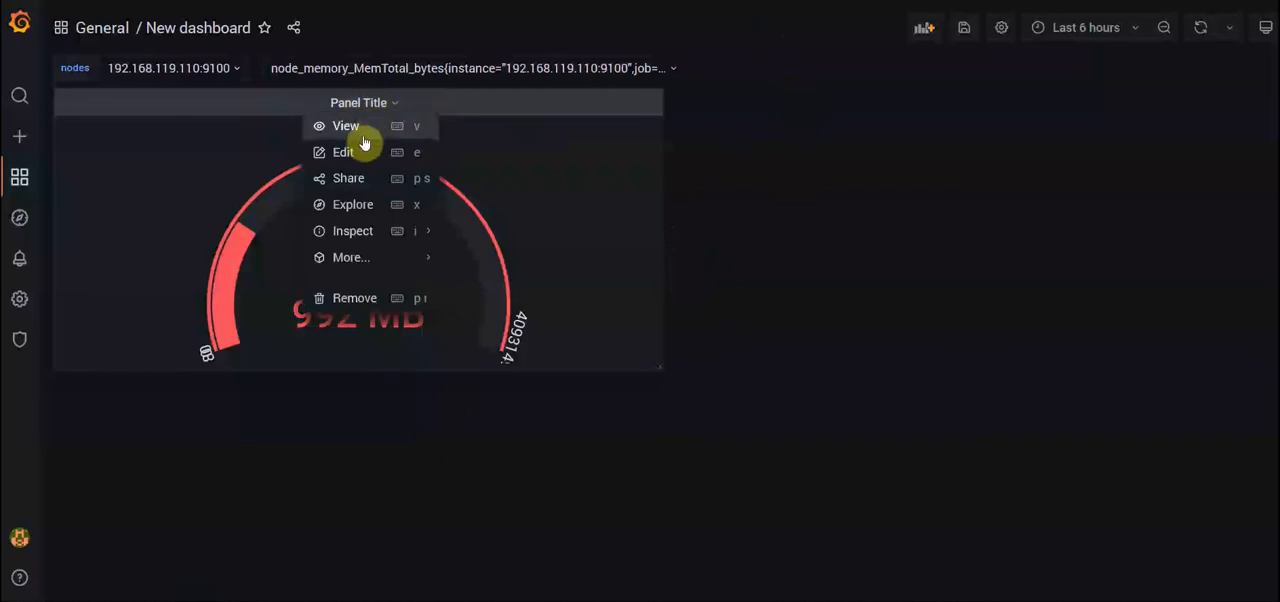
- Edit the gauge to review query B's $mem_total, the Max setting, and the Config from query results transformation
left_click(343, 152)
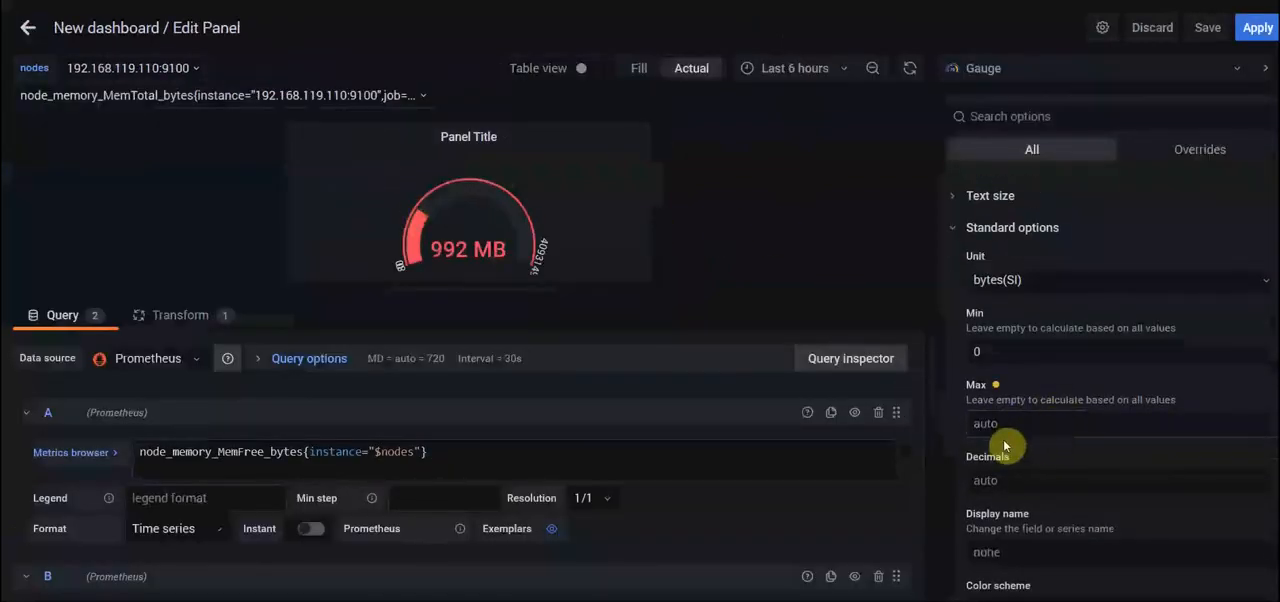
left_click(1000, 423)
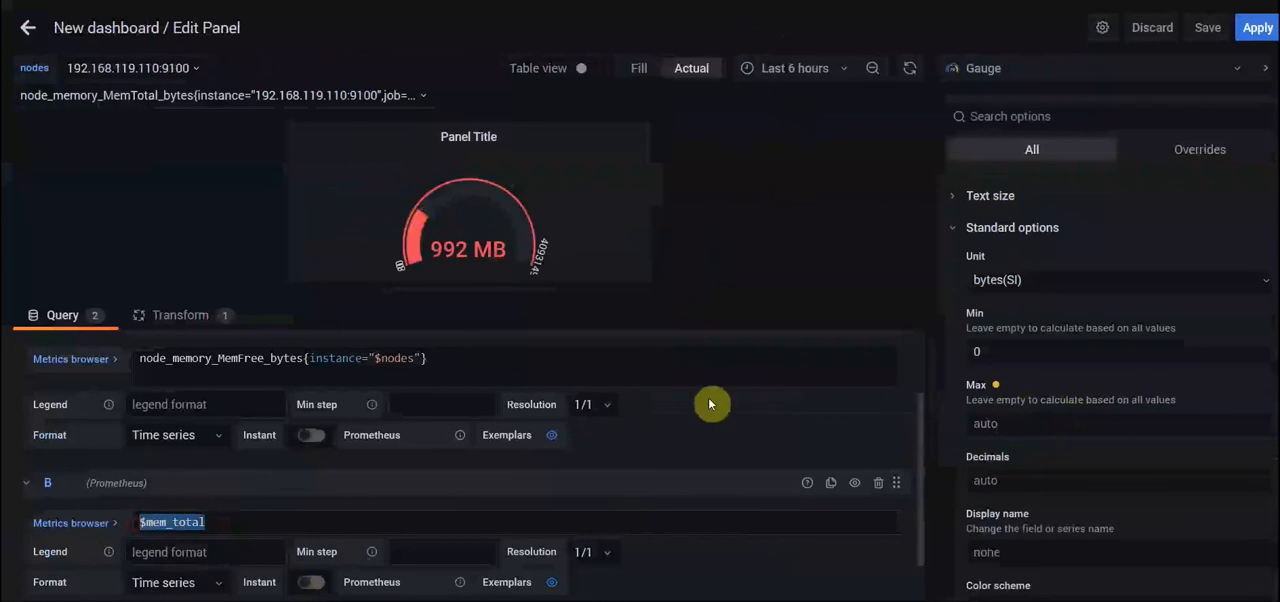
left_click(1100, 423)
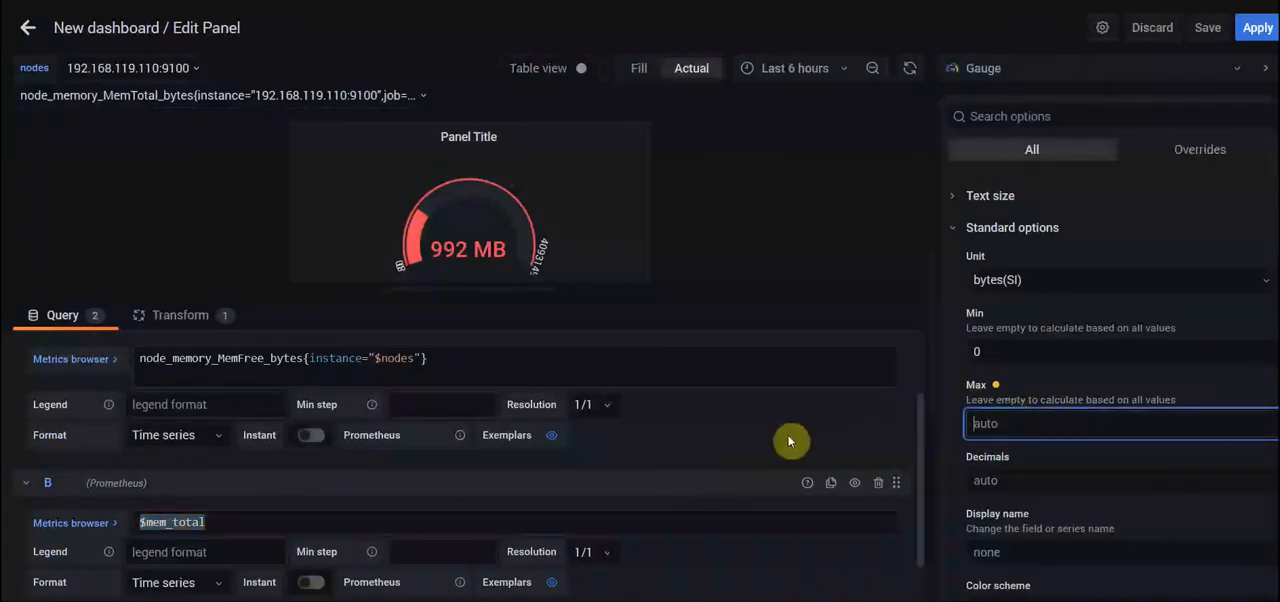
mouse_move(785, 442)
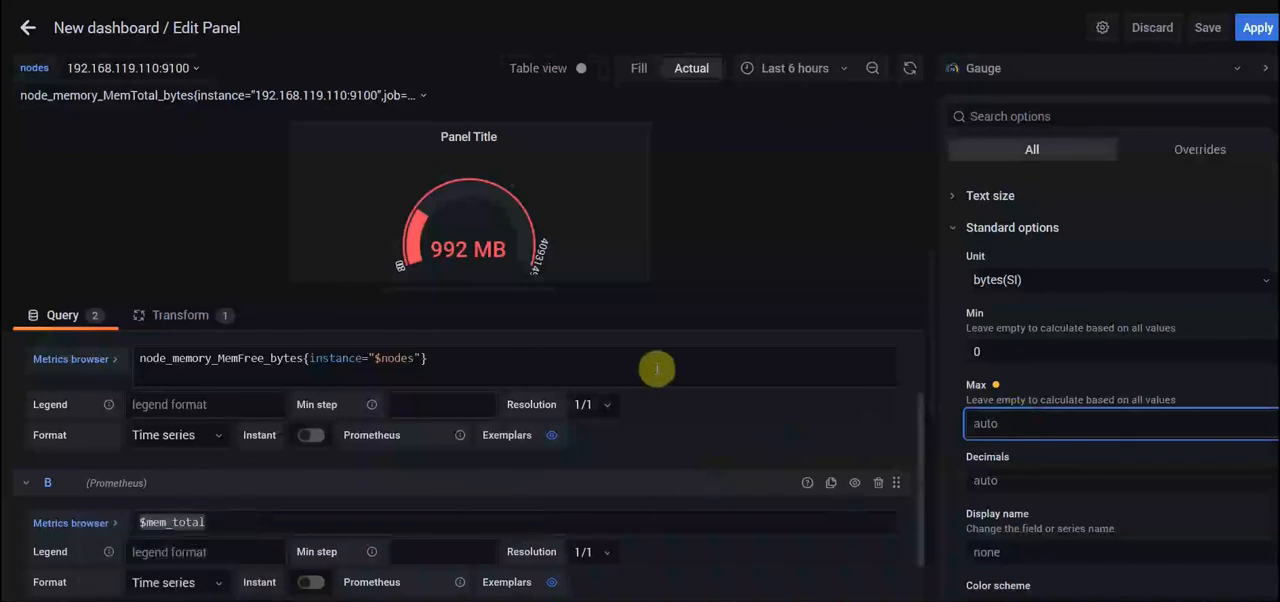
mouse_move(500, 397)
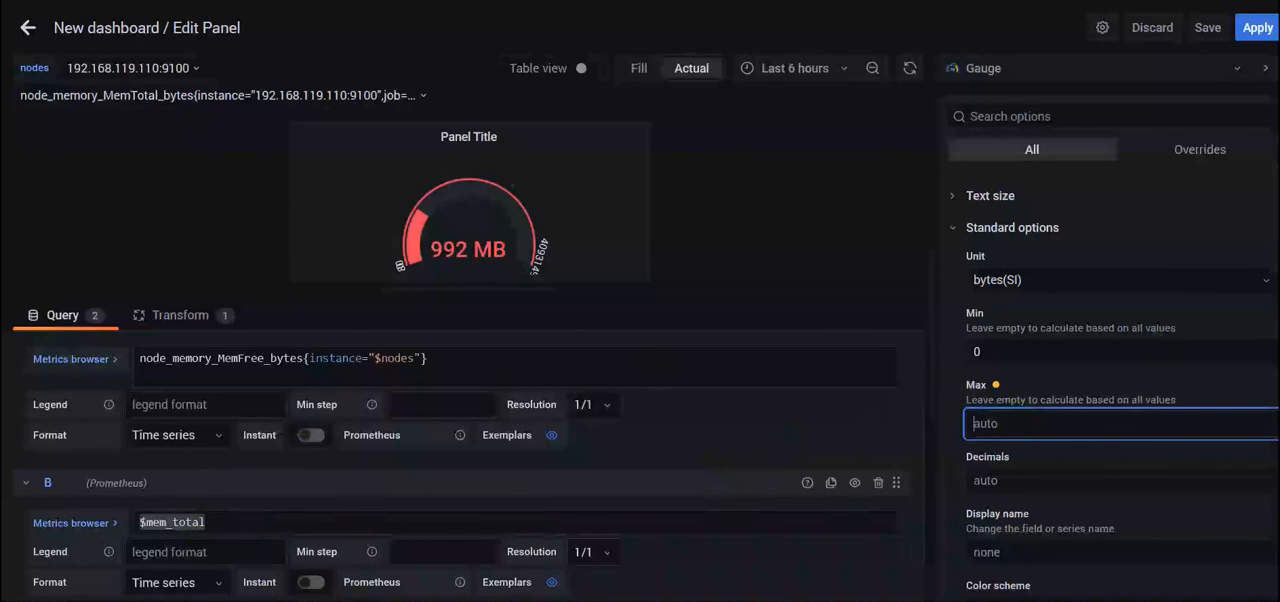
mouse_move(599, 428)
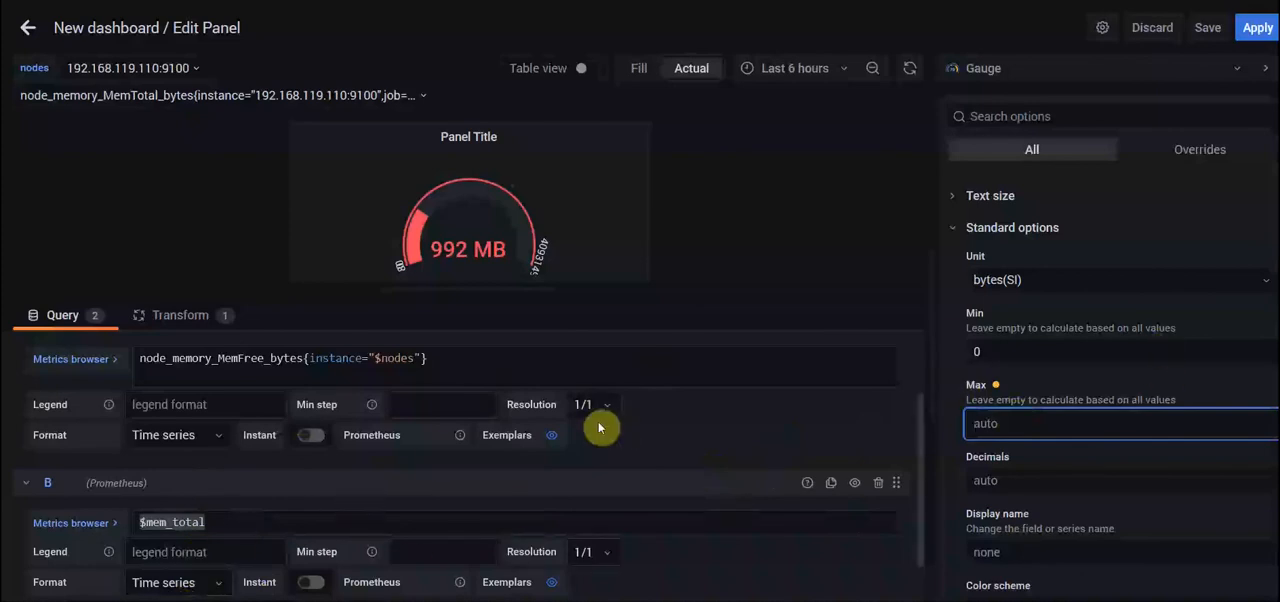
left_click(180, 315)
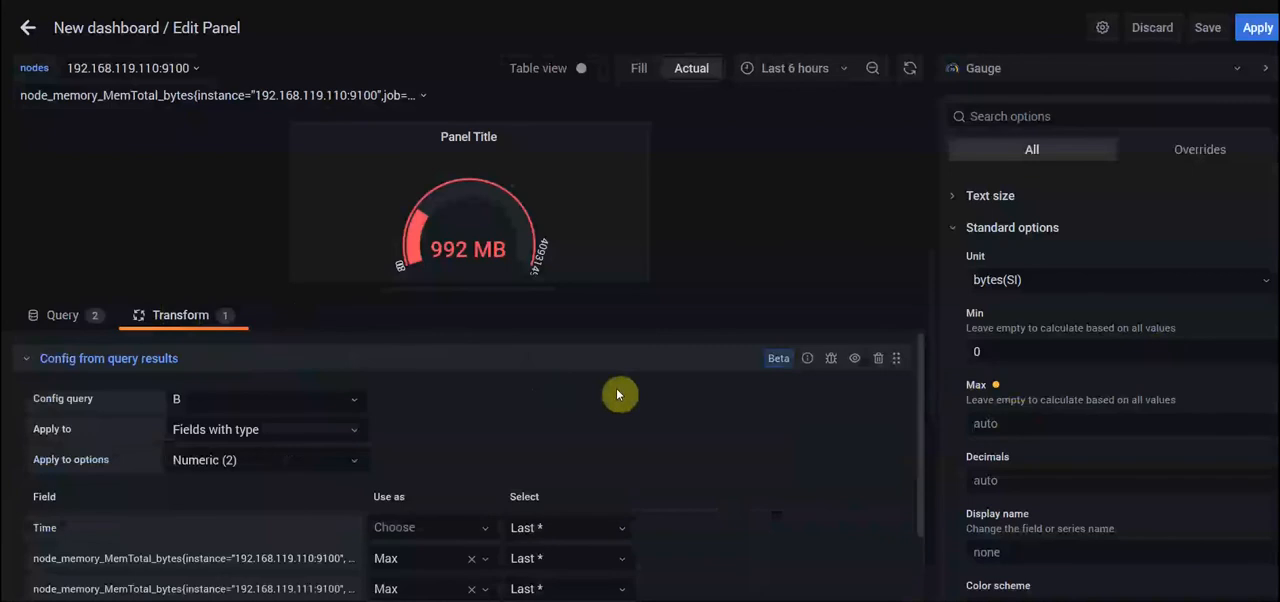
left_click(26, 358)
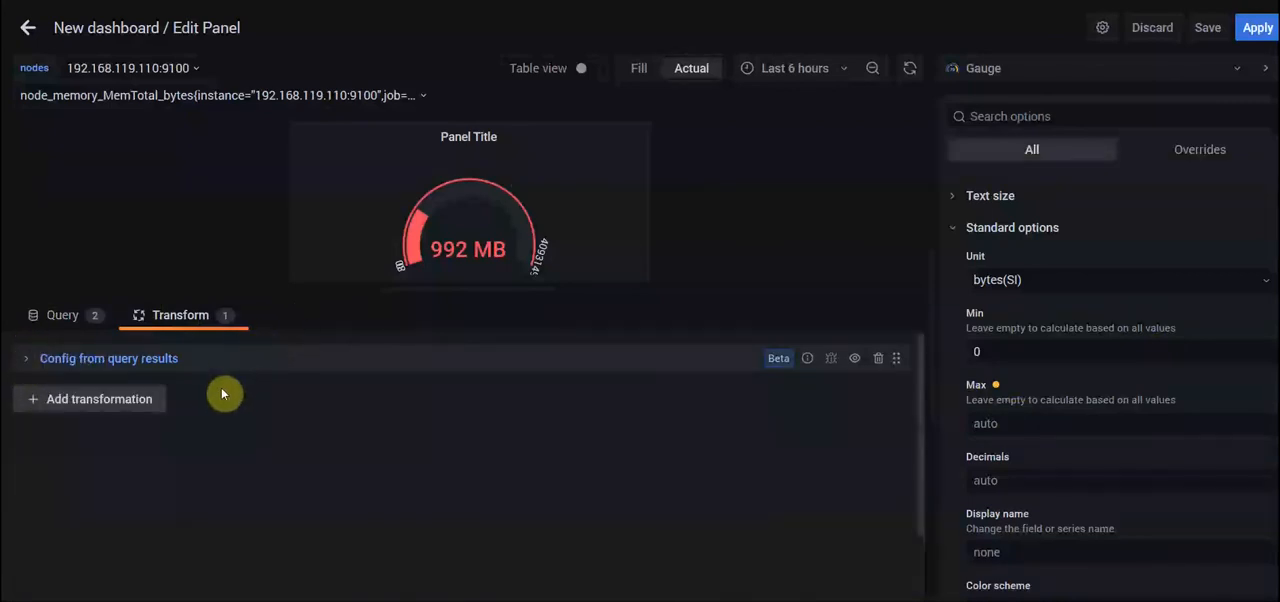
mouse_move(440, 436)
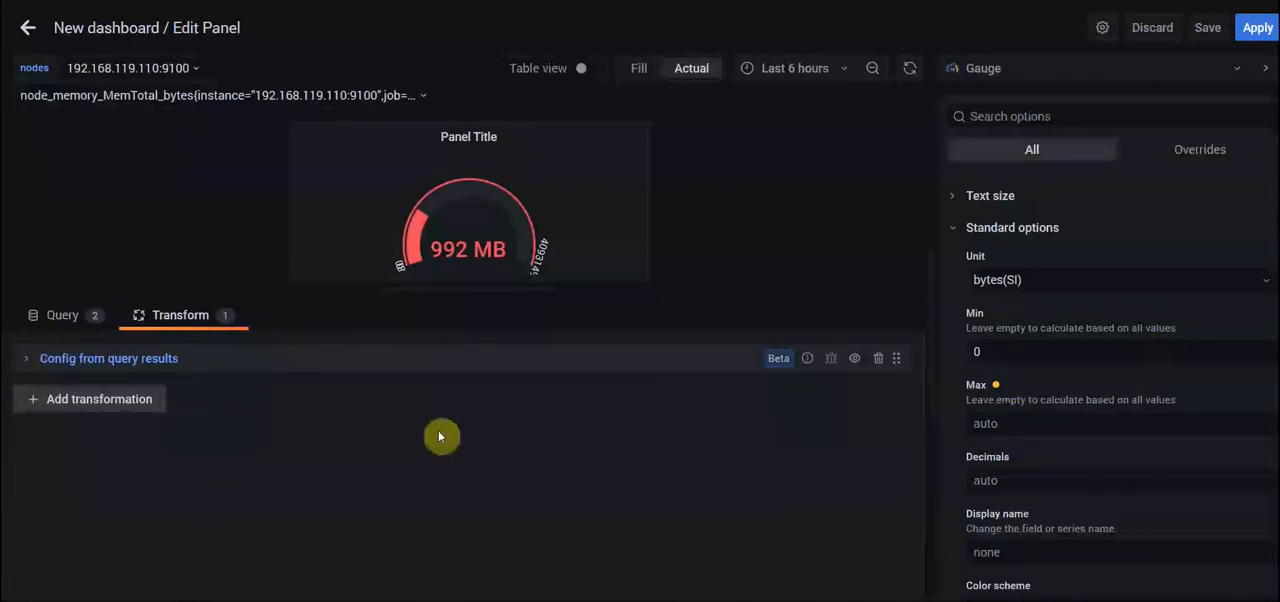